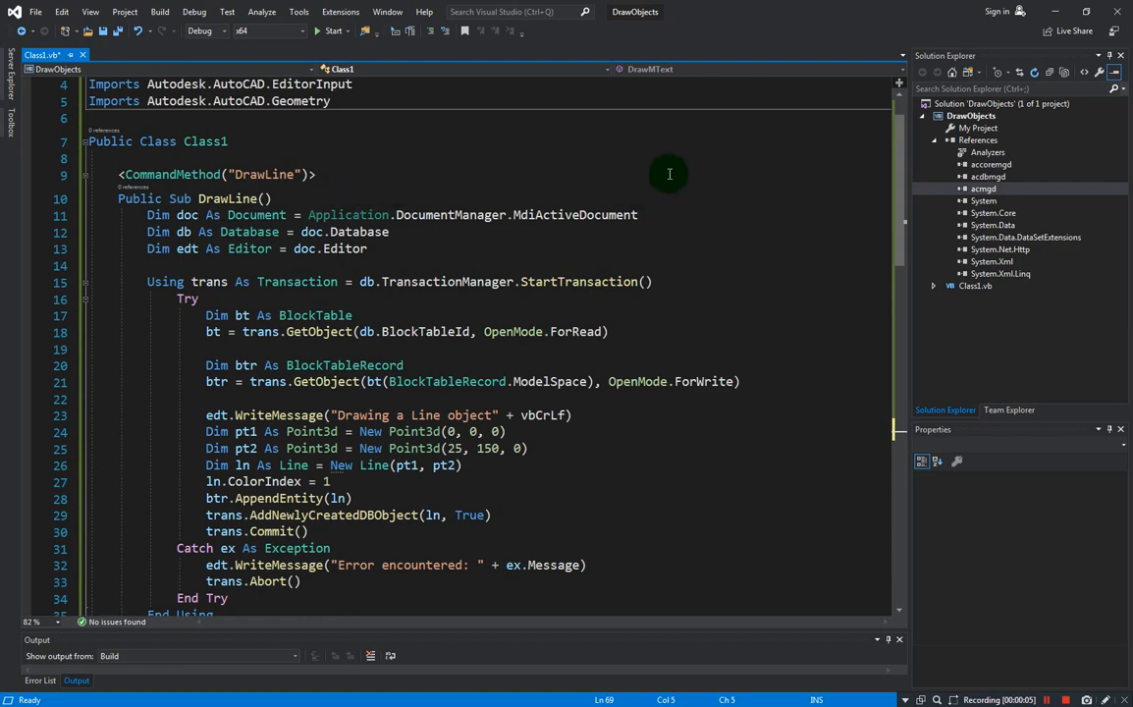
Add an empty Public Sub DrawCircle() with a <CommandMethod("DrawCircle")> attribute at the end of Class1.
scroll(down, 3)
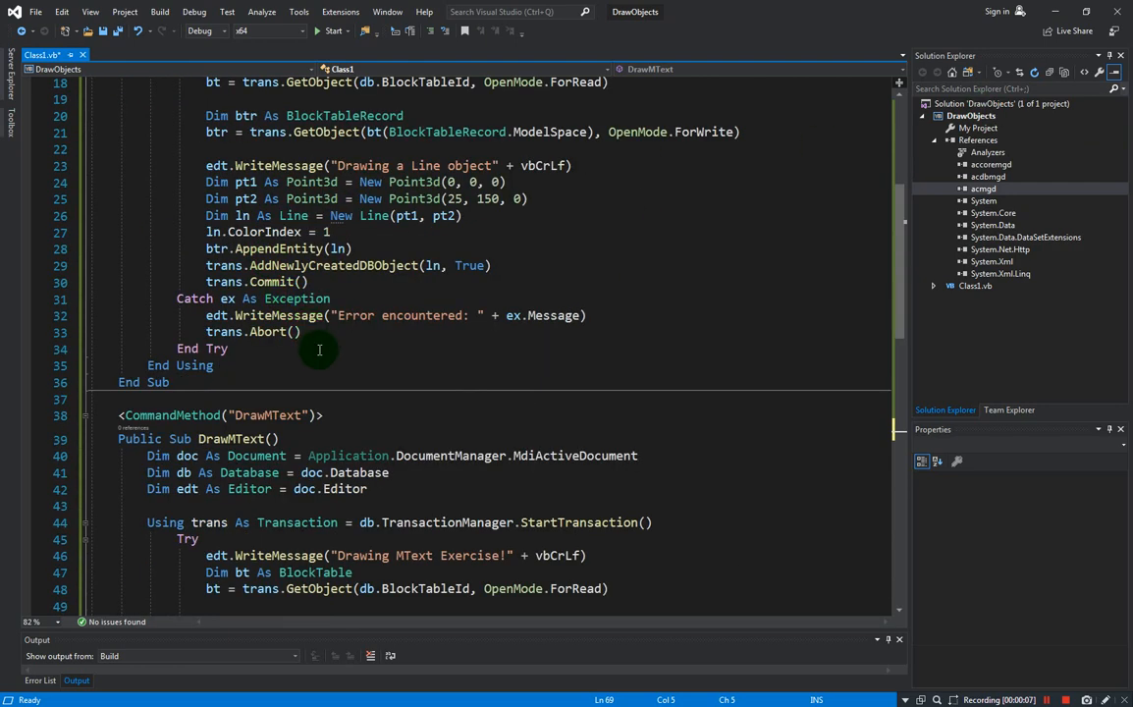
scroll(down, 3)
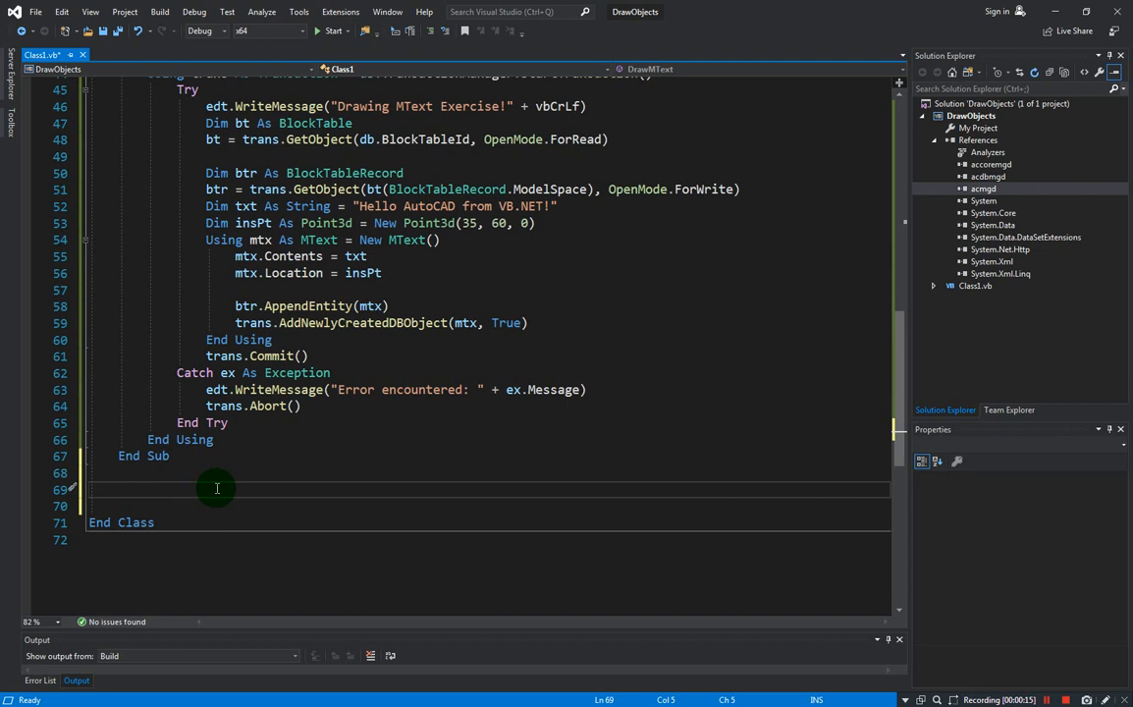
text(publ)
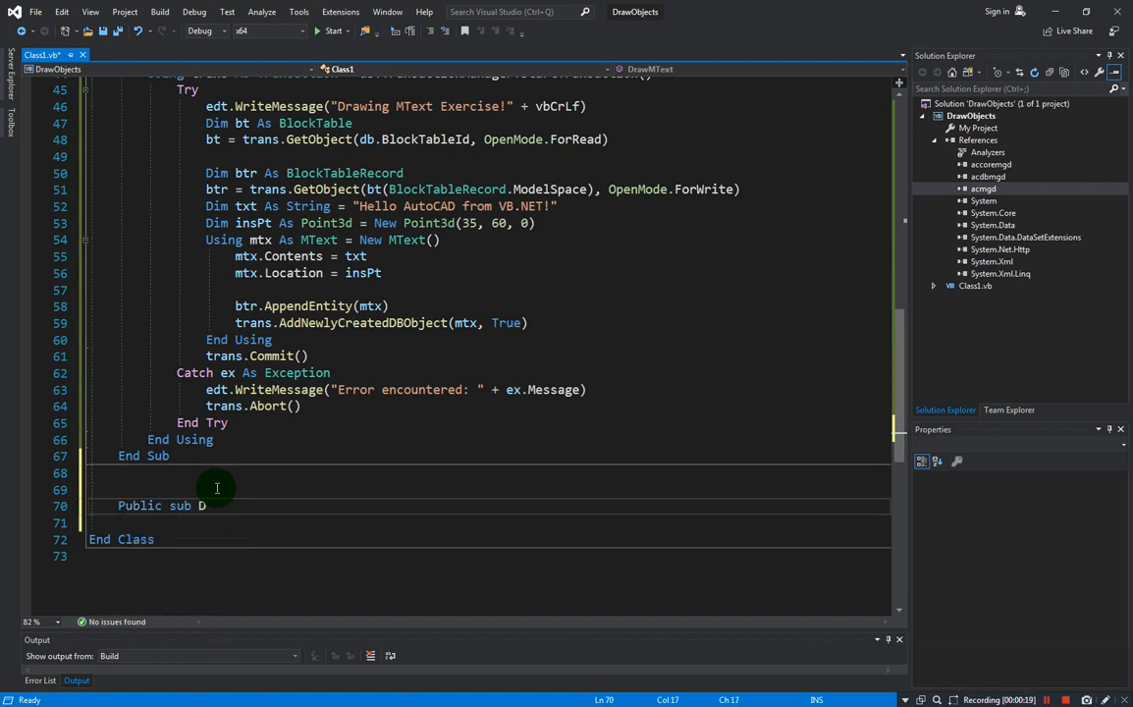
text(rawCircle()
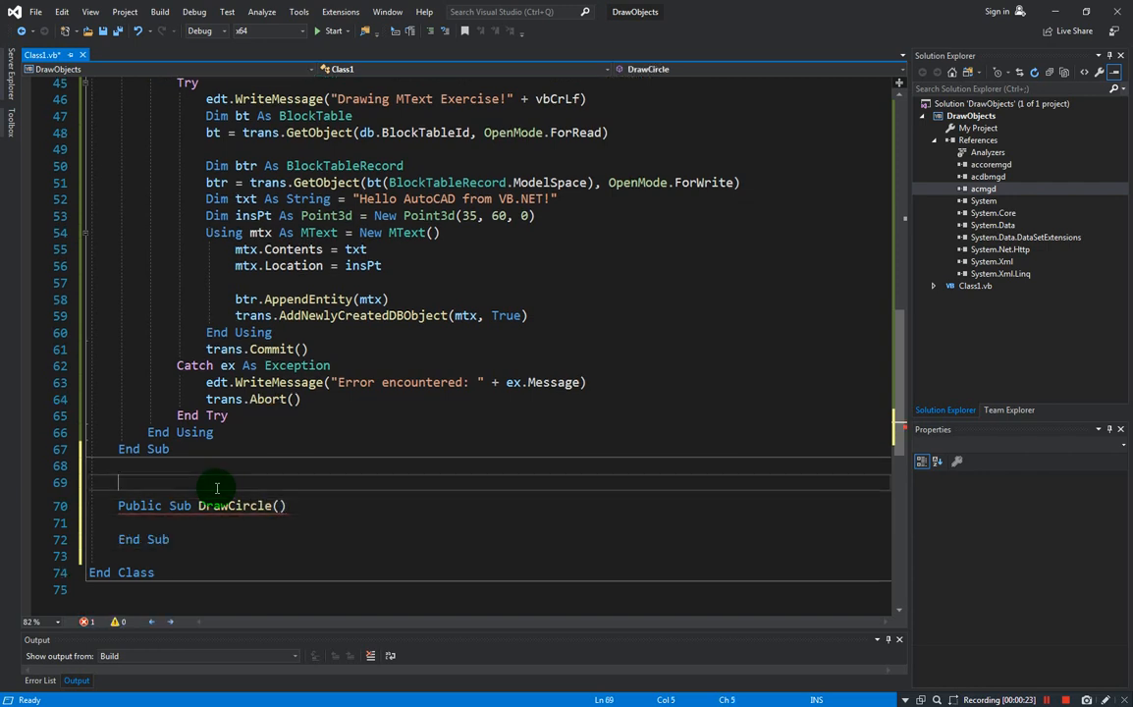
text(<CommandMethod>)
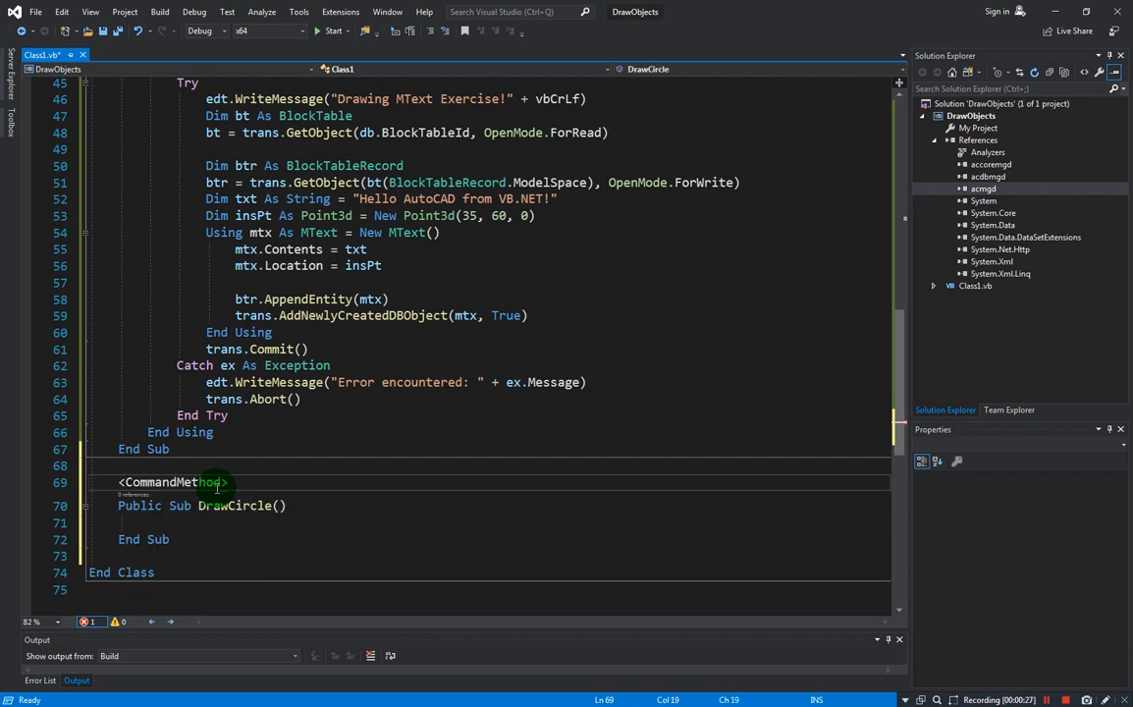
text(("DrawCircle)
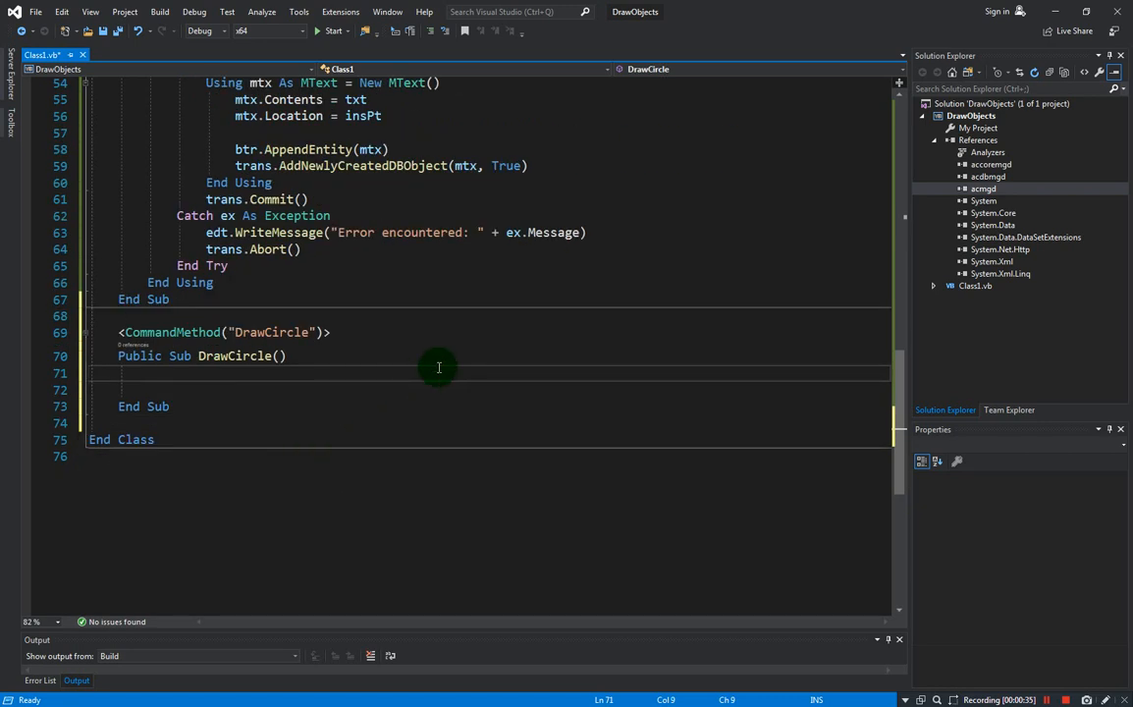
scroll(up, 3)
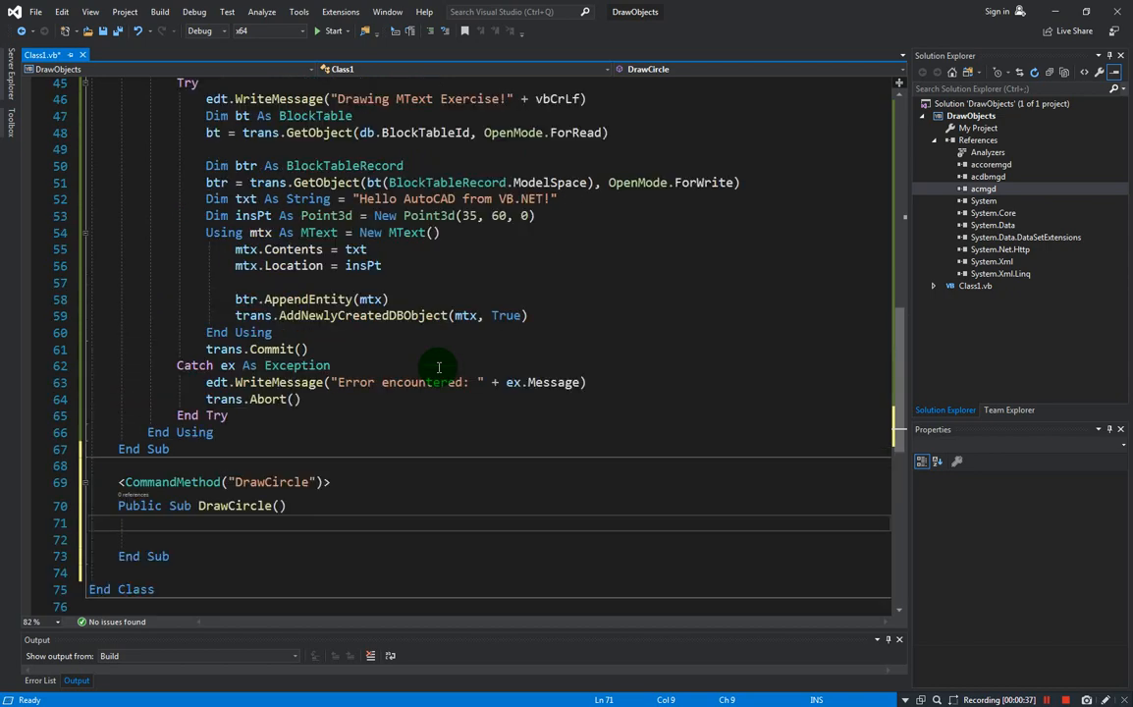
scroll(up, 3)
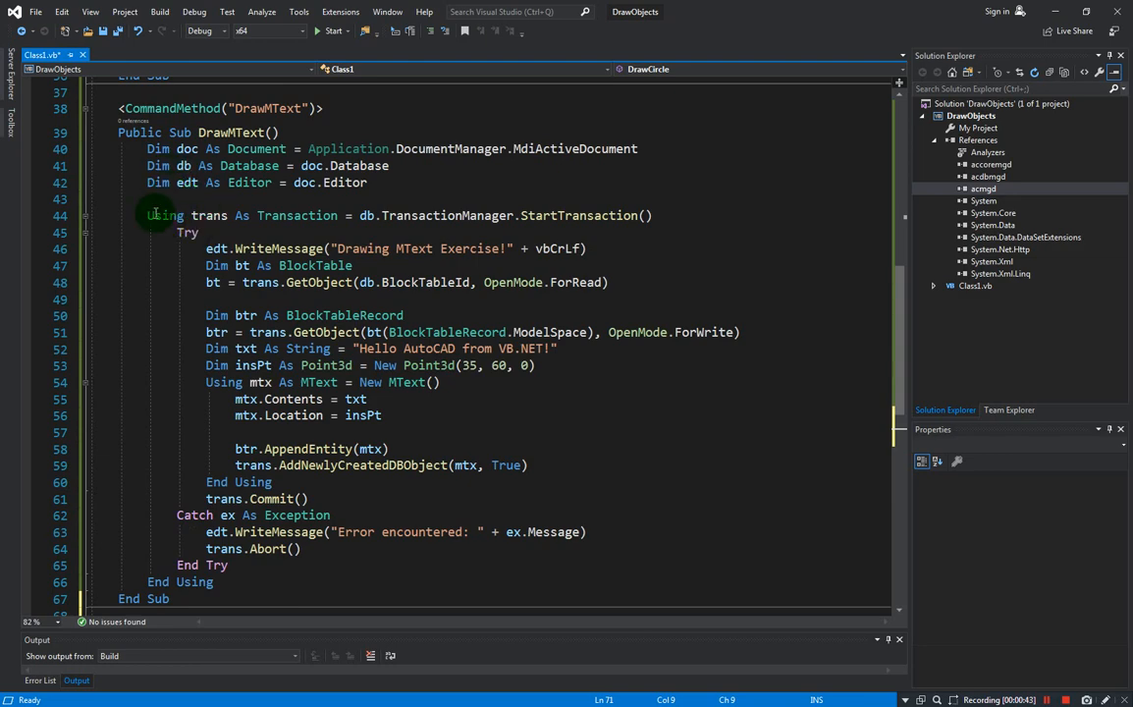
scroll(down, 3)
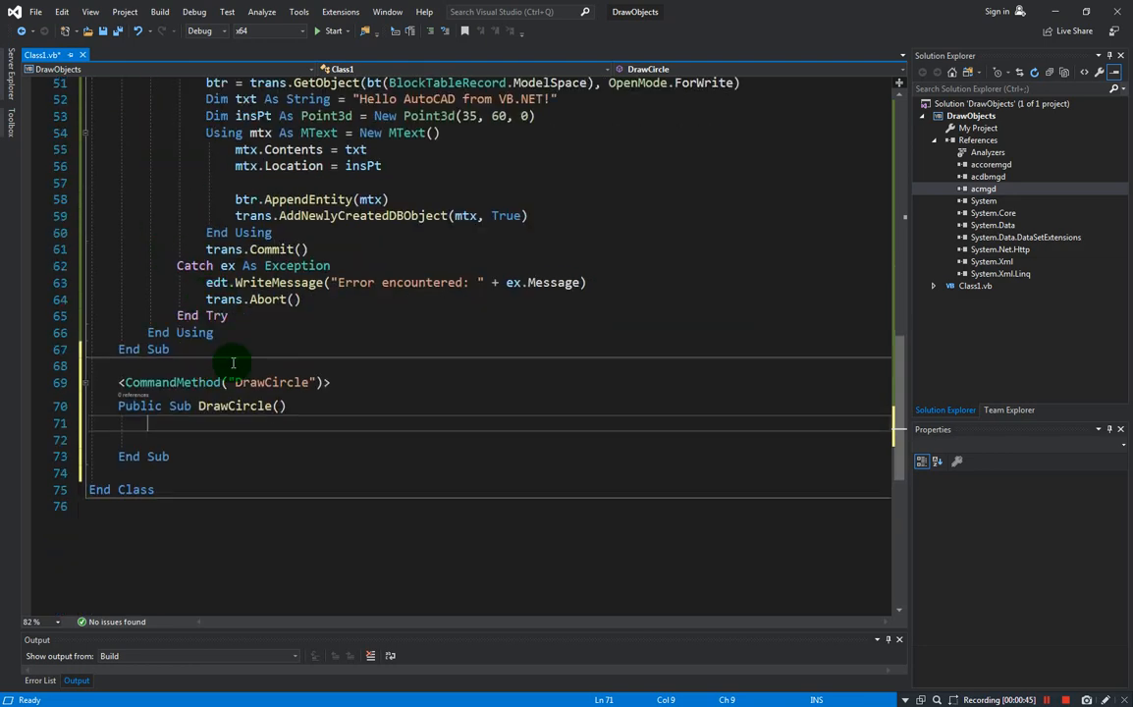
scroll(down, 3)
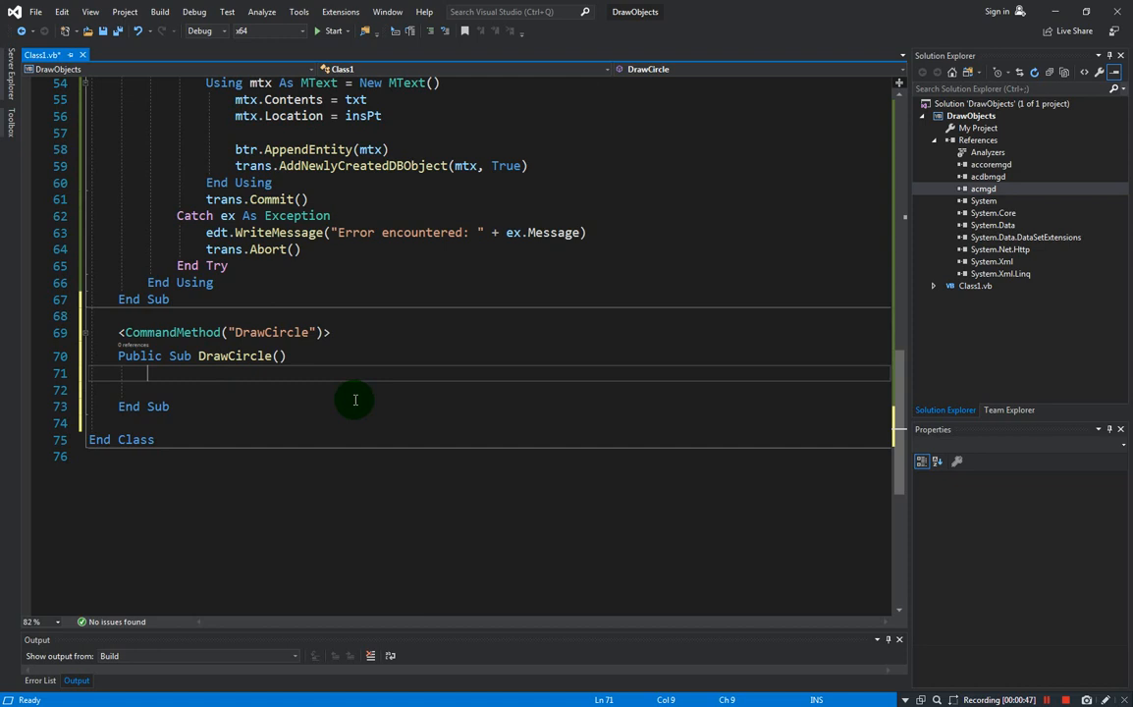
Declare doc As Document = Application.DocumentManager.MdiActiveDocument inside DrawCircle.
text(Dim doc)
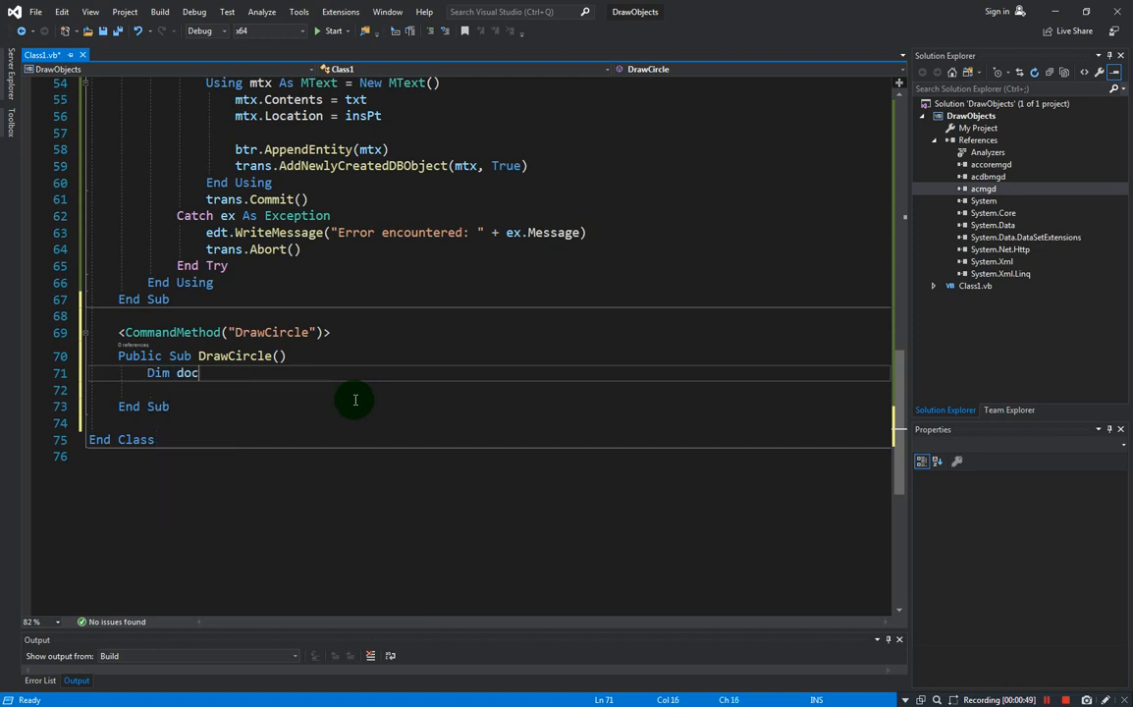
text(As Document)
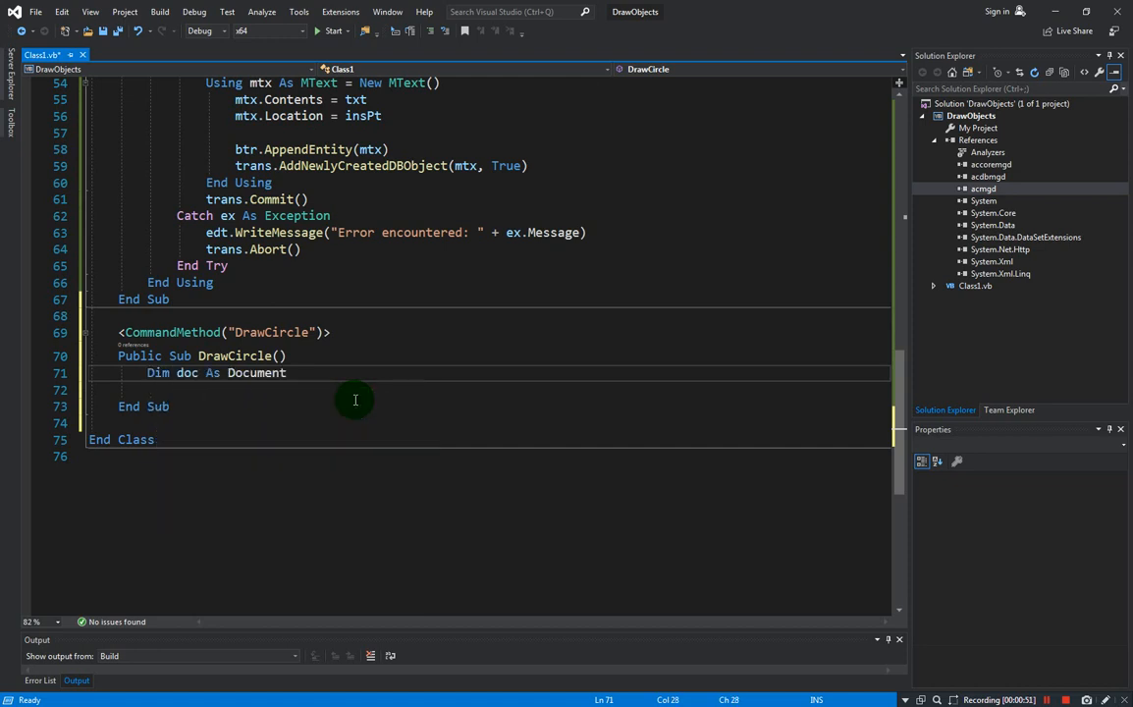
text(=)
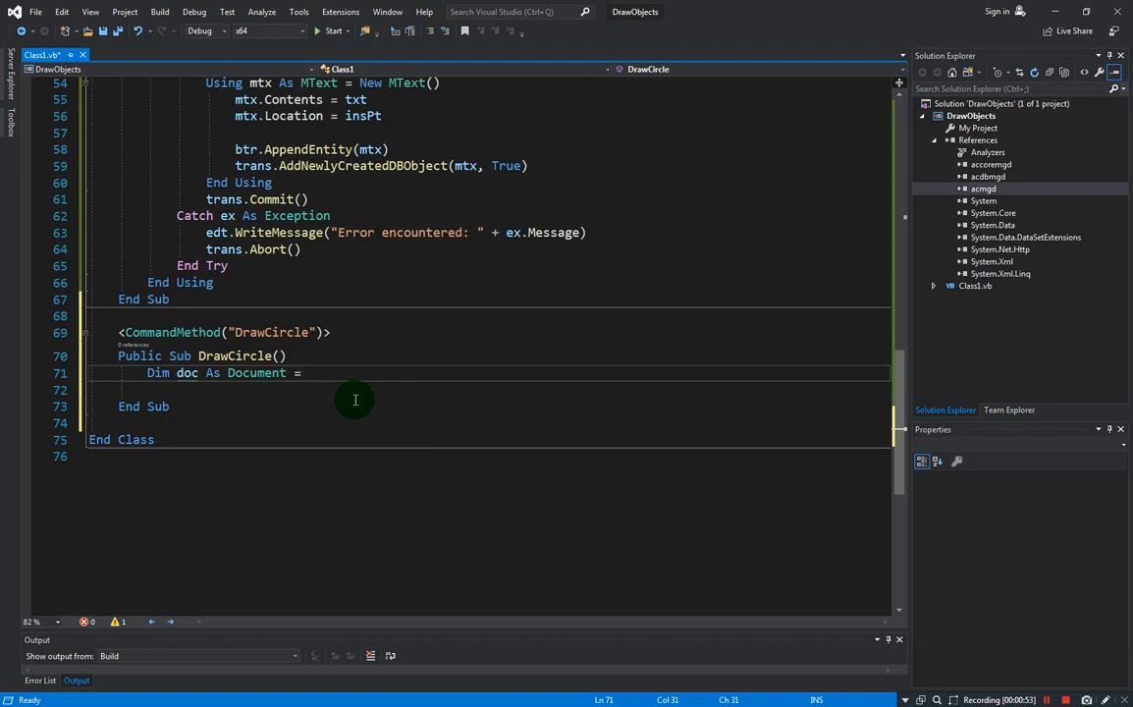
text(application.DocumentManager.MdiActiveDocument)
click(490, 390)
text(Dim db As)
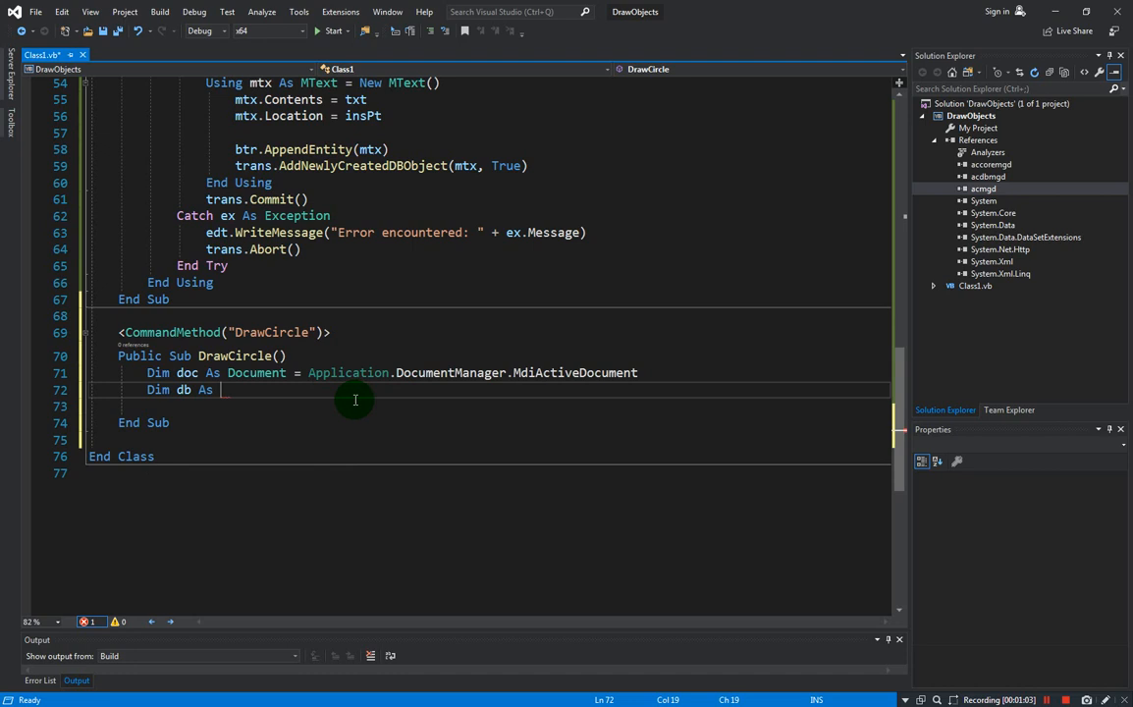
Declare db As Database = doc.Database and edt As Editor = doc.Editor, then begin a Using line.
text(database =)
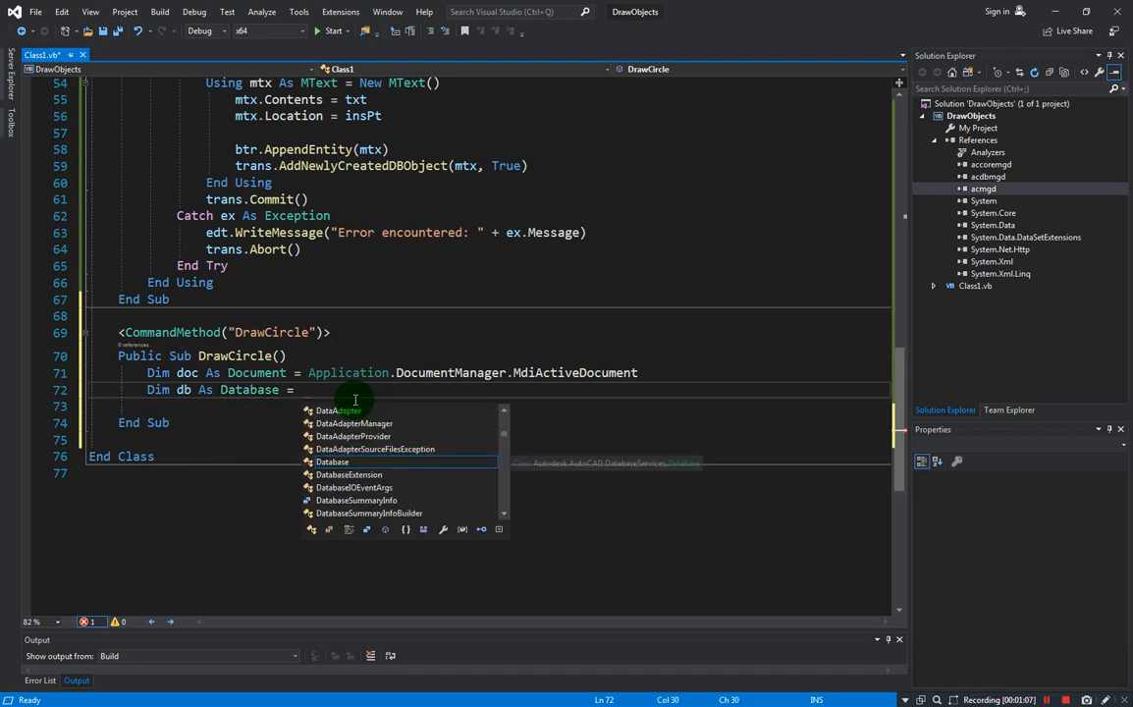
text(doc.Databas)
click(489, 406)
text(Dim)
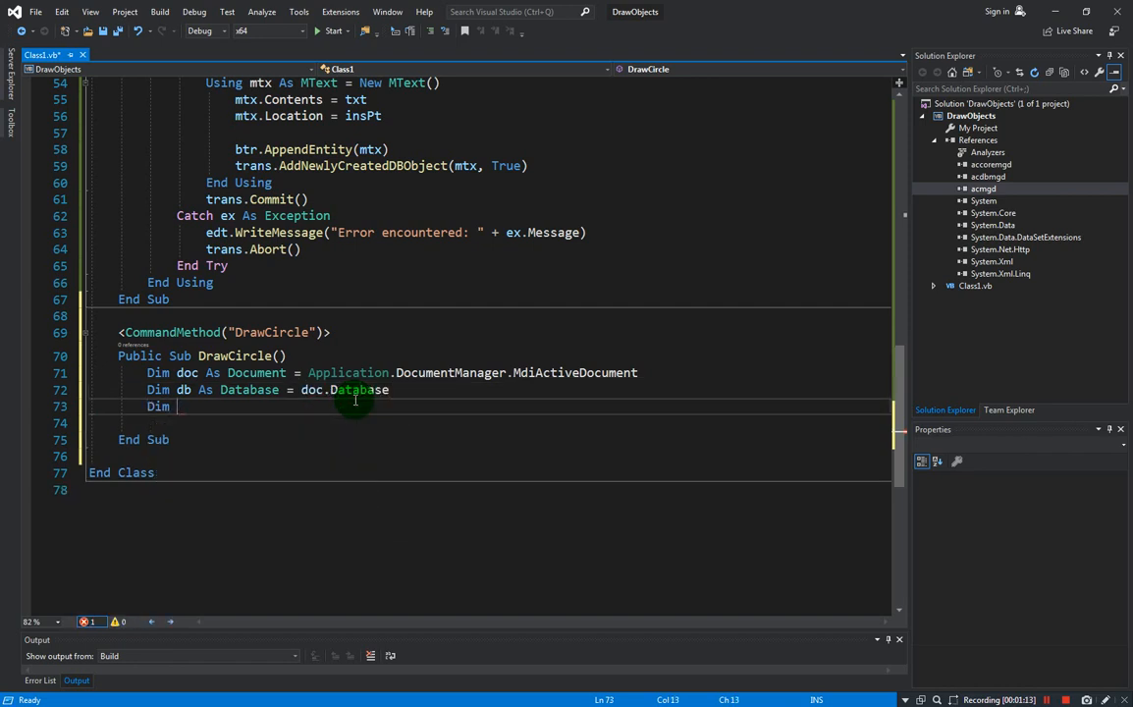
text(edt)
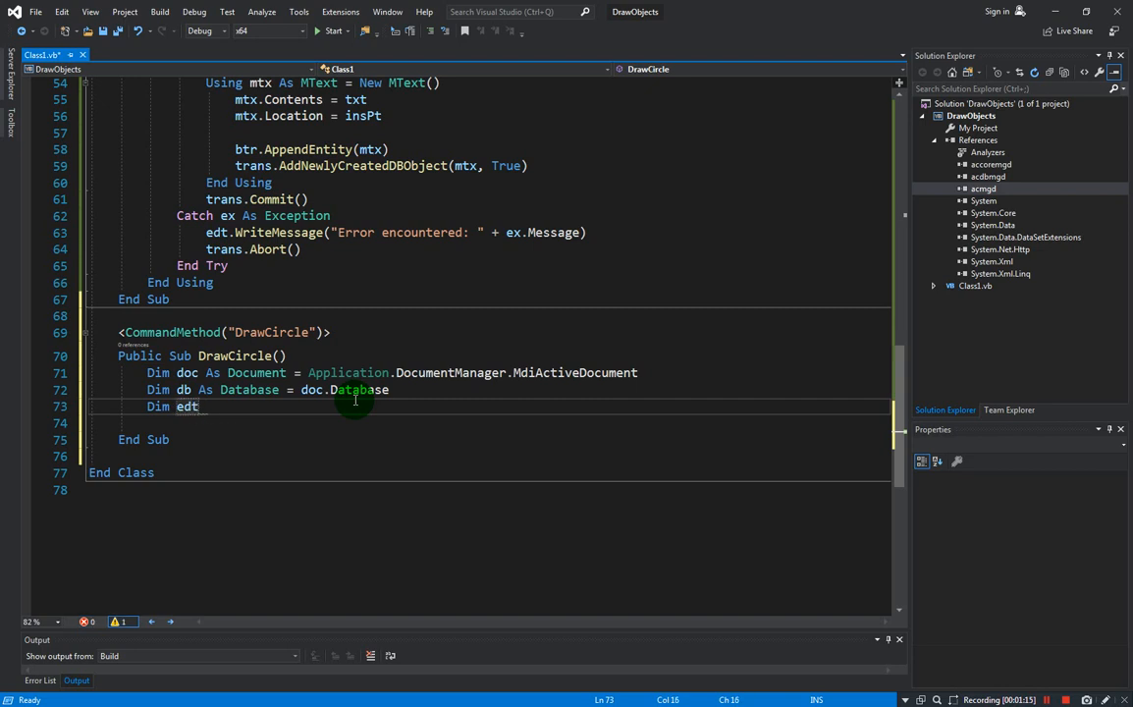
text(As Editor)
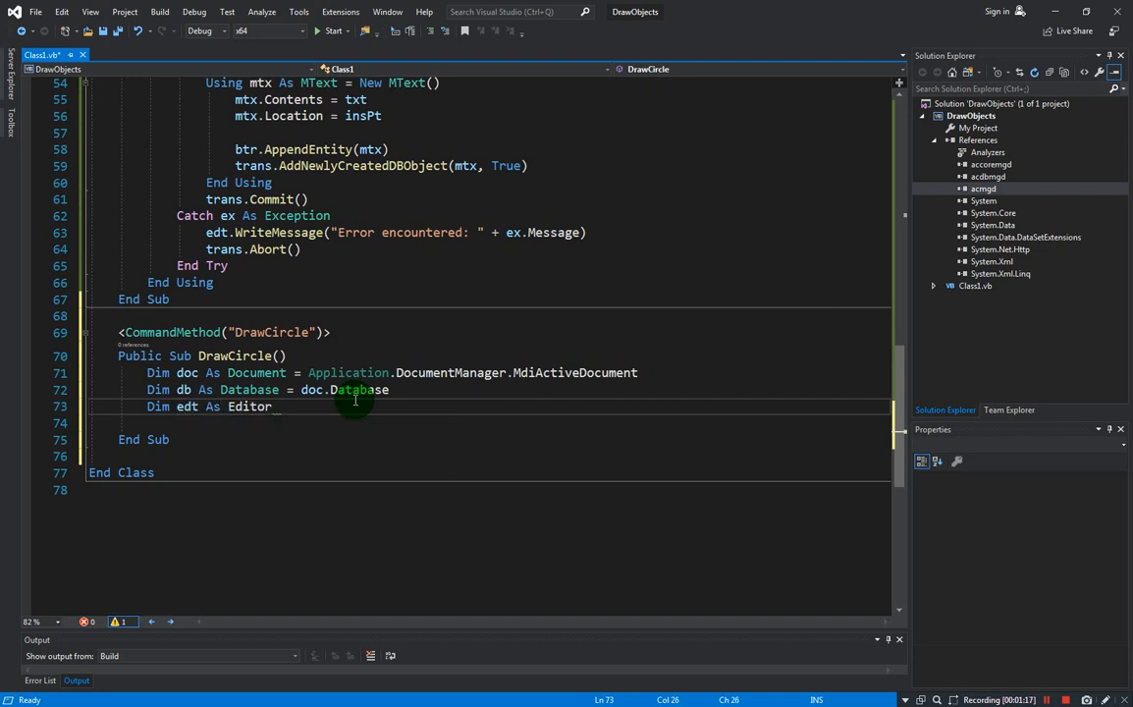
text(= doc.e)
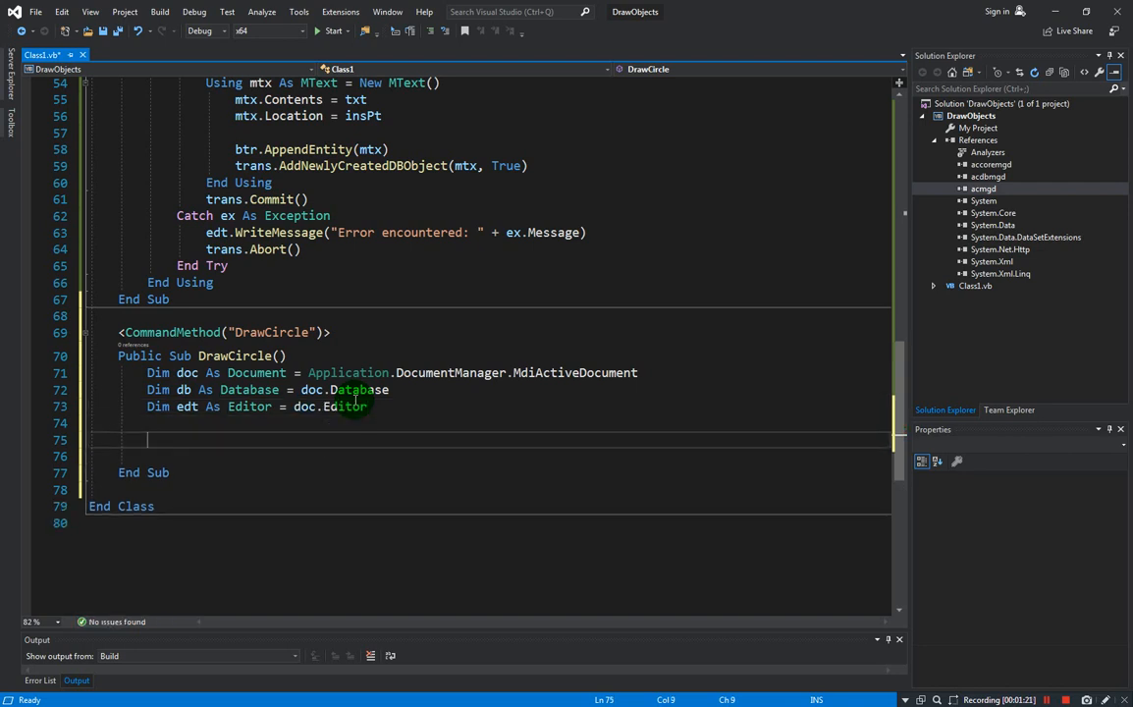
text(using trans)
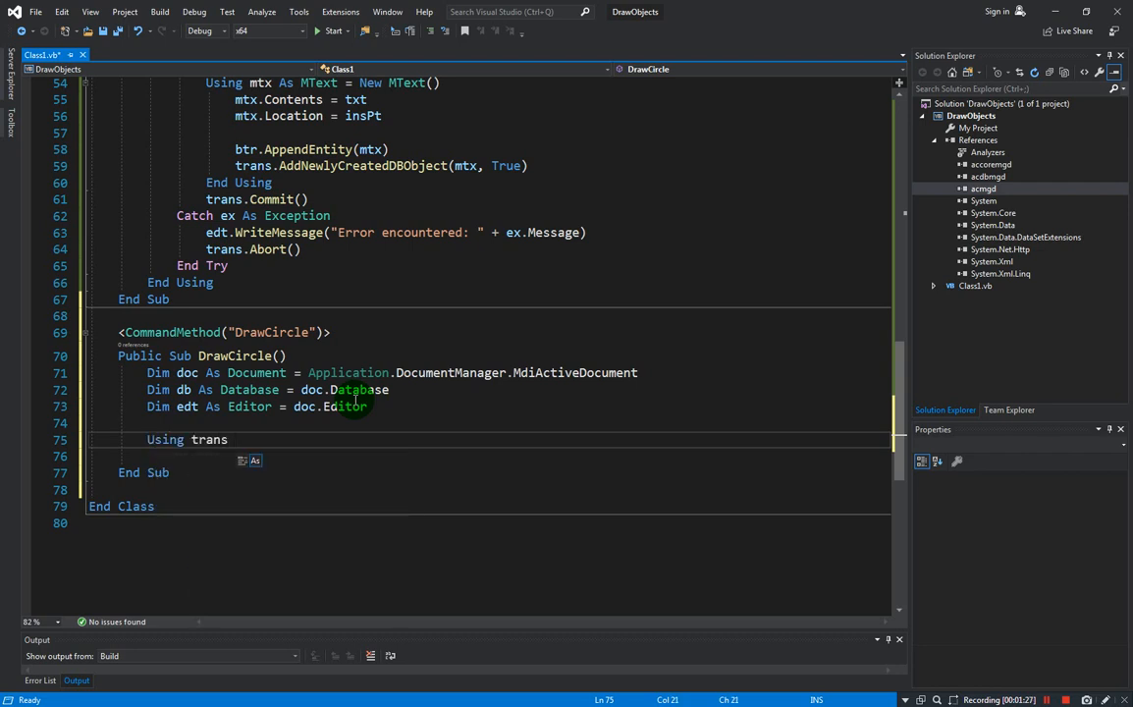
Start Using trans As Transaction from db.TransactionManager and expand a Try/Catch block.
text(As Transaction =)
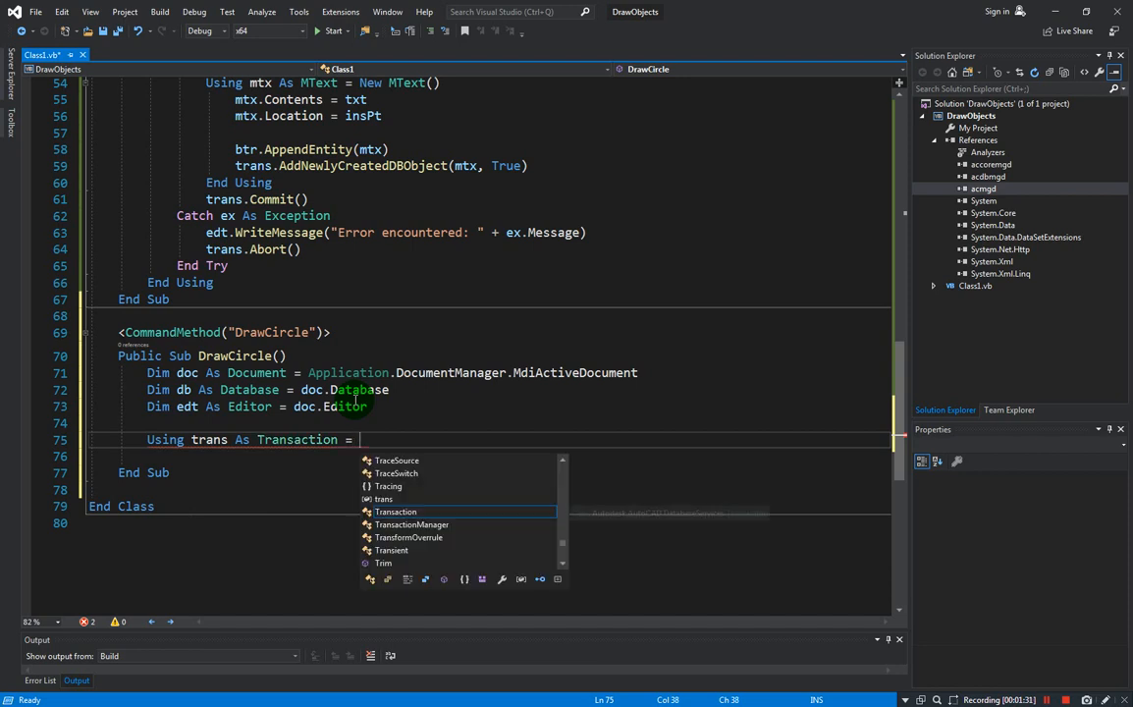
mouse_move(394, 511)
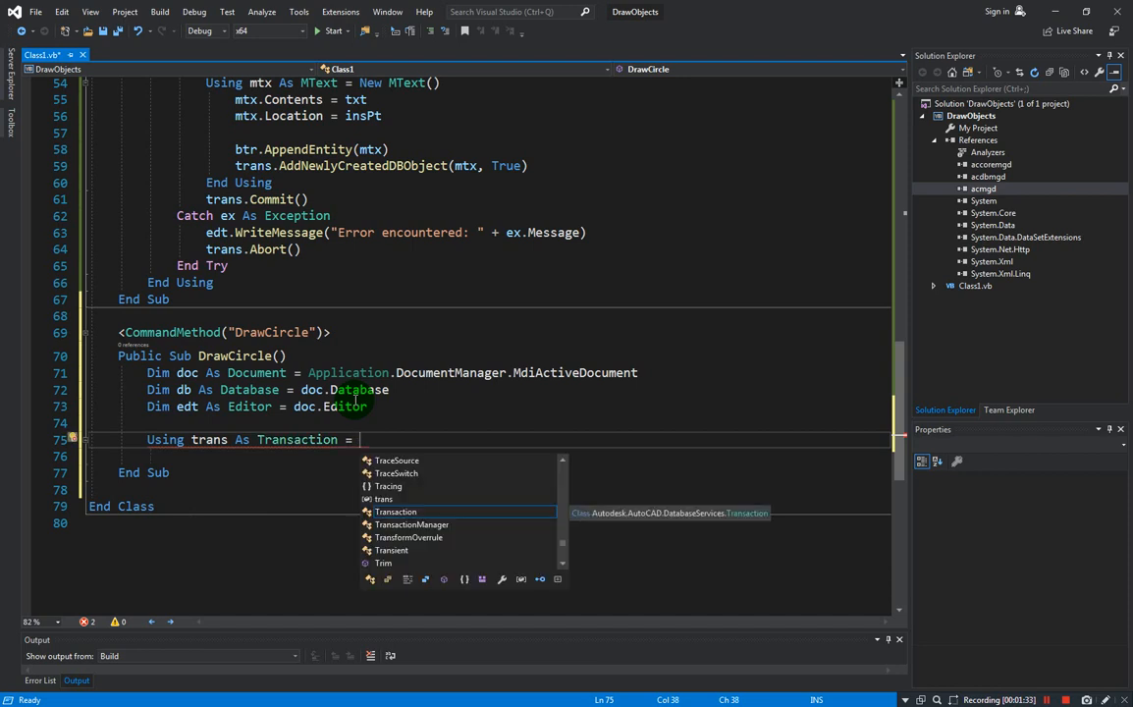
text(db.transactionManager.StartTransaction()
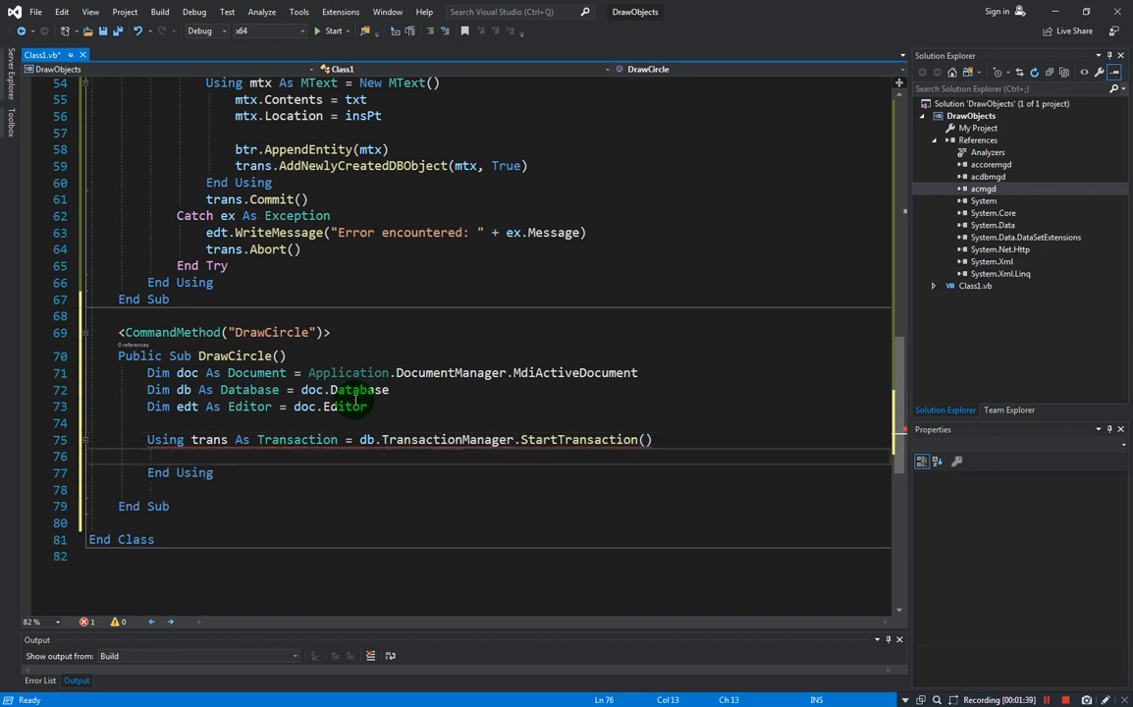
text(try)
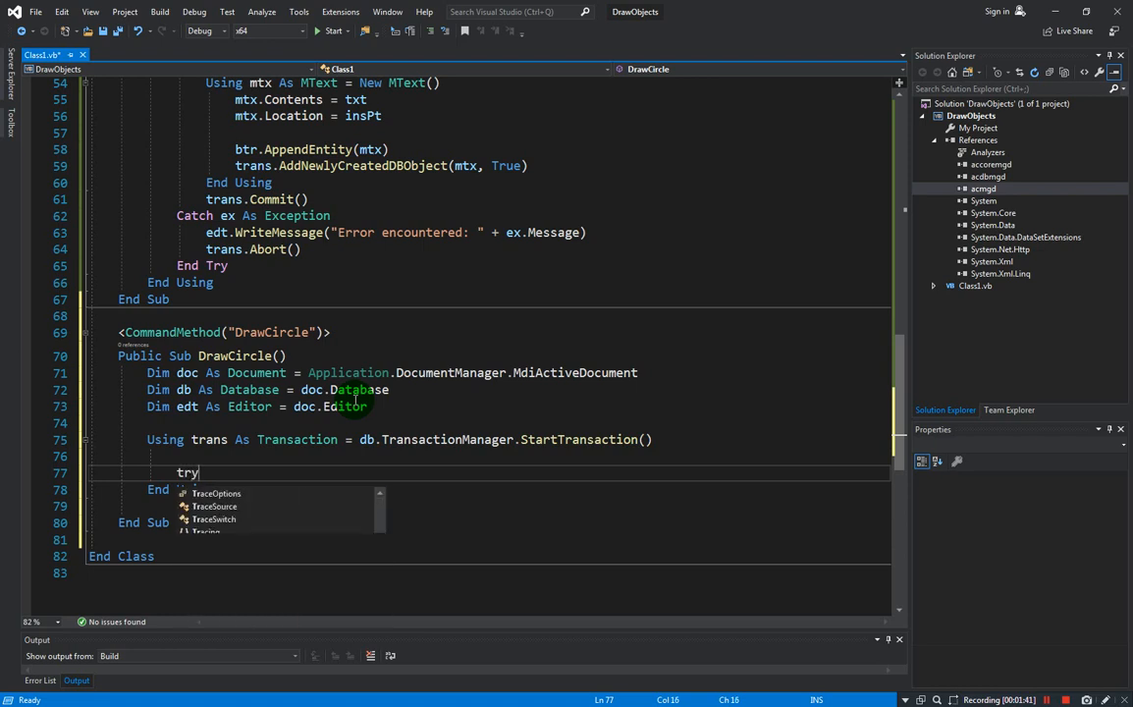
key(Return)
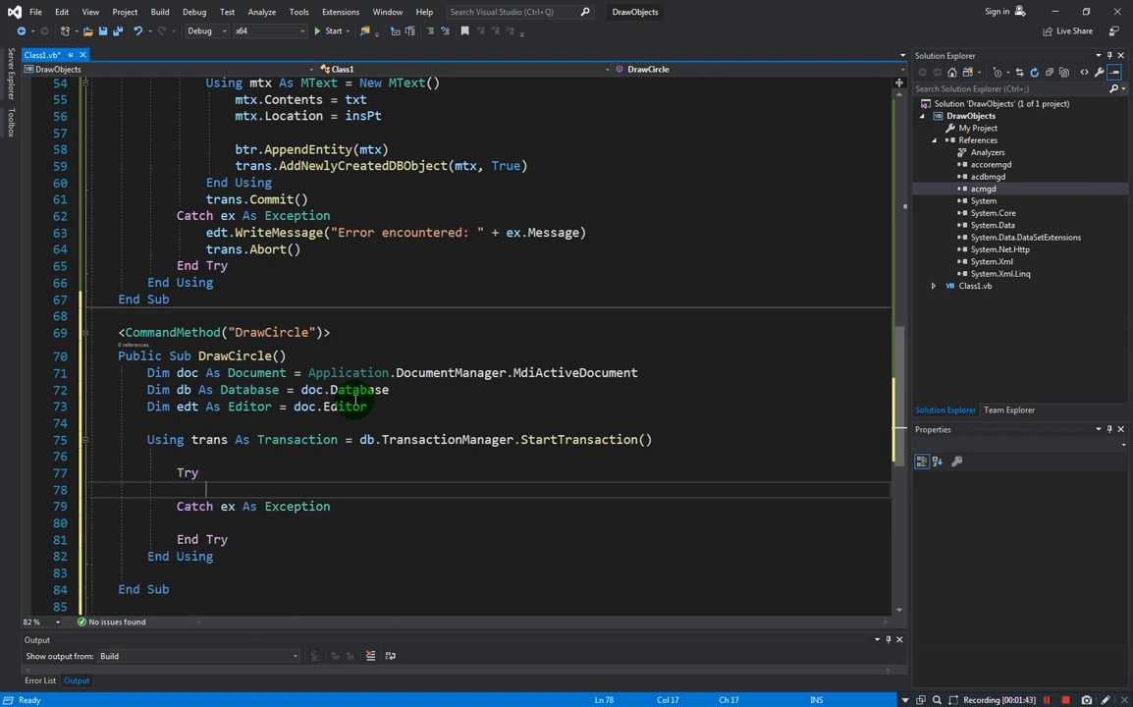
Make the Catch write the error message via edt and abort the transaction, leaving Try empty.
text(edi)
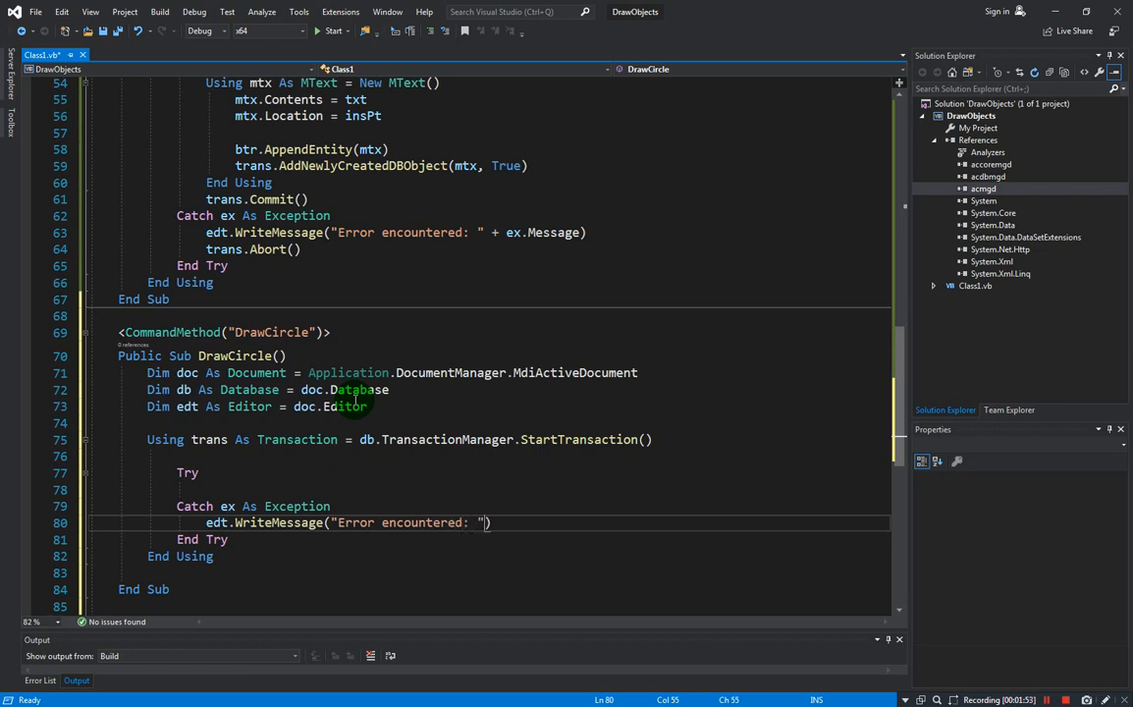
text(+ ec)
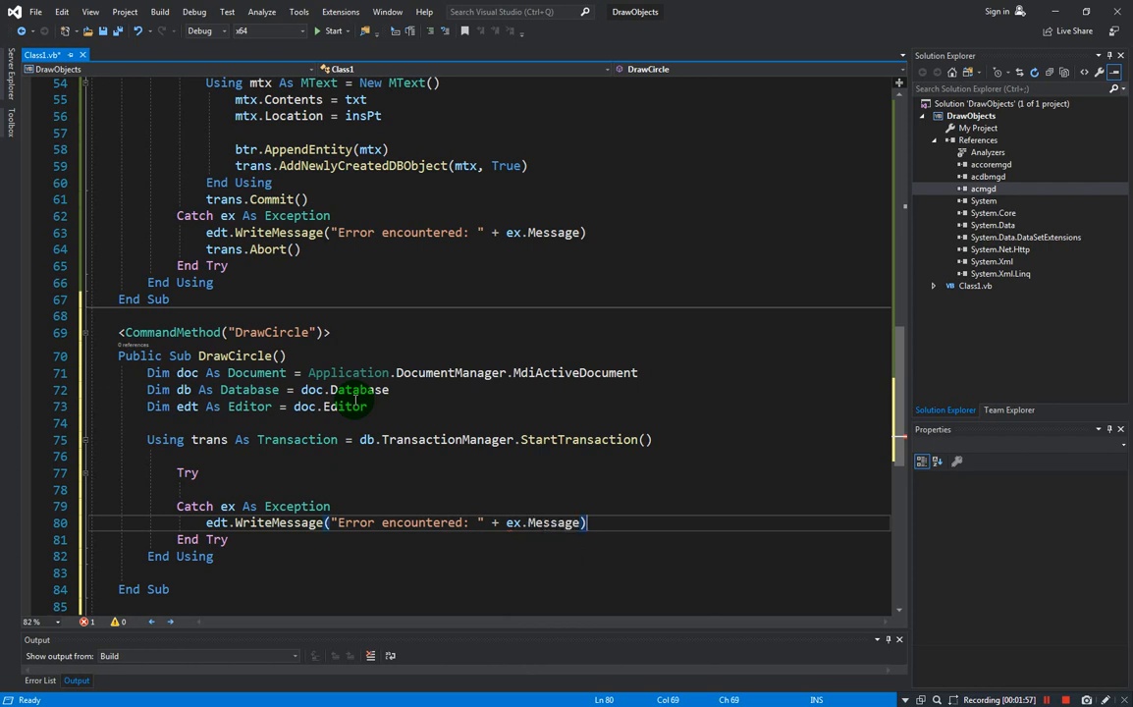
text(trans.Abort)
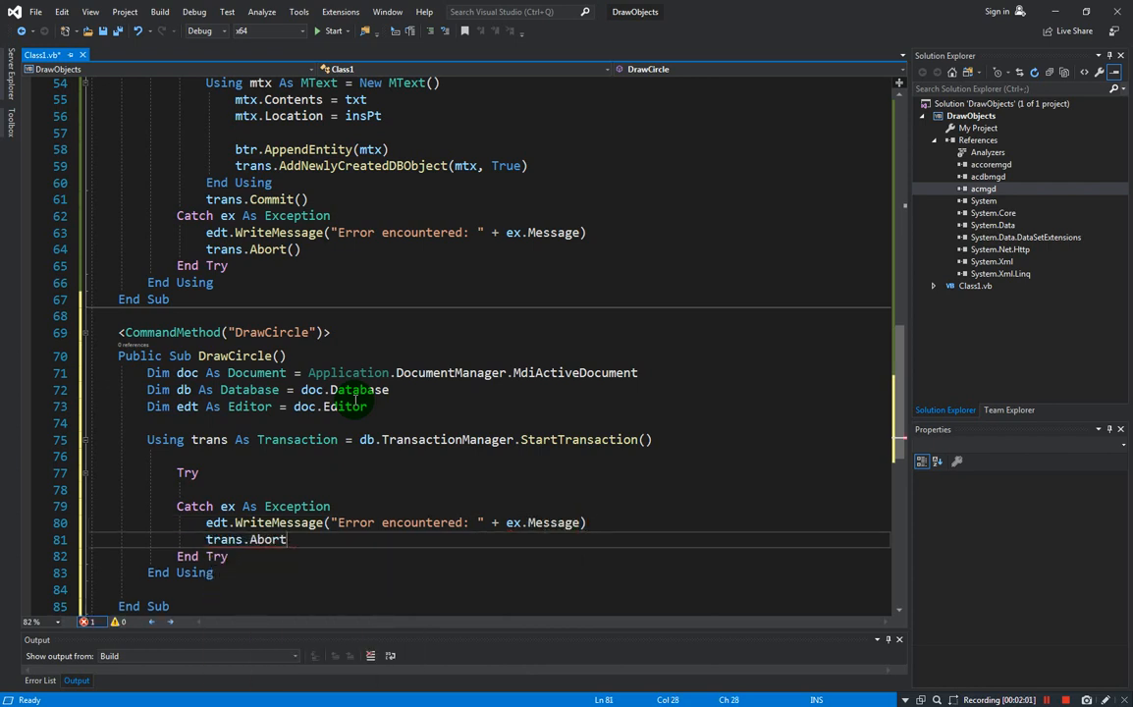
key(Enter)
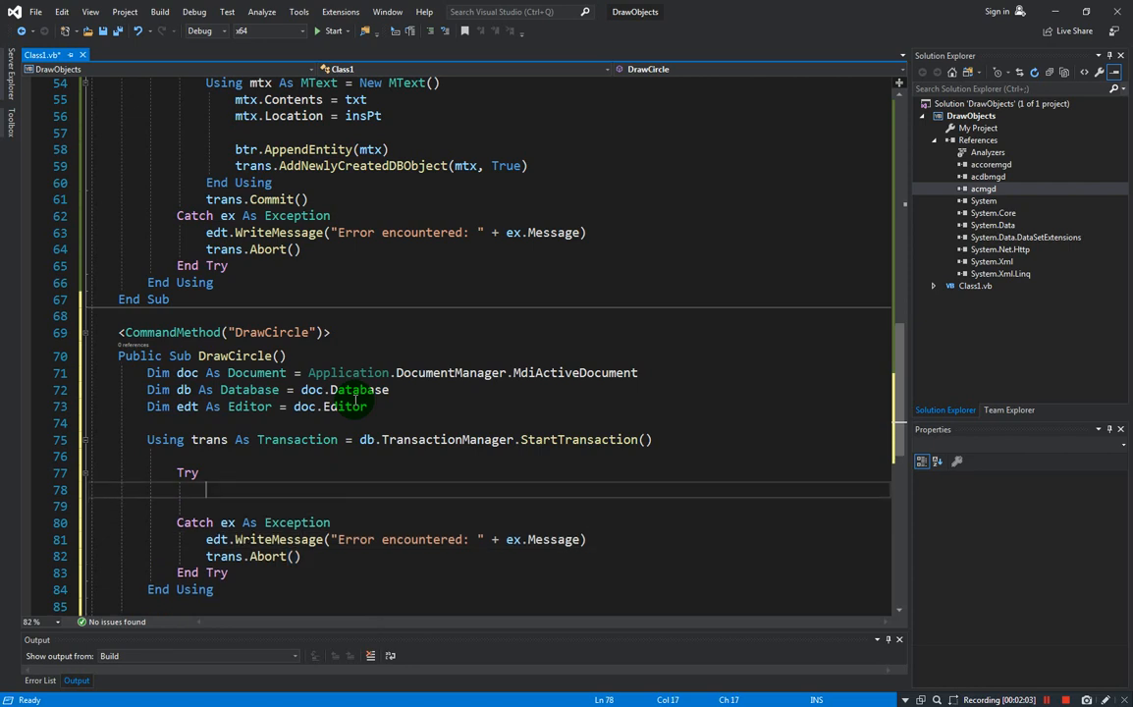
Write edt.WriteMessage("Drawing a Circle" + vbCrLf) inside the Try block.
scroll(down, 3)
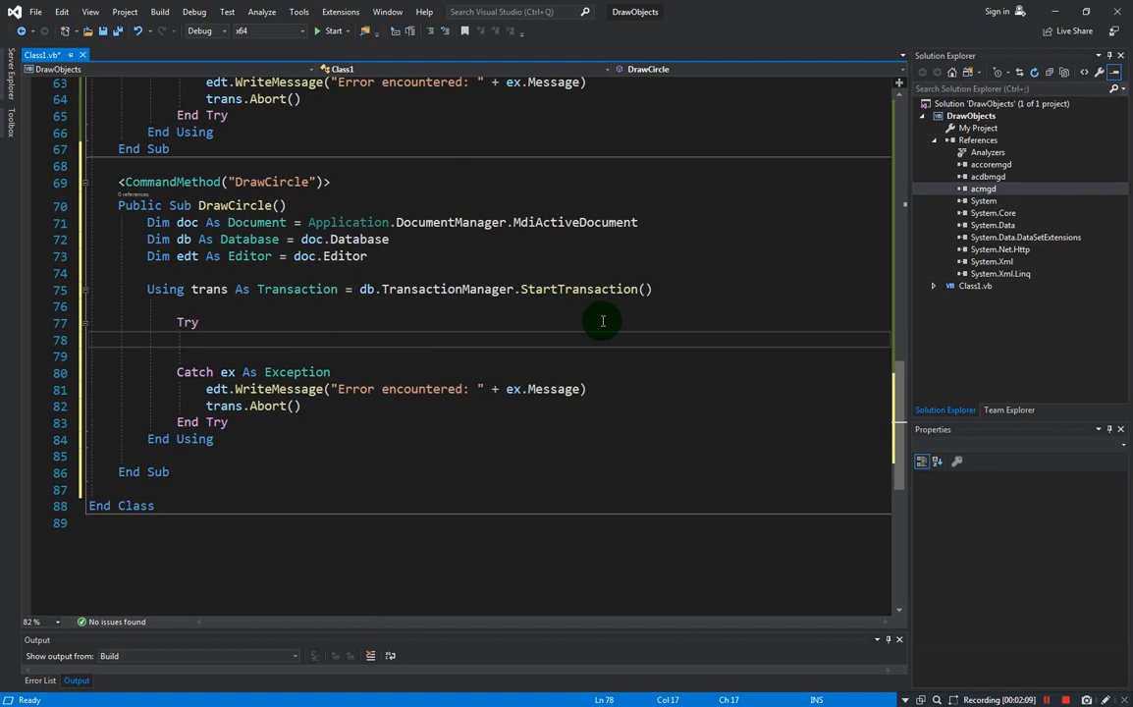
text(edt.wr)
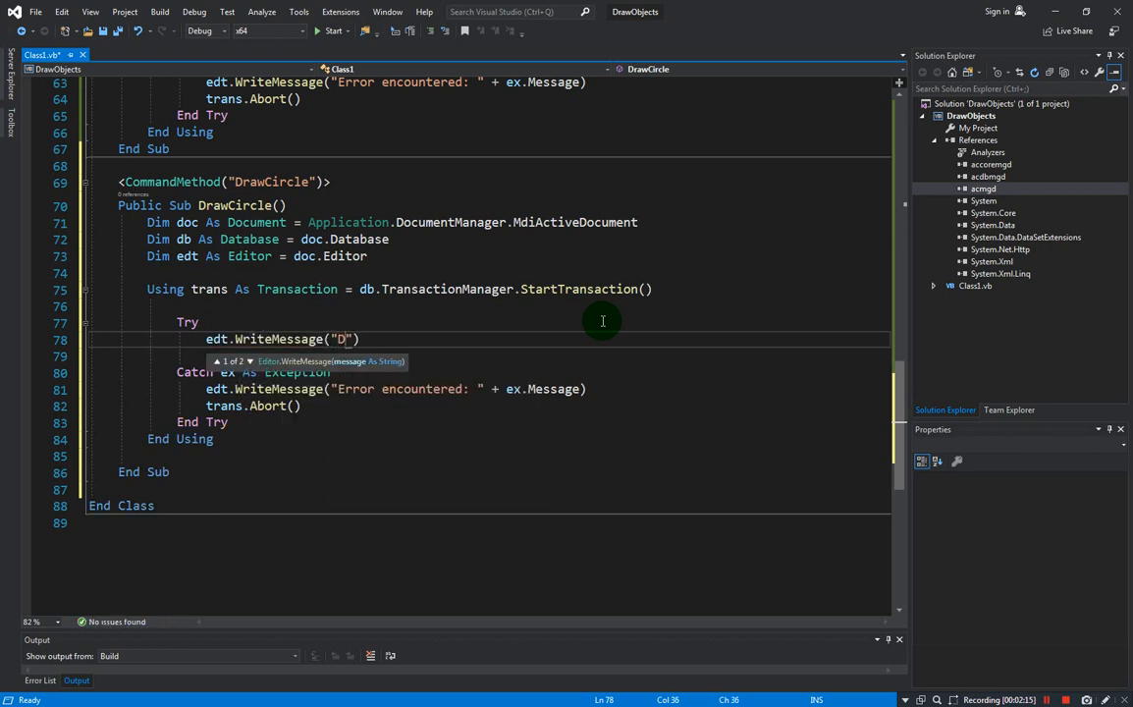
text(rawing a C)
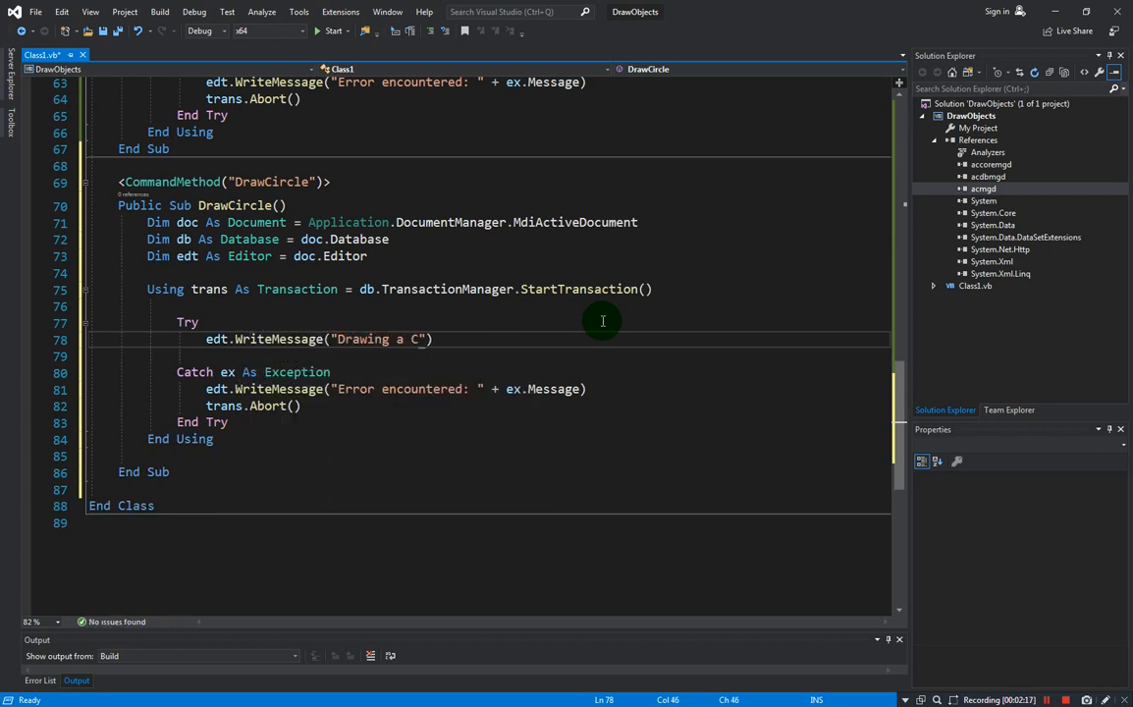
text(ircle)
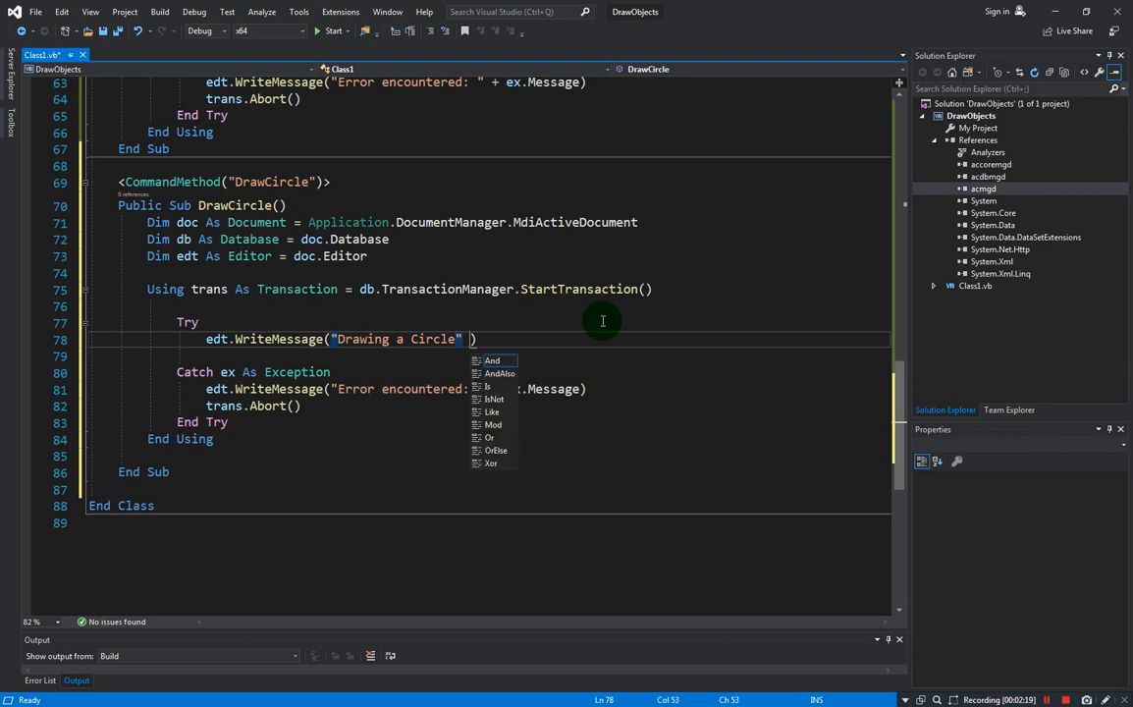
text(+ vbcrl)
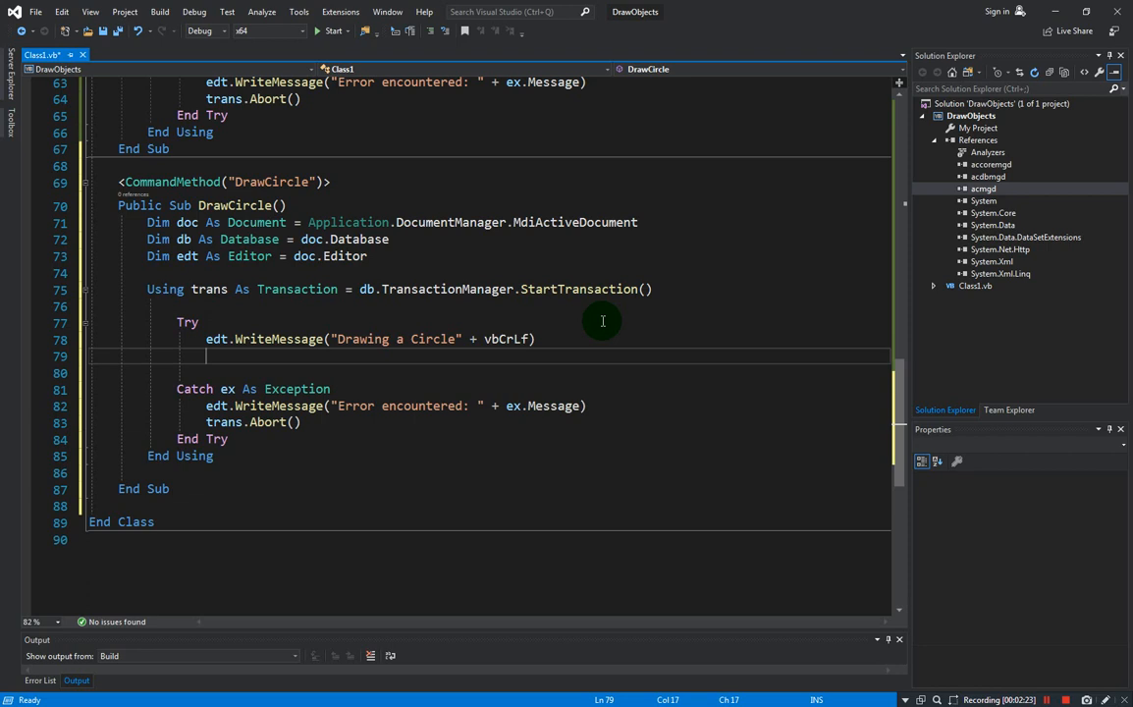
Declare bt As BlockTable from trans.GetObject(db.BlockTableId, OpenMode.ForRead).
text(dim)
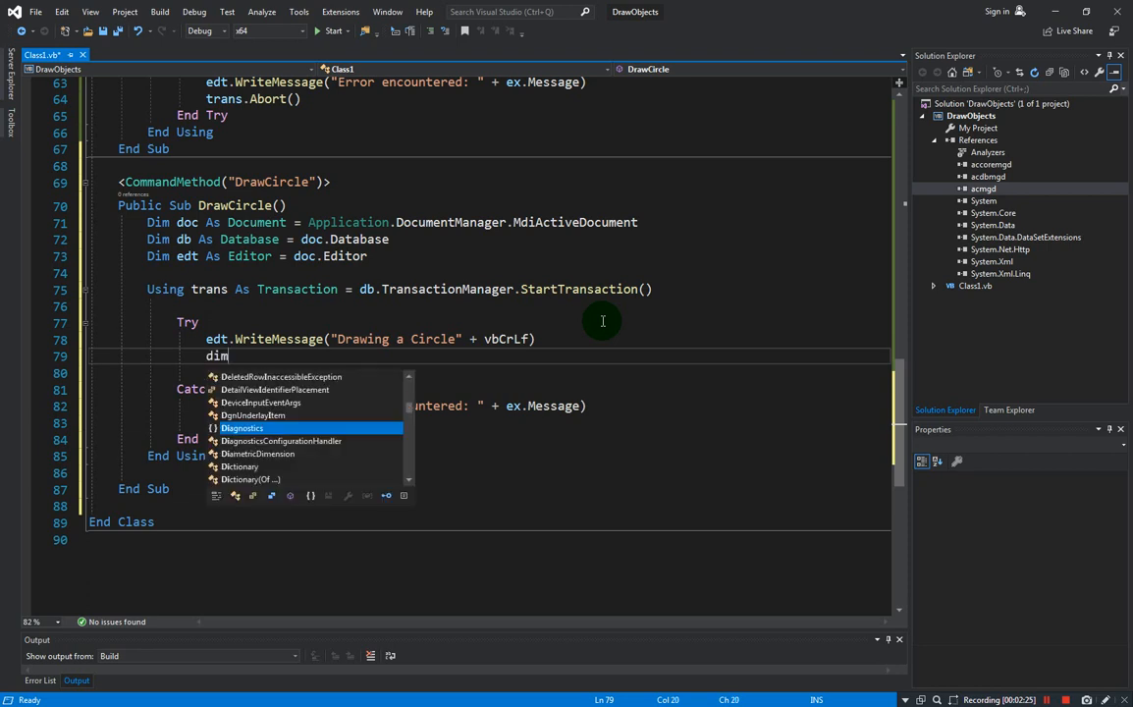
text(bt As)
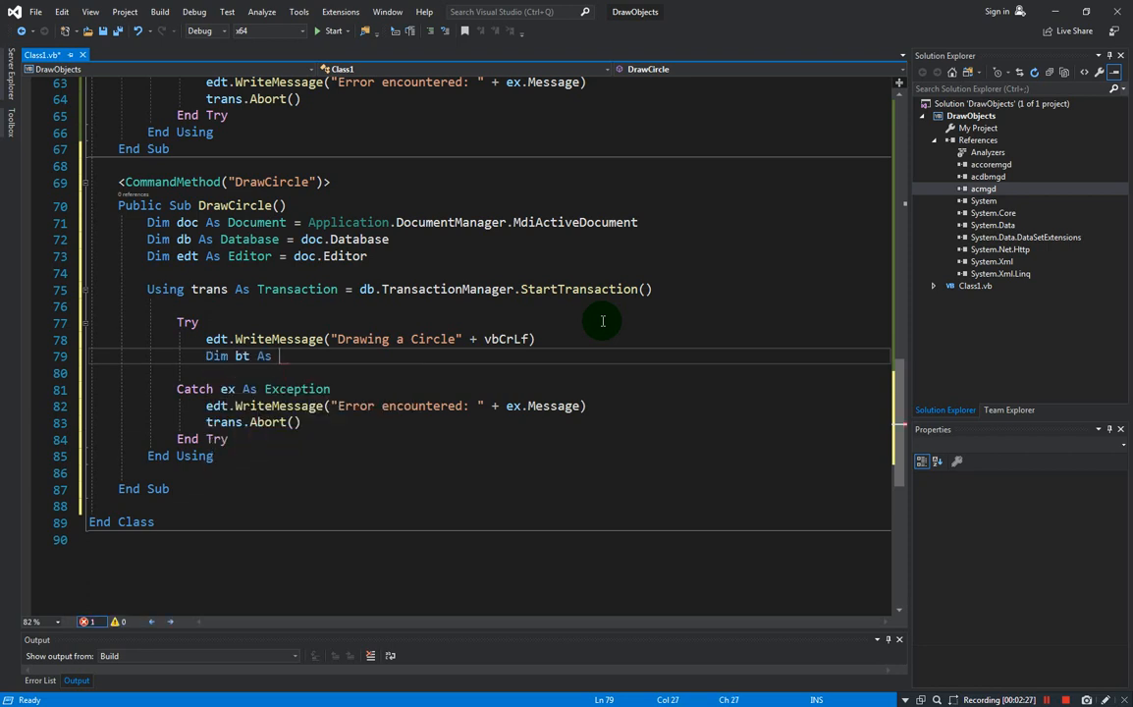
text(blockTable)
text(bt)
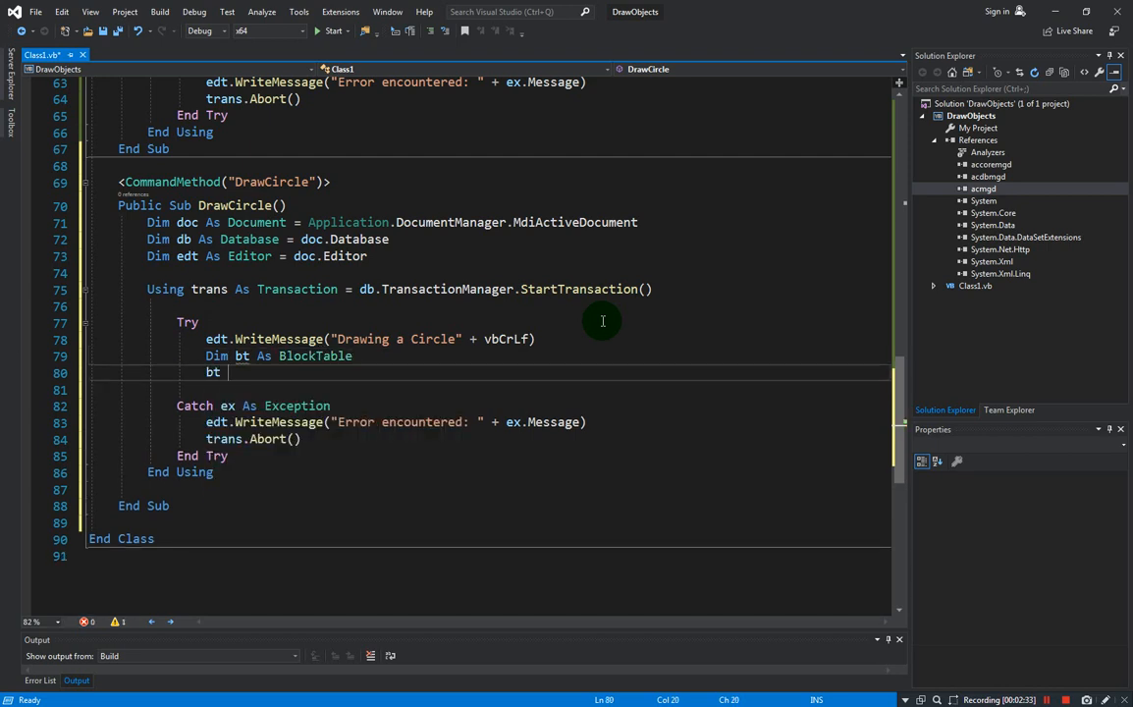
text(= trans.GetObject(d)
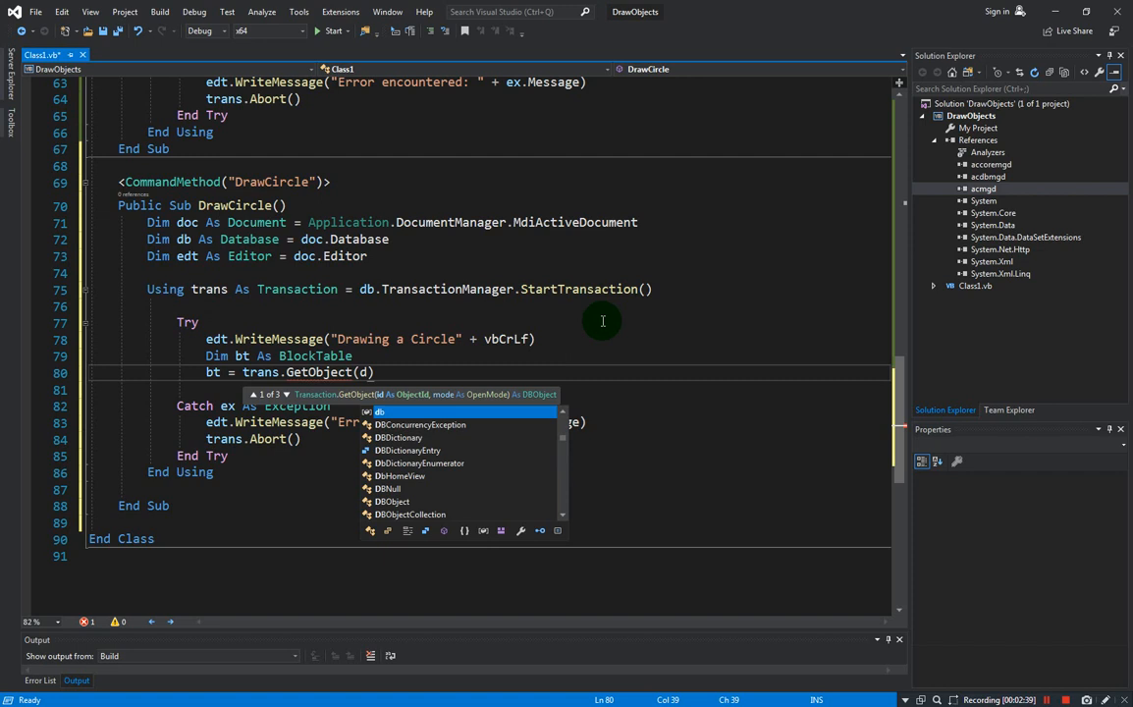
text(b.blockTableId)
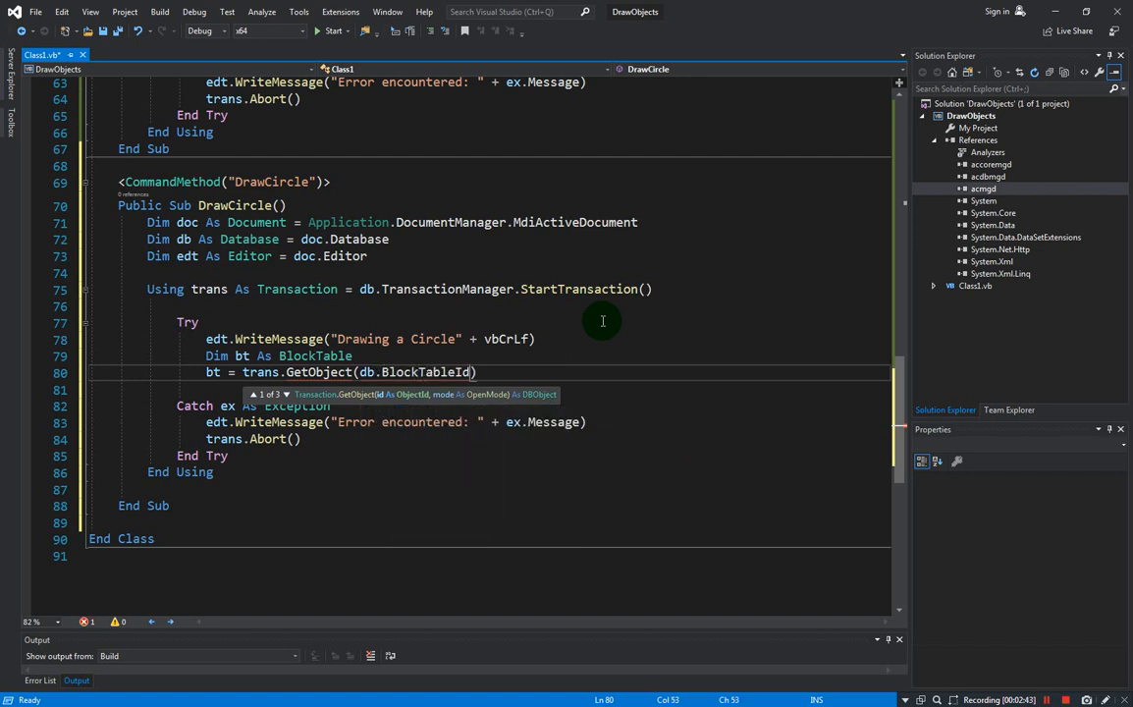
text(, openMode.ForRead)
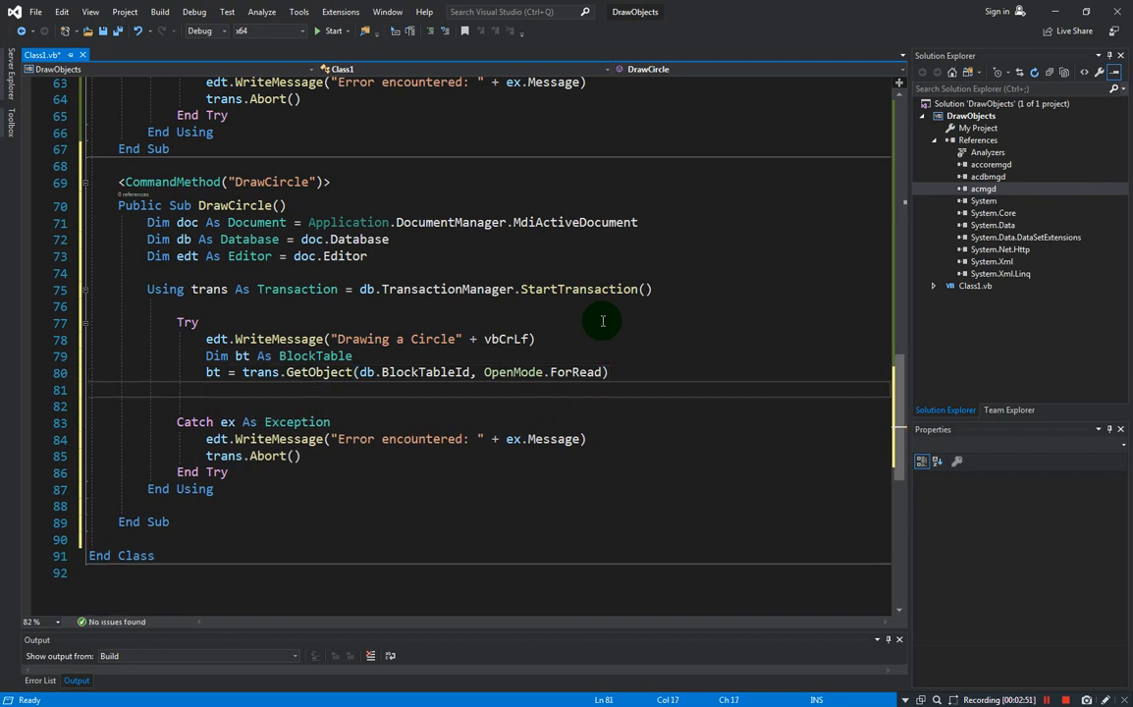
Declare btr As BlockTableRecord opening model space ForWrite via trans.GetObject.
text(Dim b)
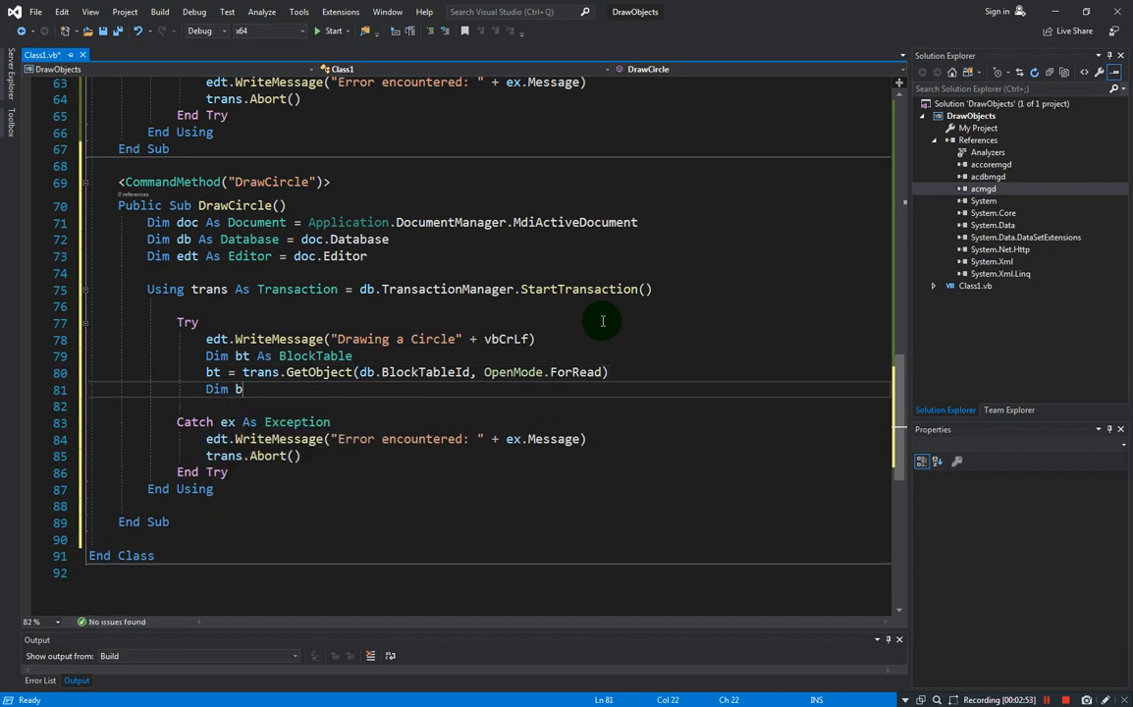
text(tr As blockTableRecord)
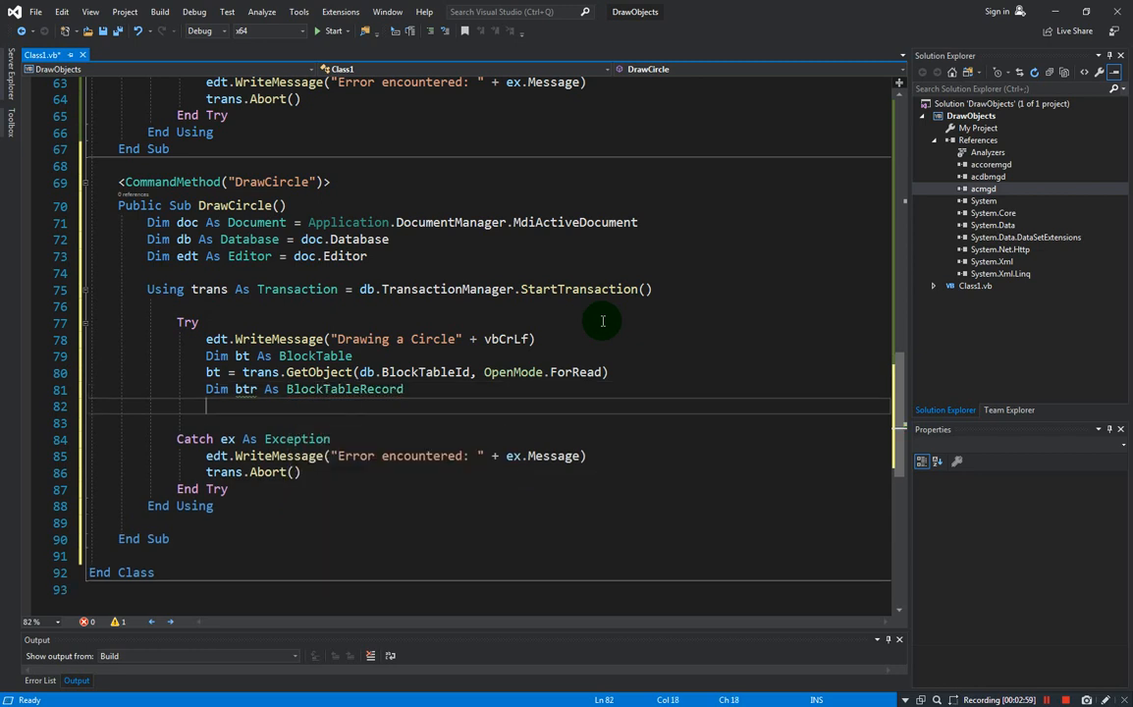
text(btr)
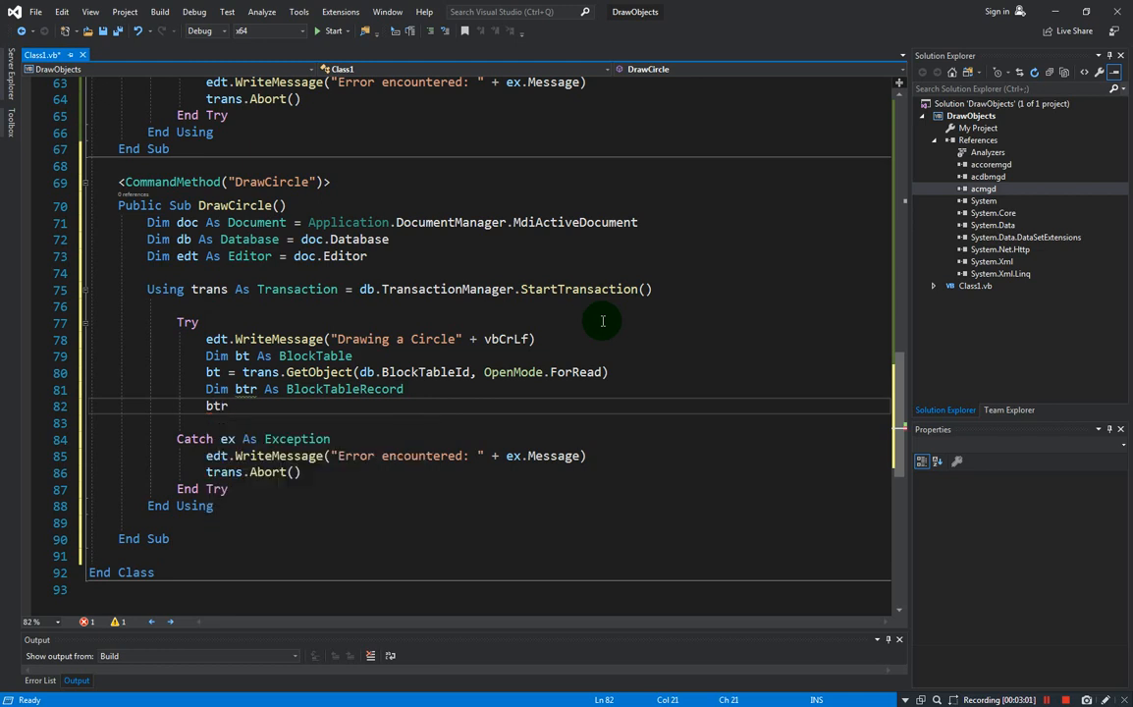
text(= trans.GetObject(bt)
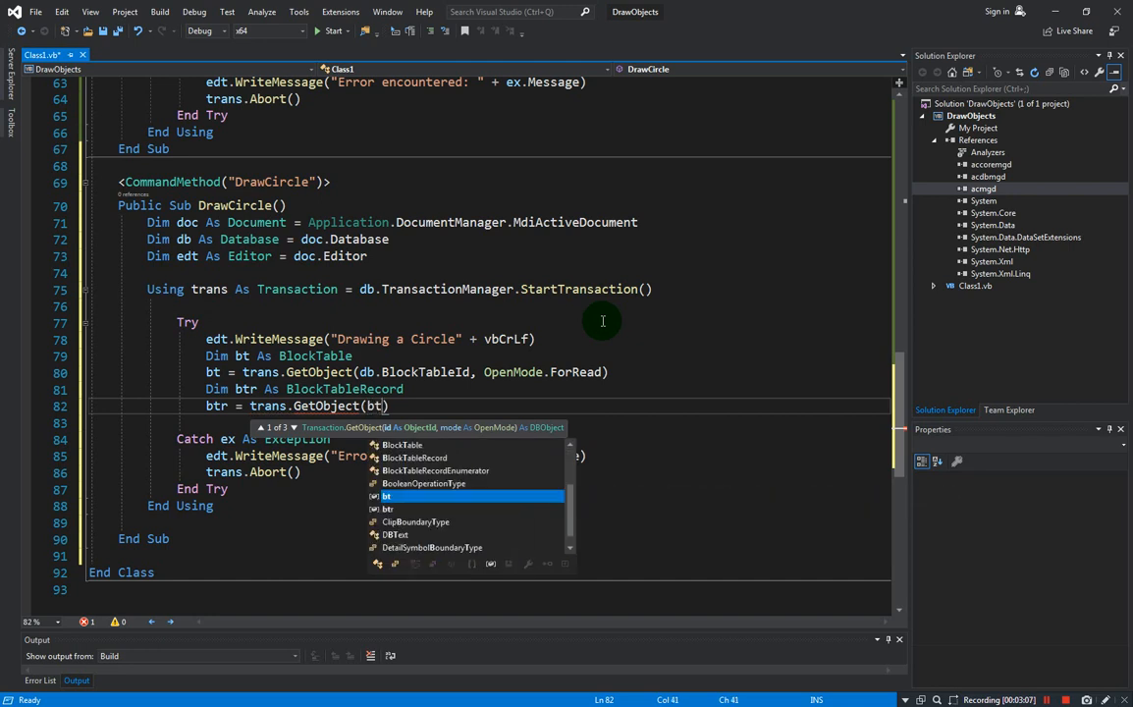
text(blockTableRecord.ModelSpace)
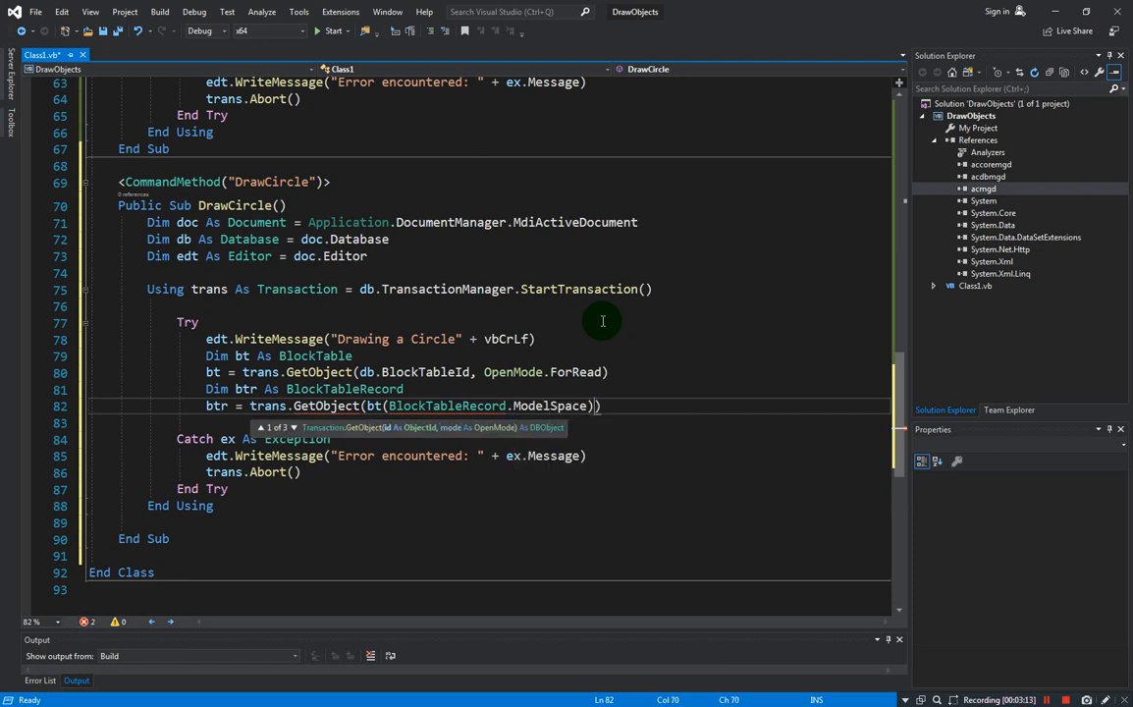
text(open)
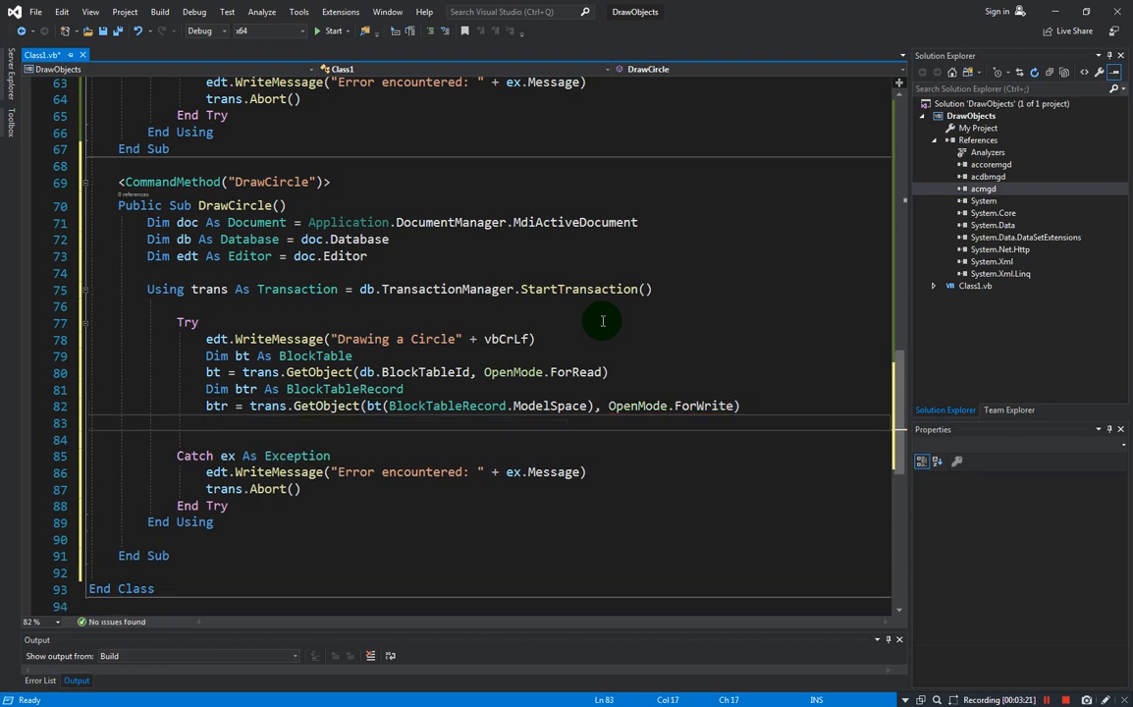
key(enter)
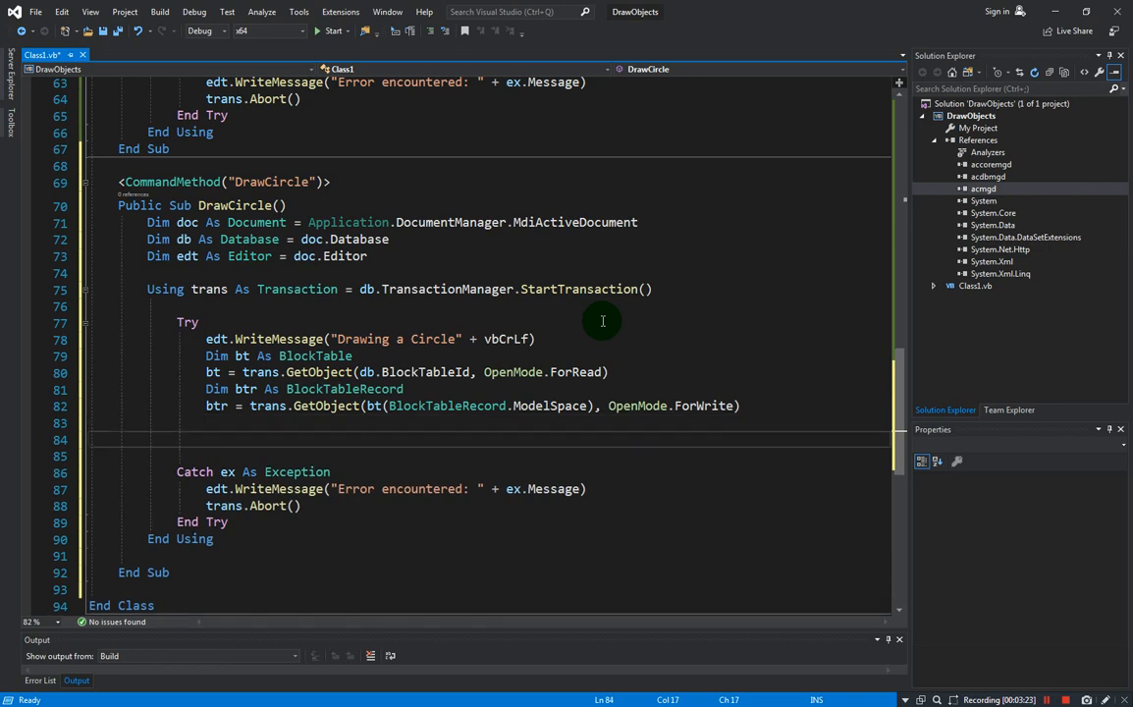
Add the comment ' Specify the Circle's parameters after the btr line and begin a Dim.
scroll(up, 3)
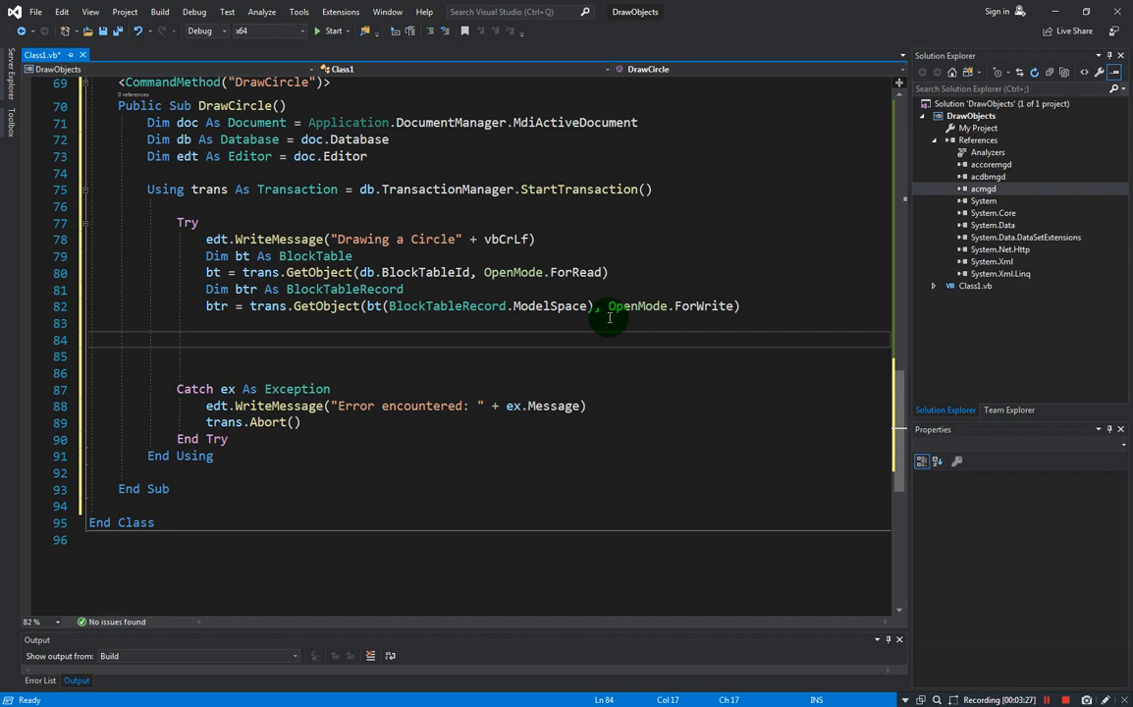
text(' Sp)
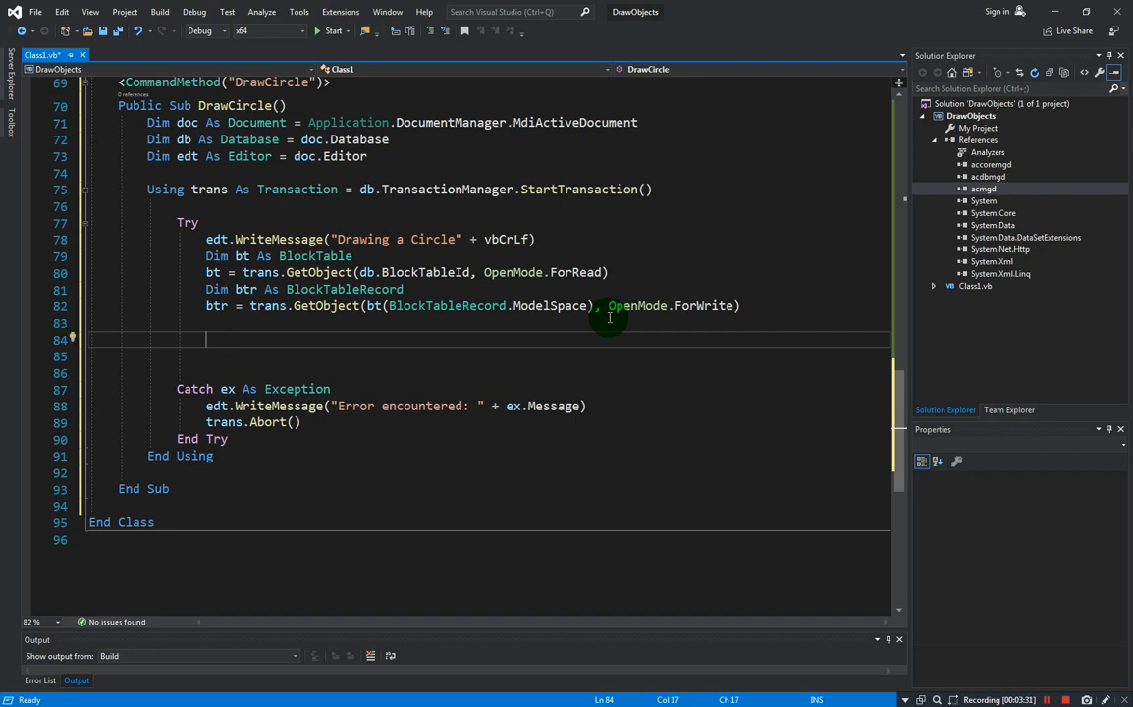
text(' Specify)
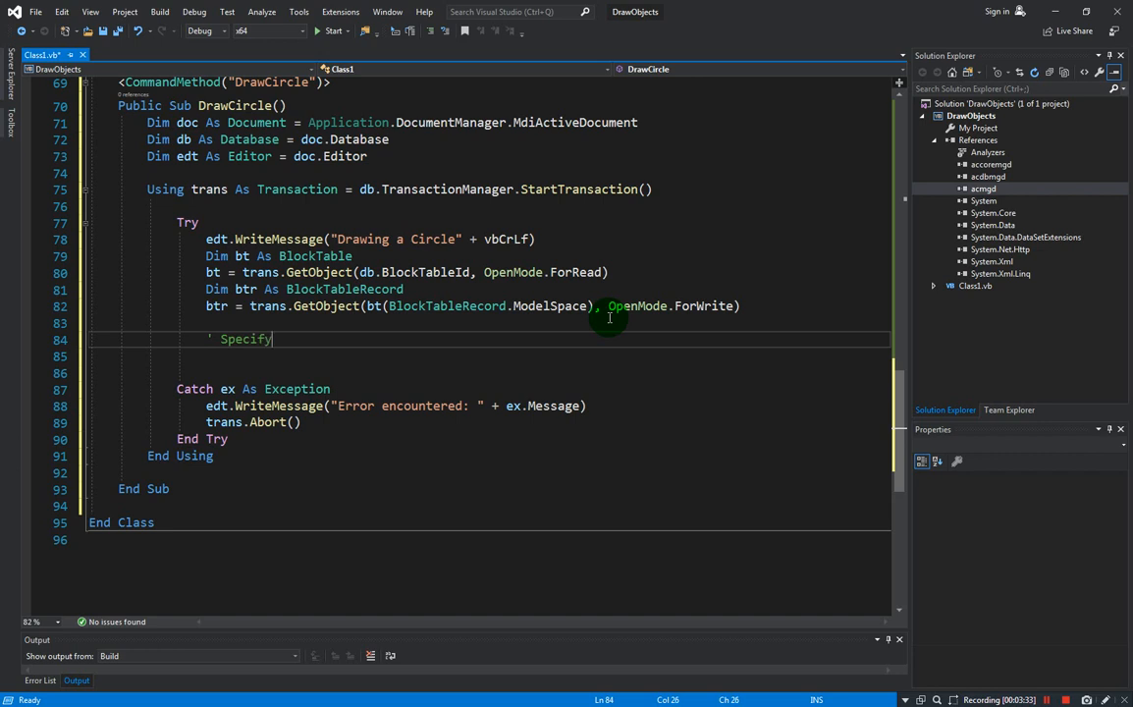
text(the Circl)
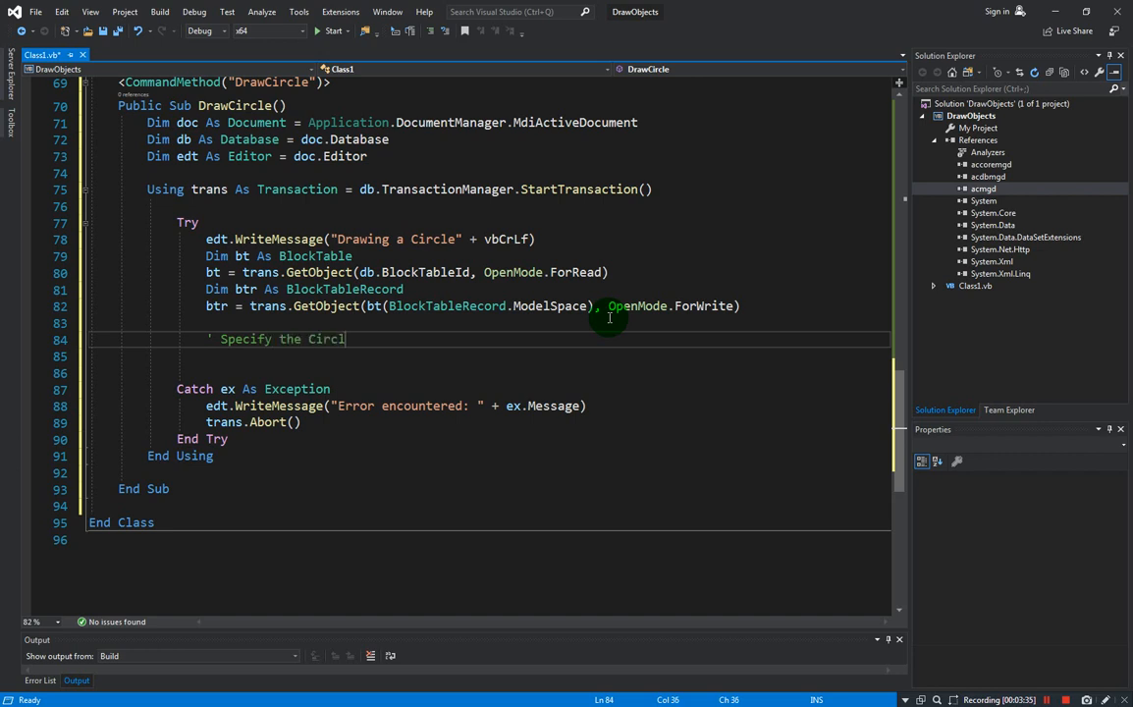
text(e's parameters)
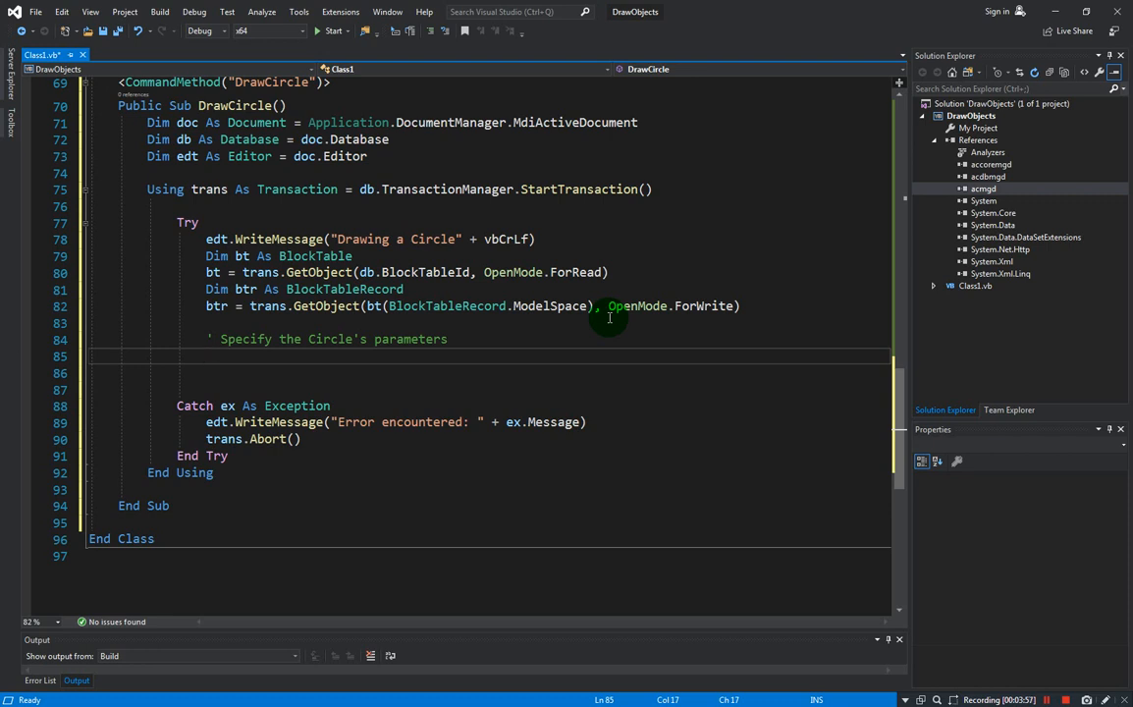
text(Dim)
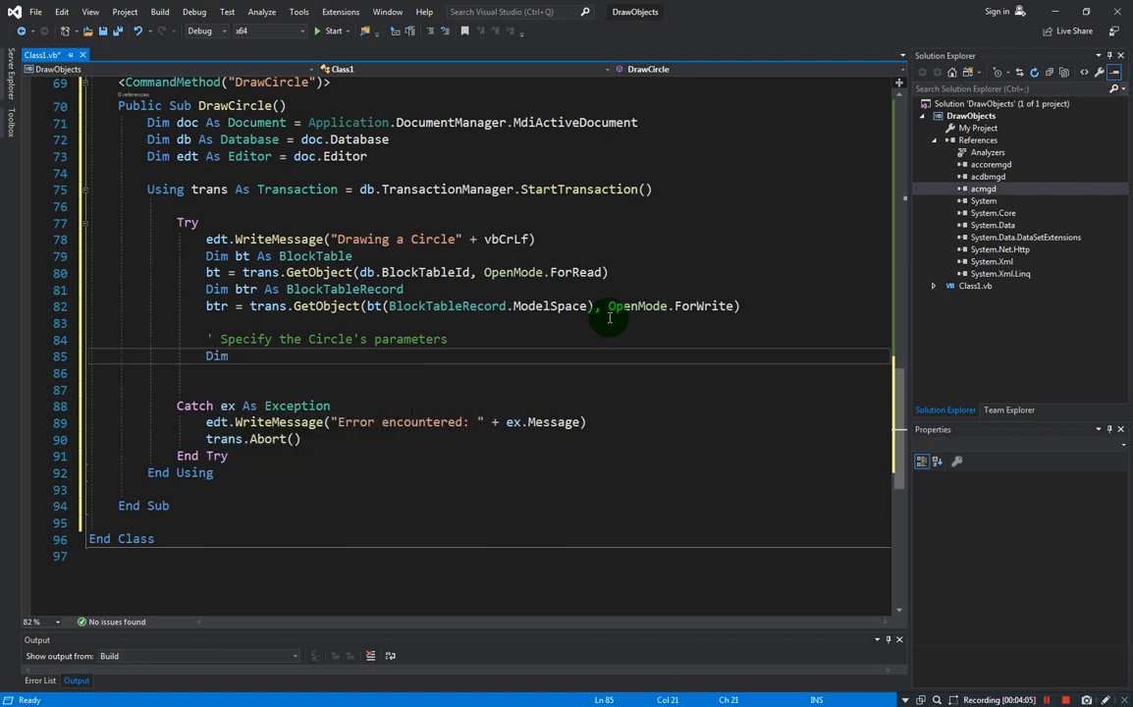
Declare centerPt As New Point3d(100, 100, 0).
text(centerPt As Point3d = new)
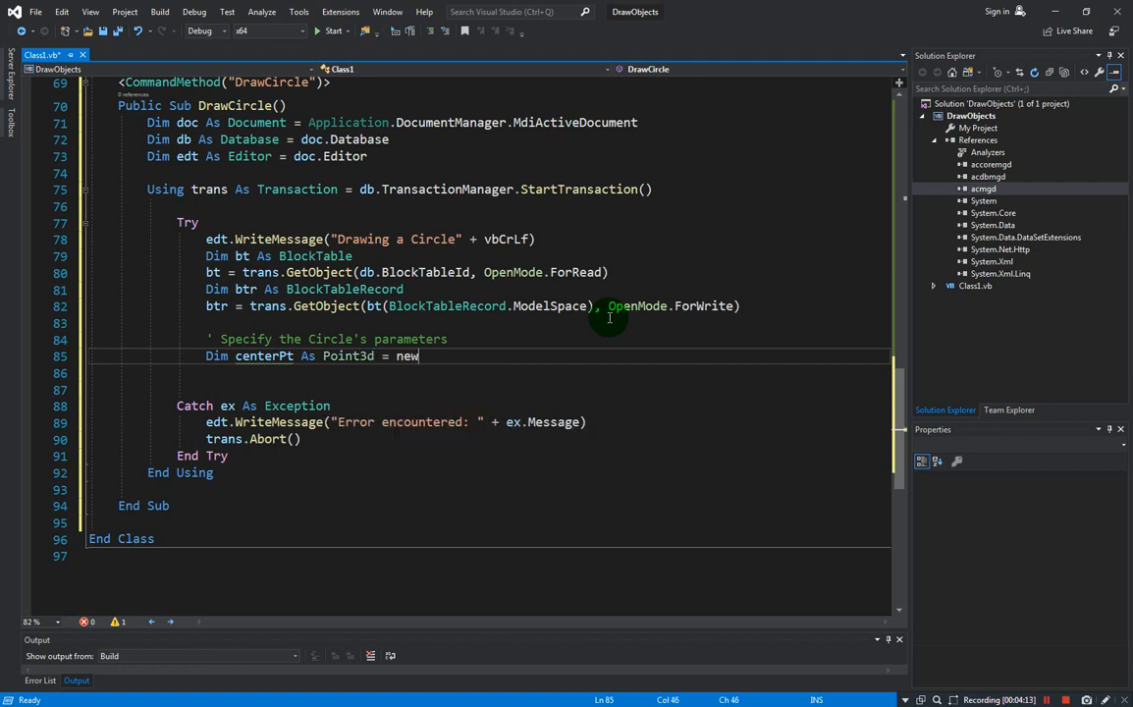
text(Point3d())
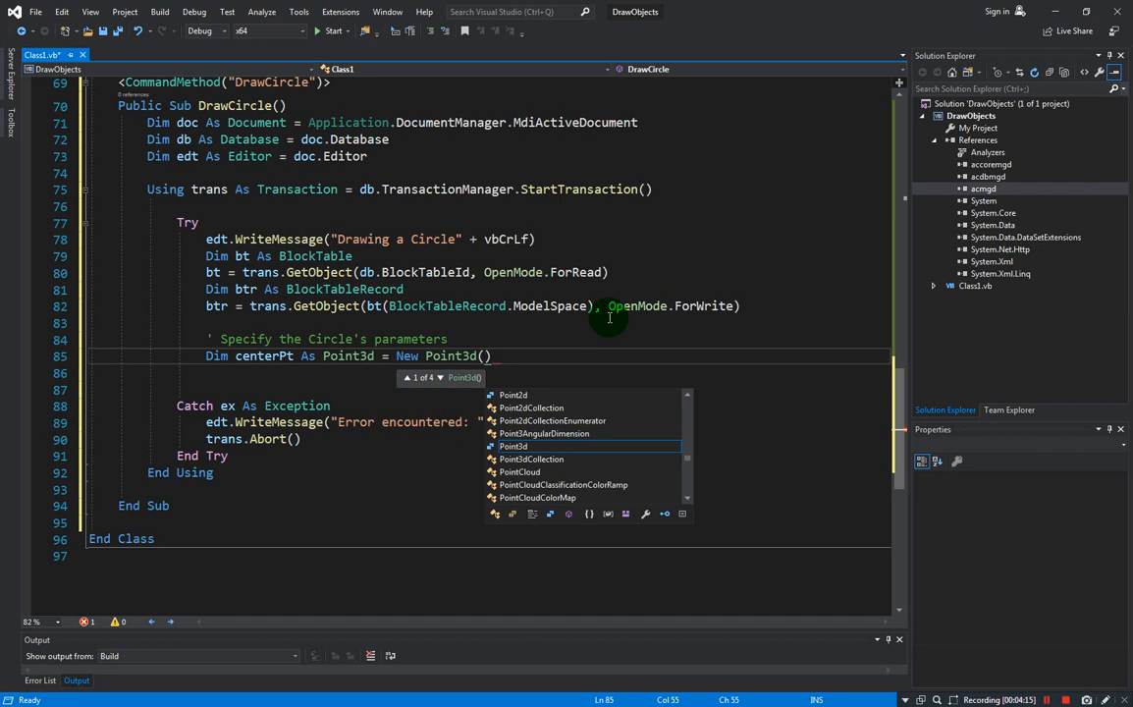
text(100)
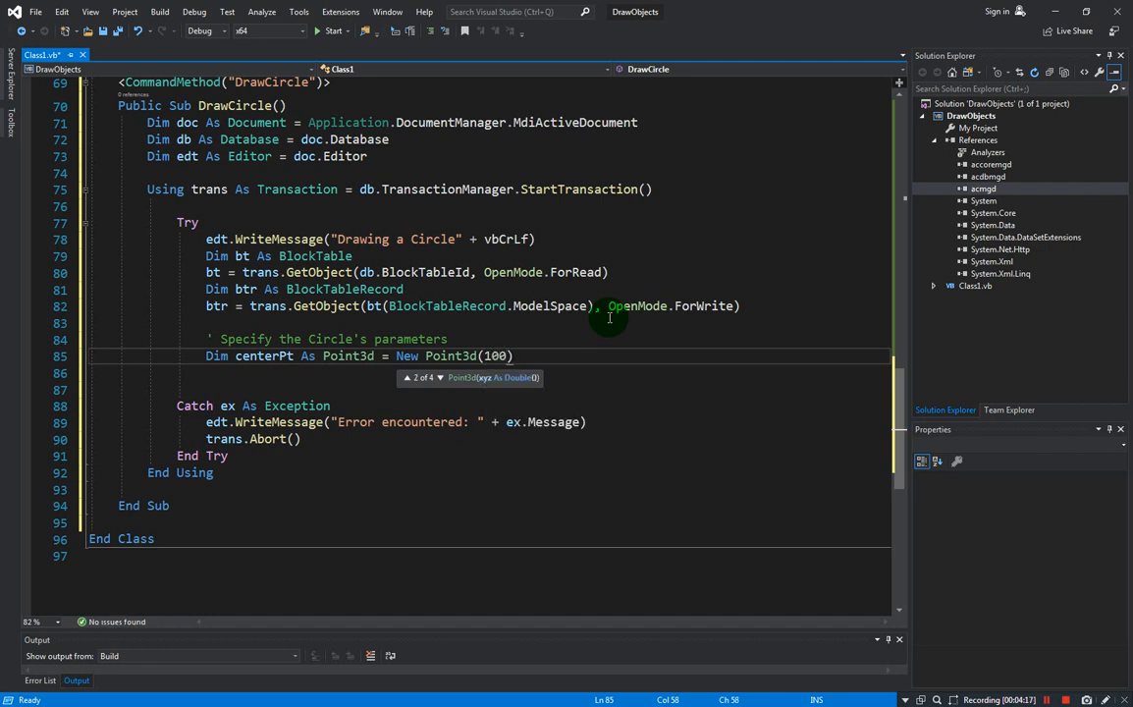
text(, 100)
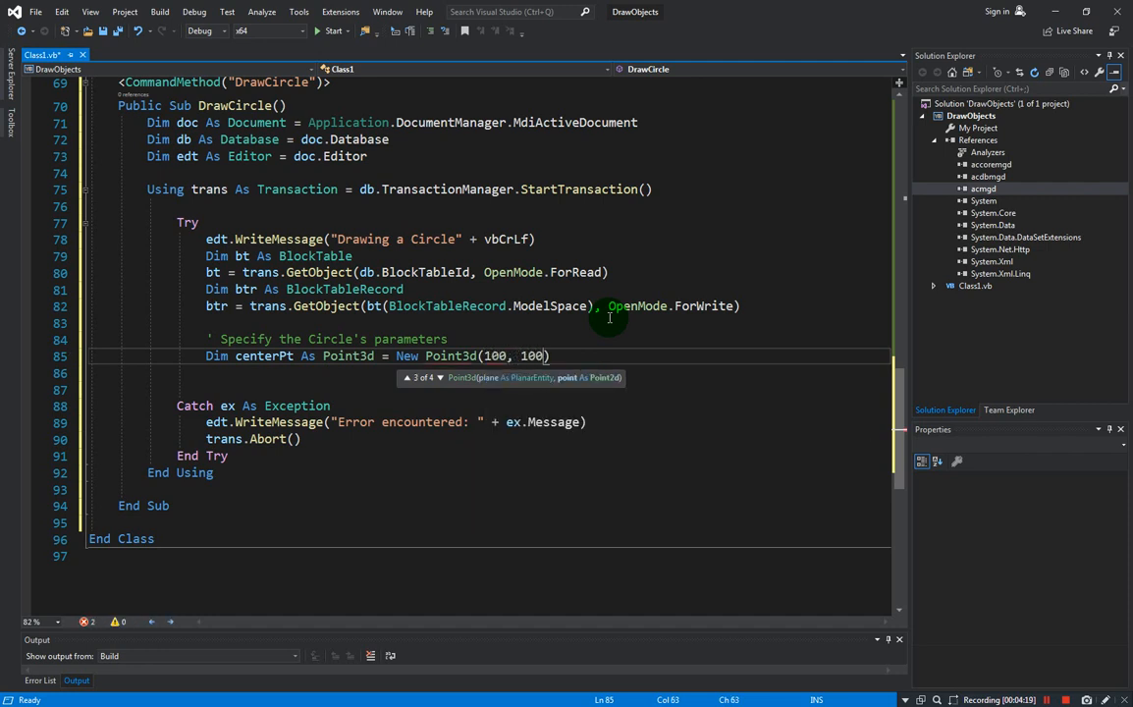
text(, 0))
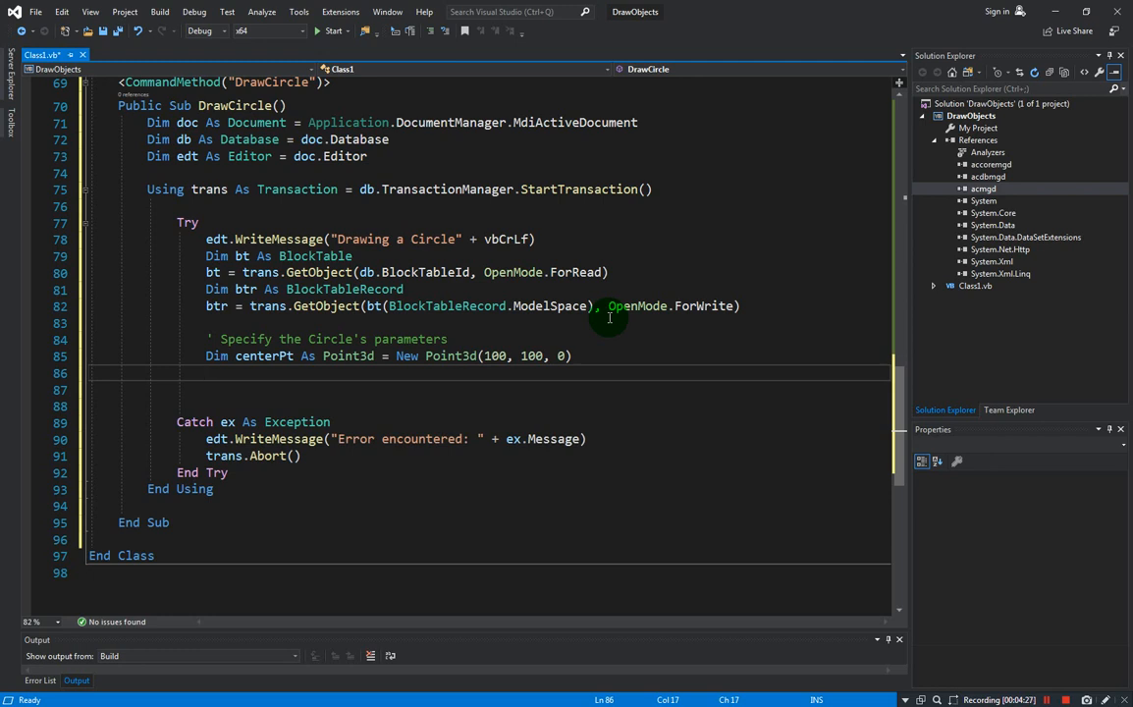
Declare circleRad As Double = 100.
text(Dim c)
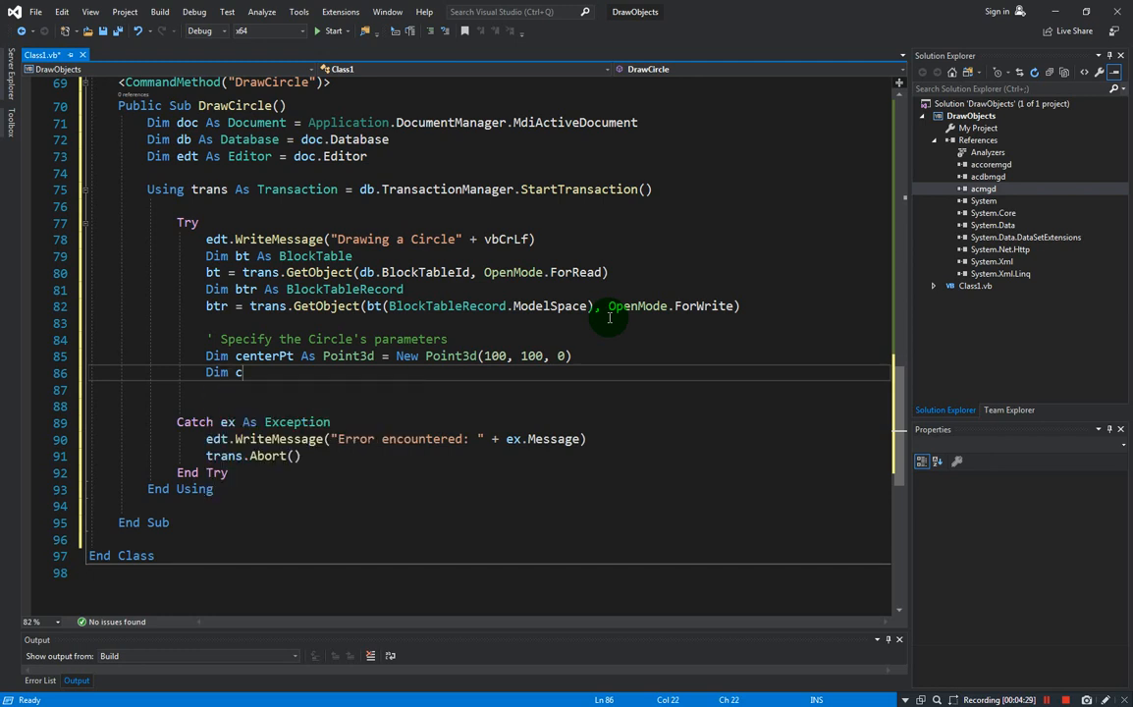
text(ircleRad)
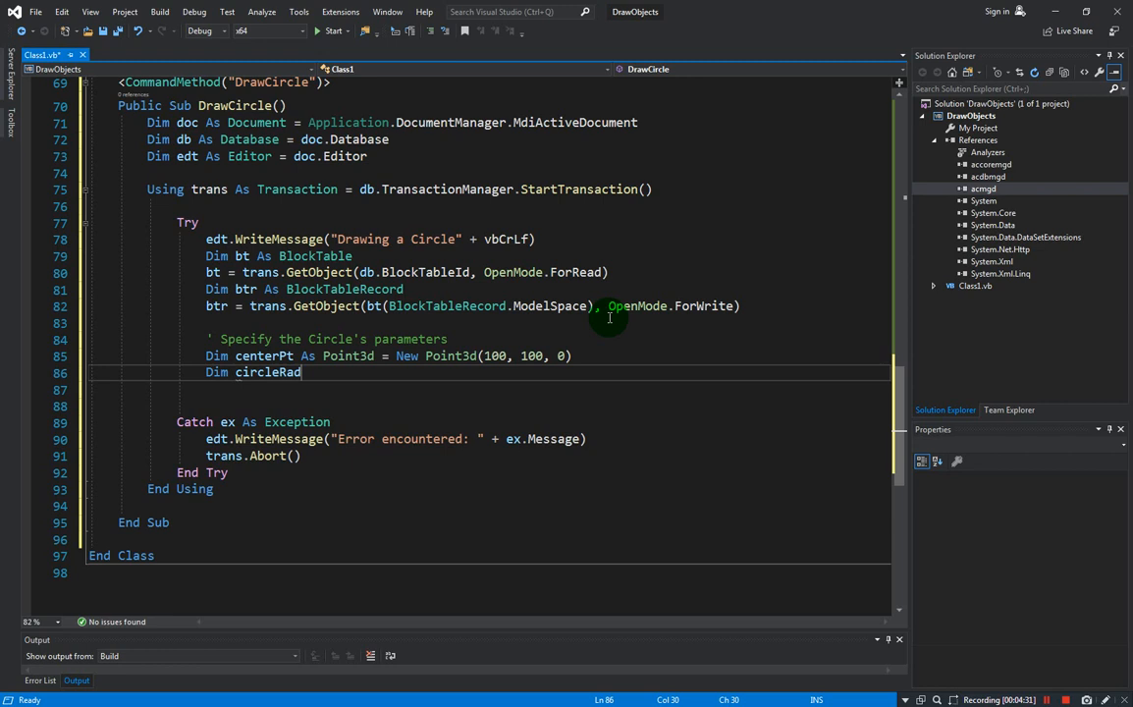
text(As Double)
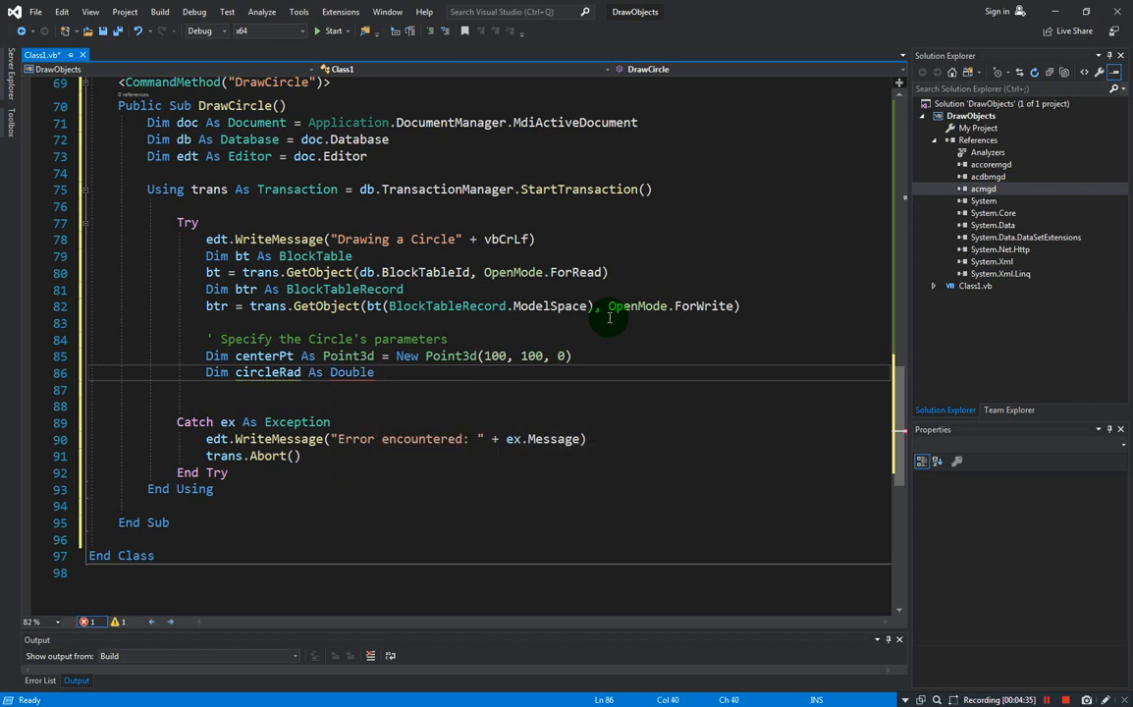
text(= 100)
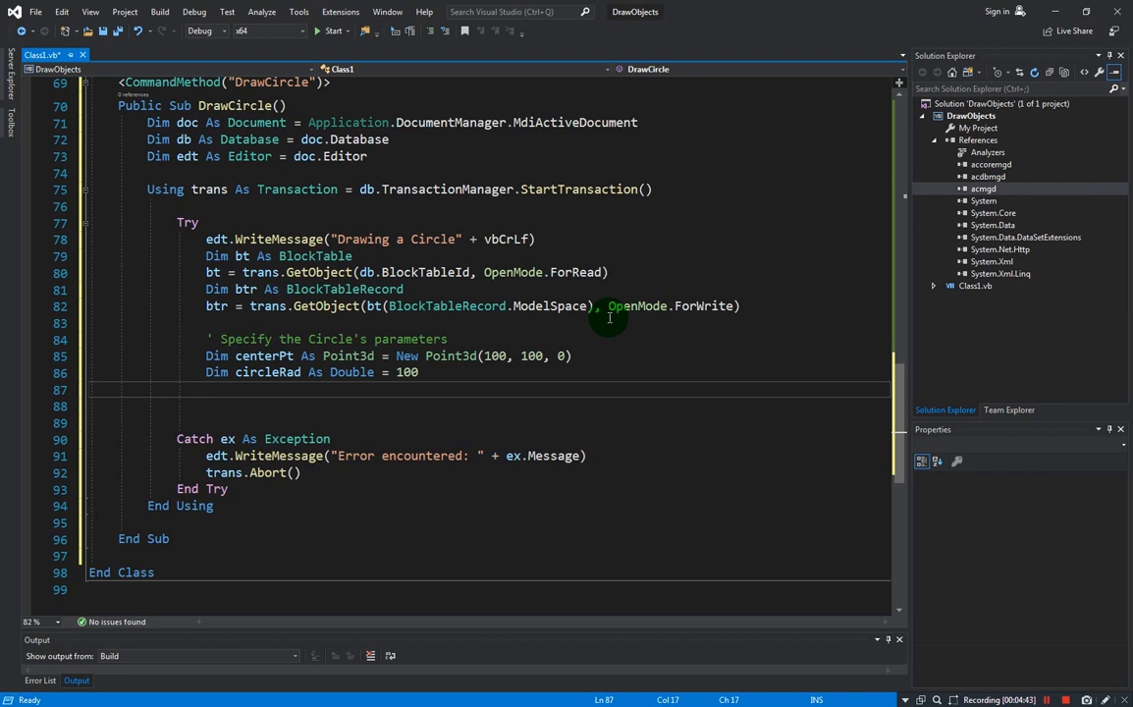
Add Using cir As Circle = New Circle() setting cir.Radius = circleRad and cir.Center = centerPt.
text(y)
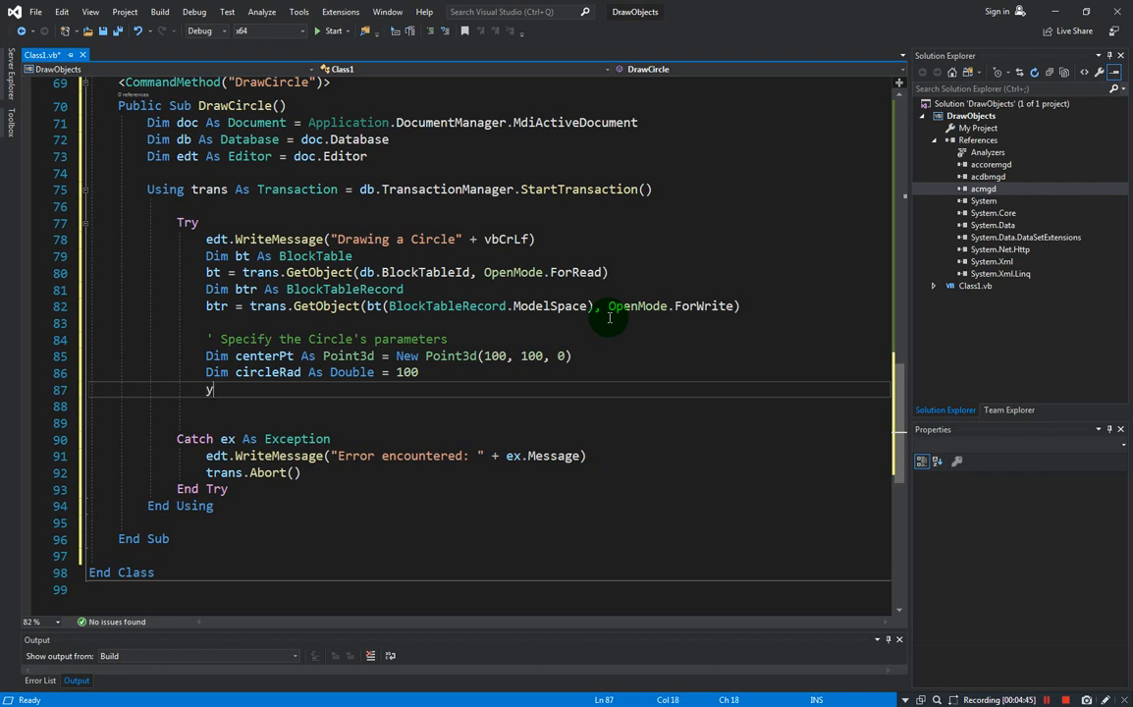
text(sing)
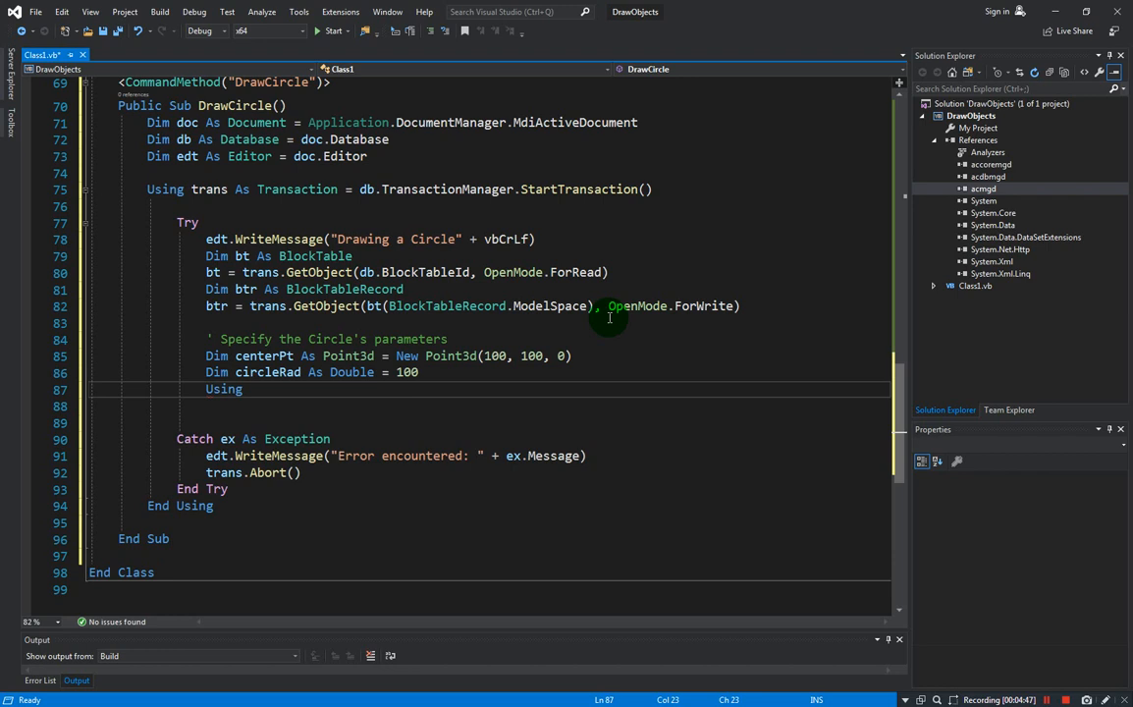
text(cir)
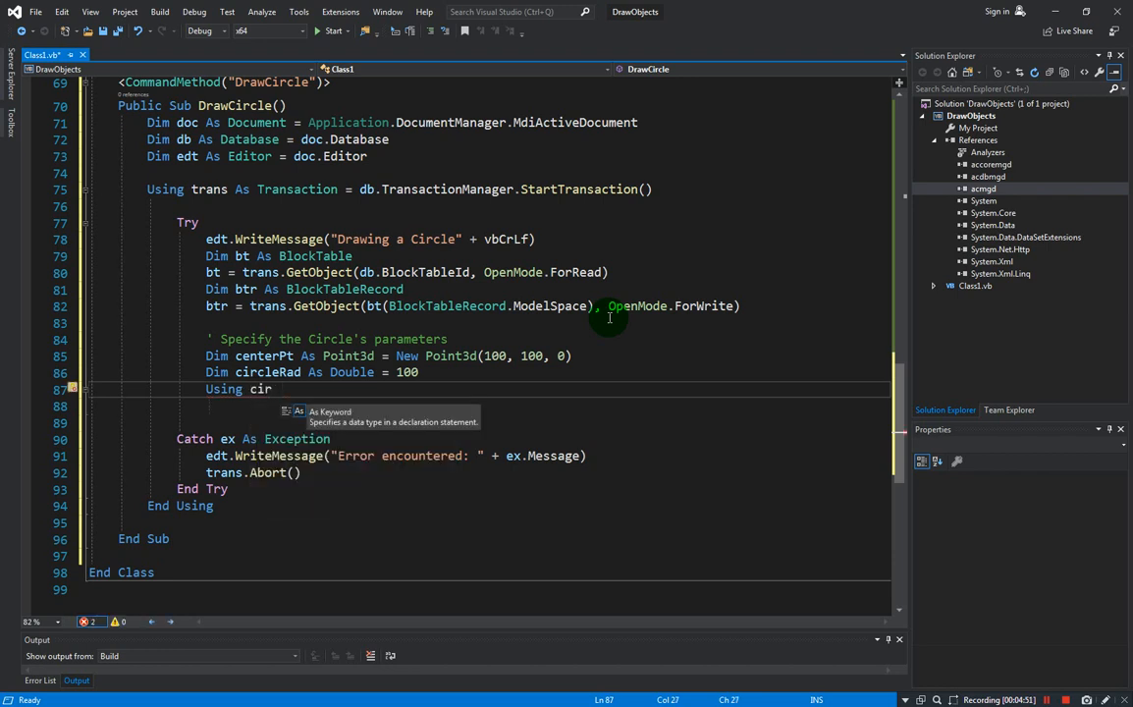
text(As circle = New Circle)
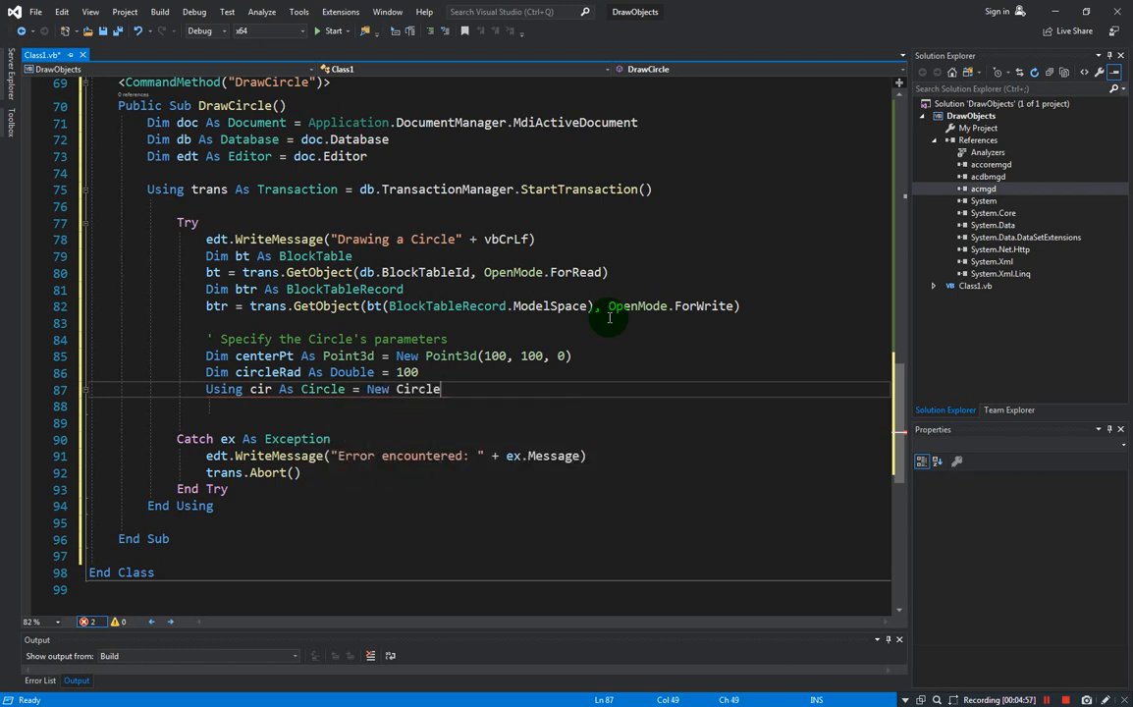
text(())
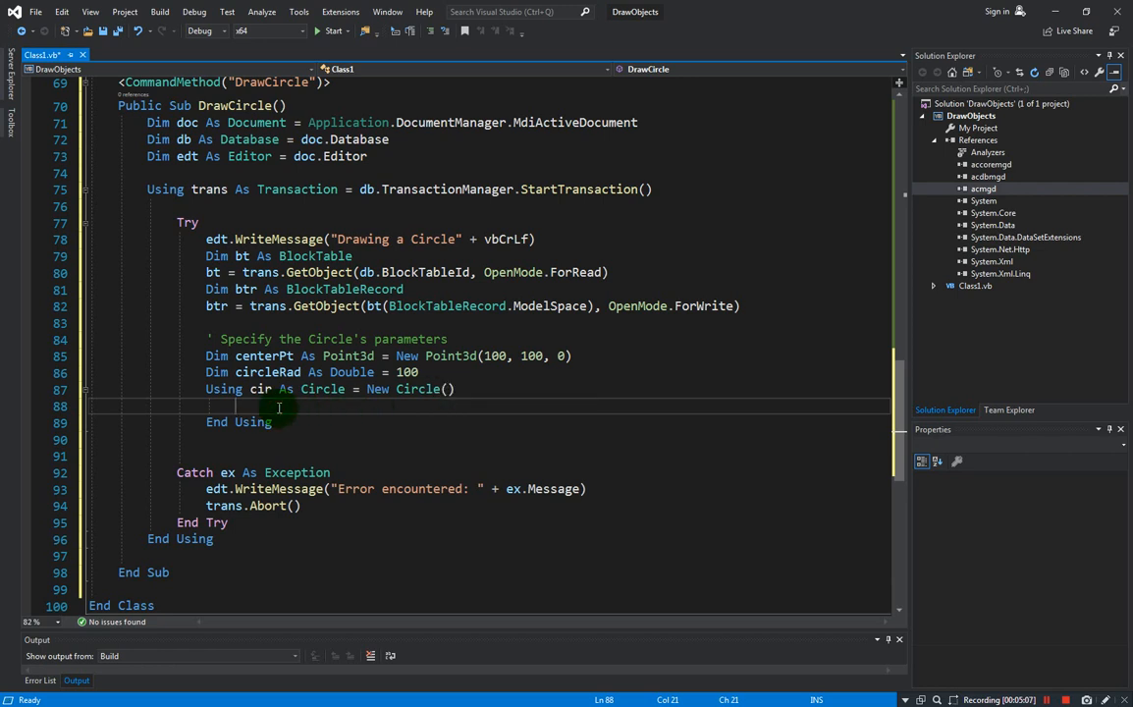
text(cir)
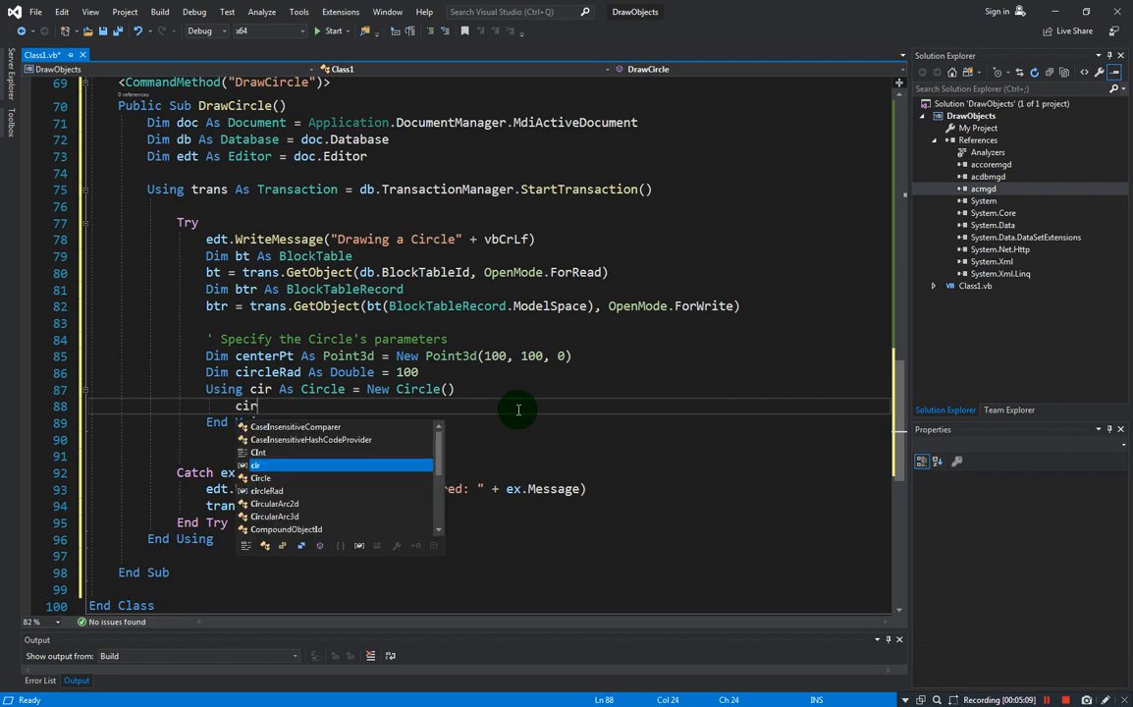
text(.Radius)
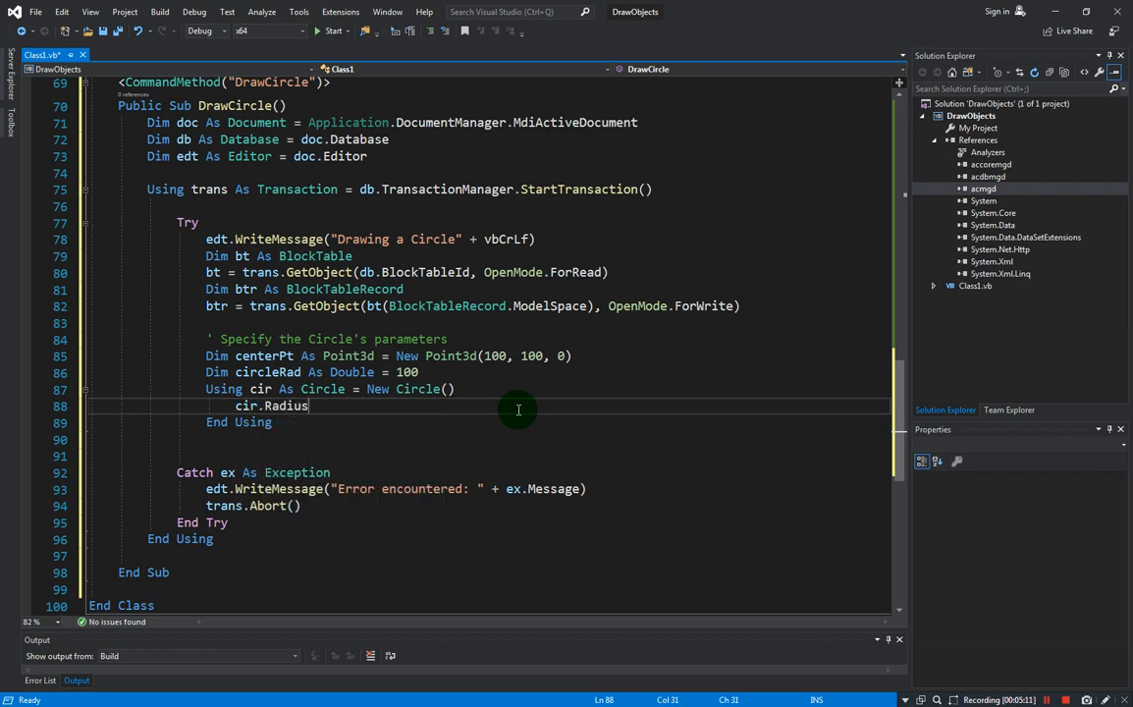
text(= circleRad)
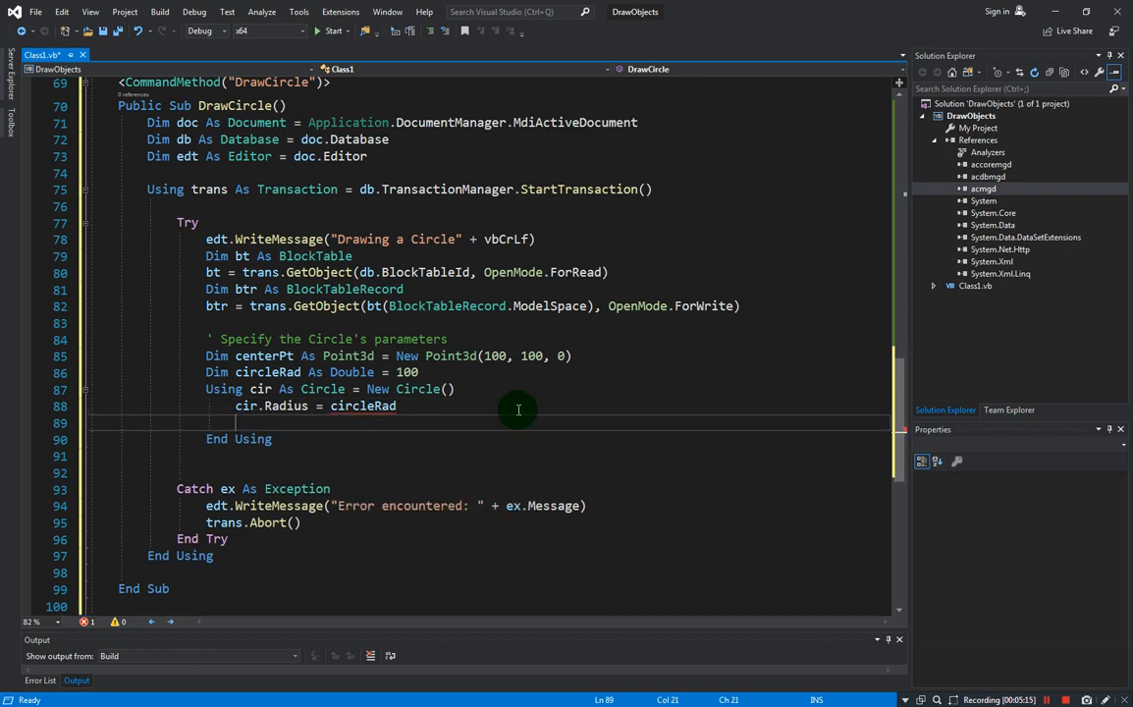
text(cir.)
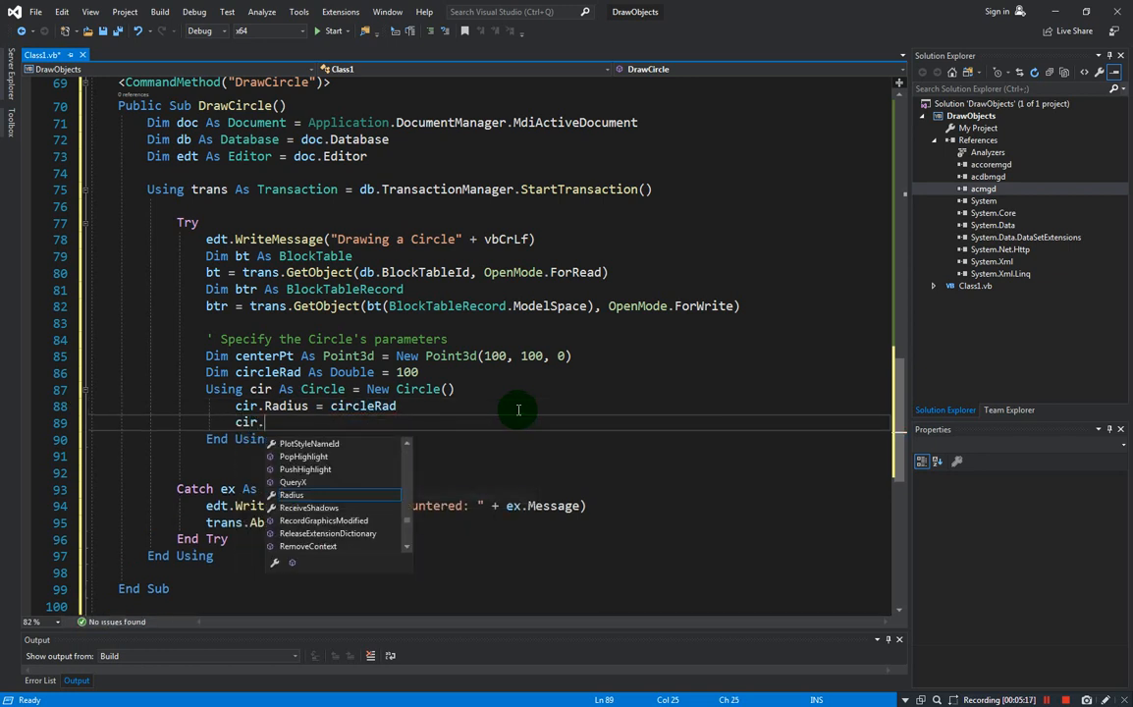
text(center =)
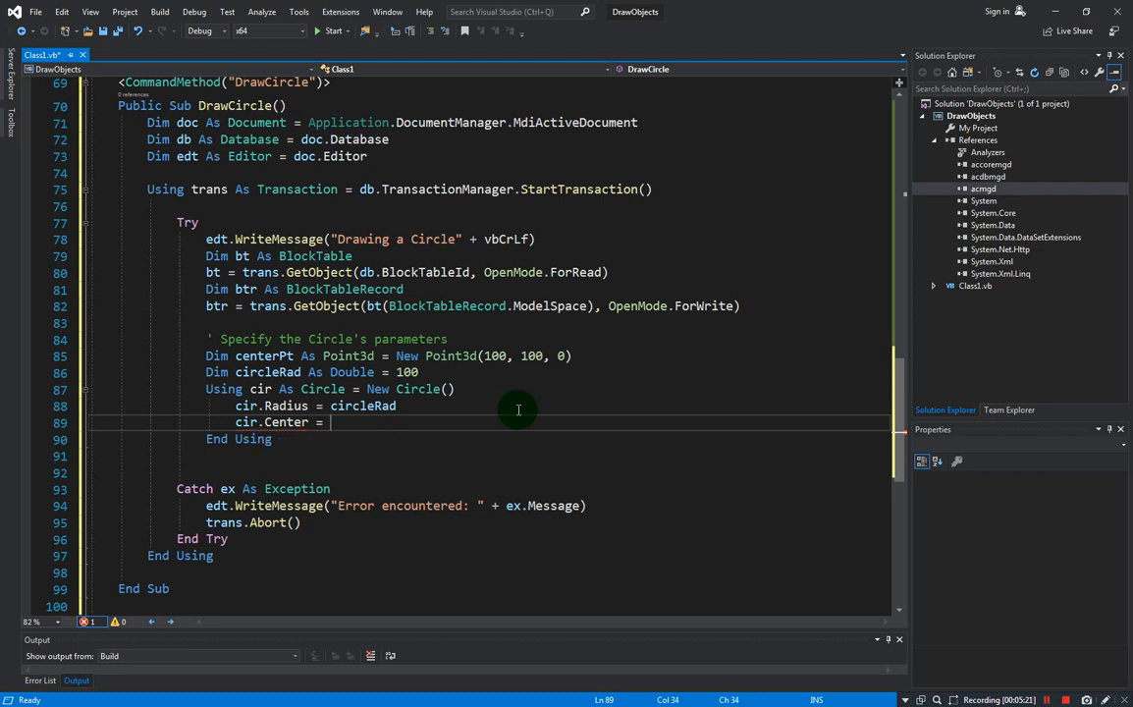
text(centerPt)
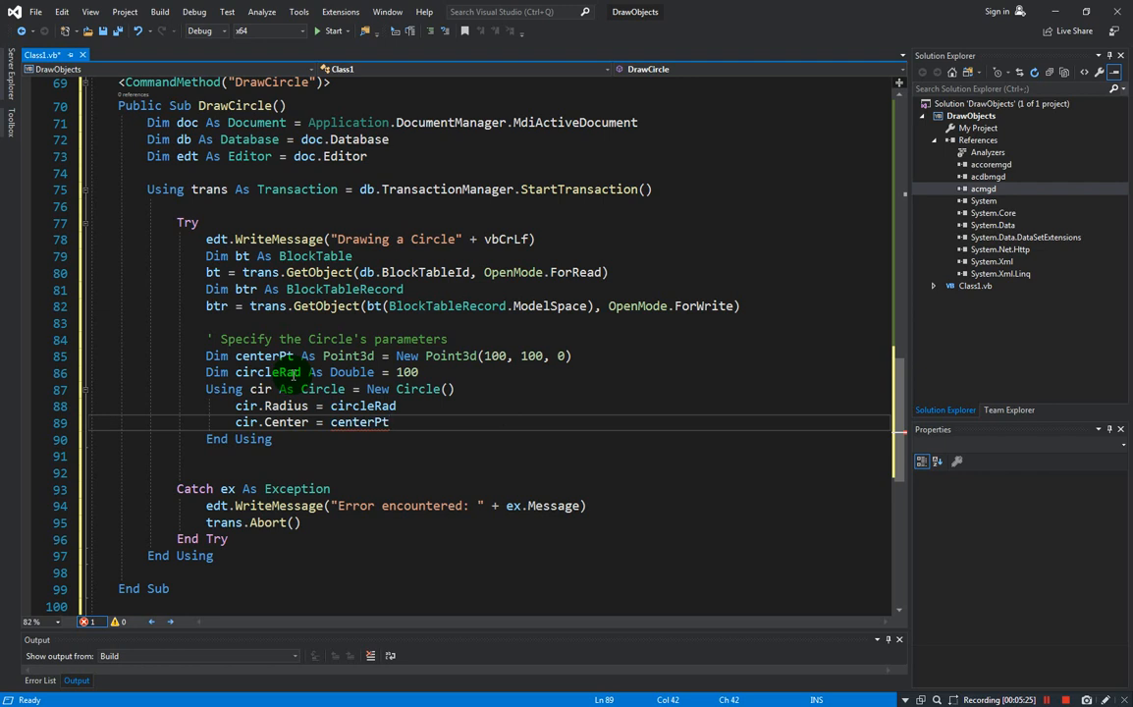
key(enter)
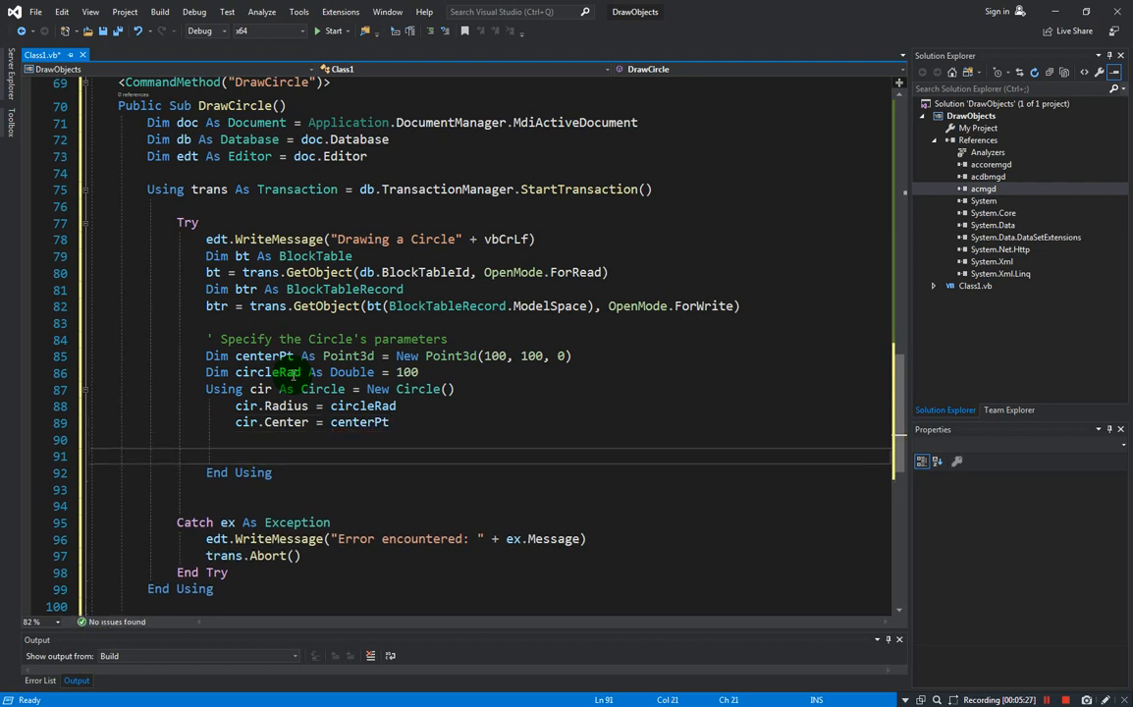
Call btr.AppendEntity(cir) and trans.AddNewlyCreatedDBObject(cir, True).
text(btr)
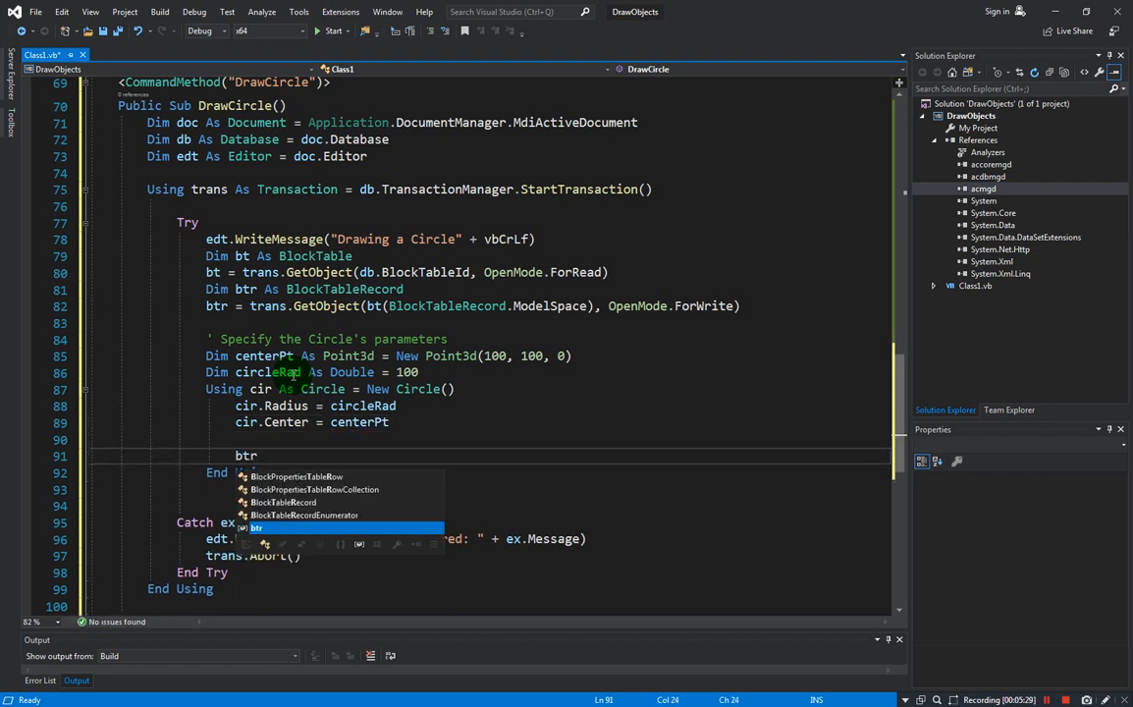
text(.app)
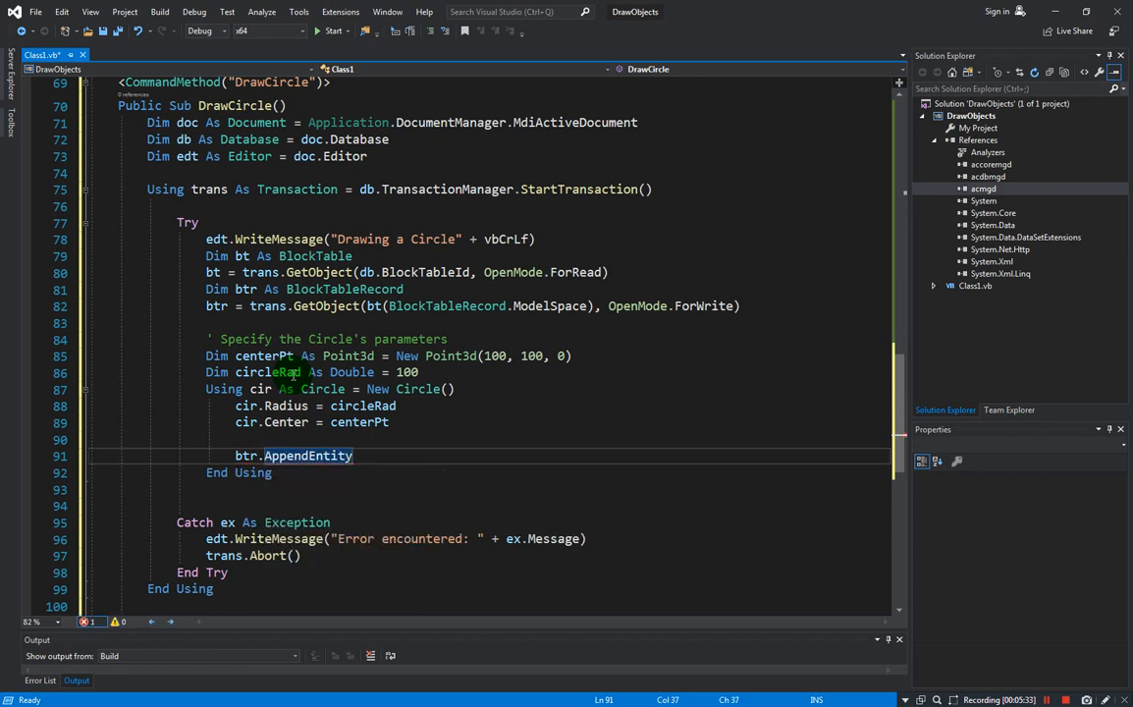
text((cir))
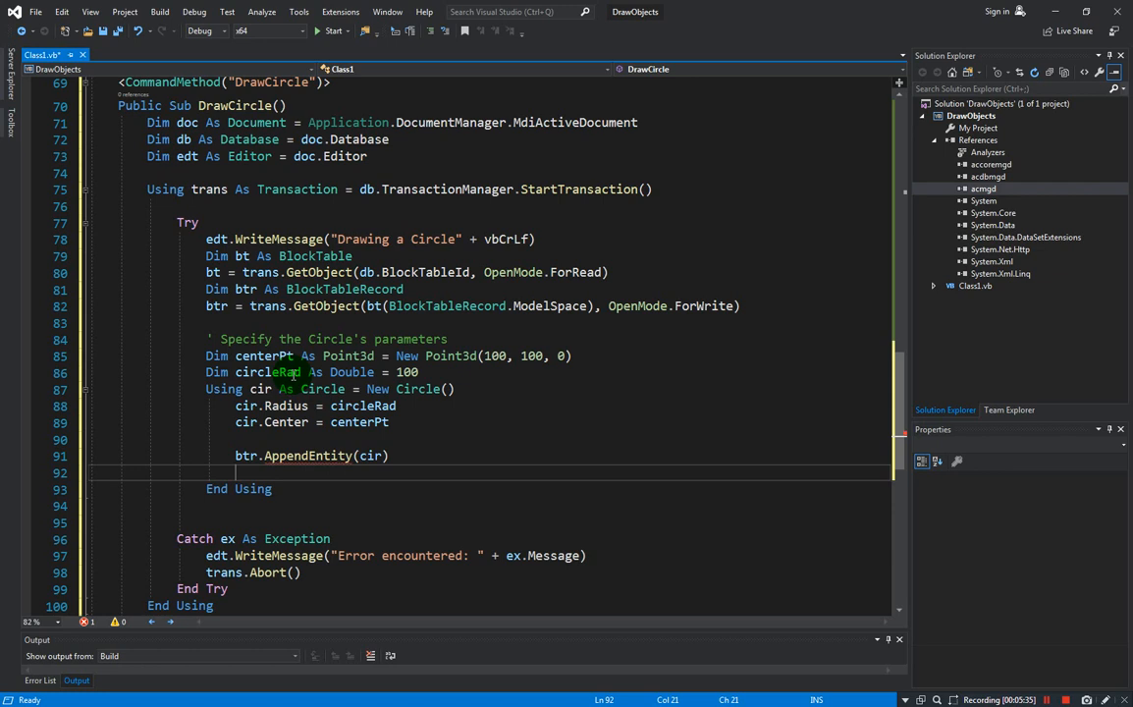
text(ter)
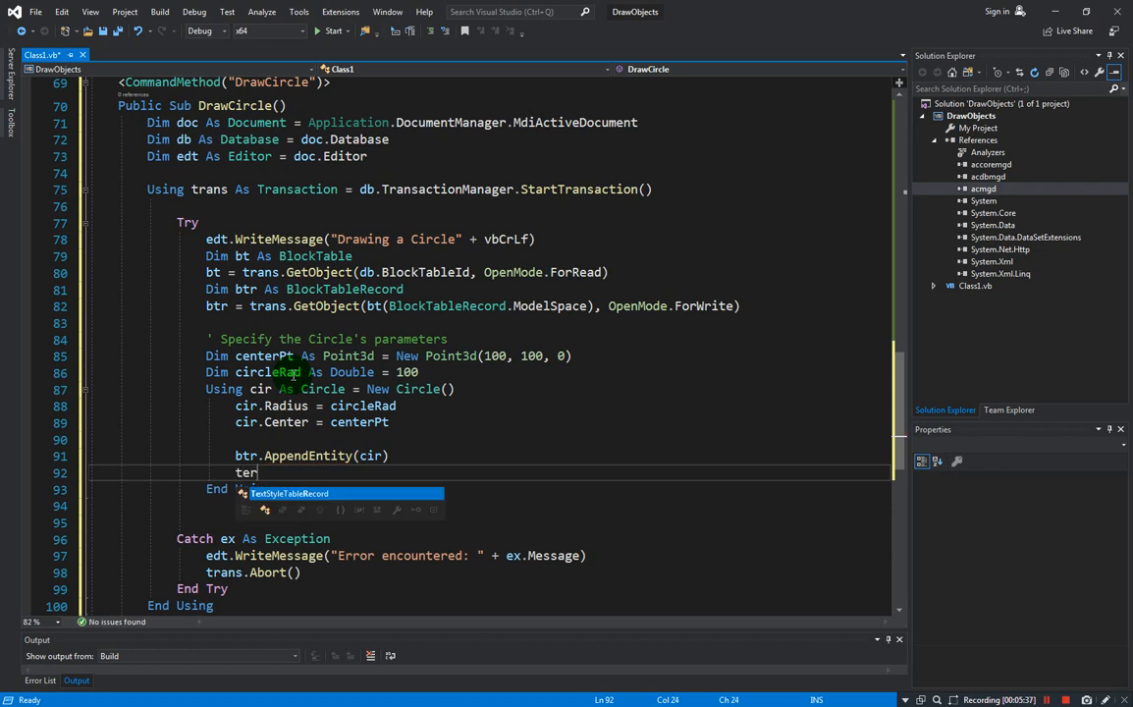
text(rans)
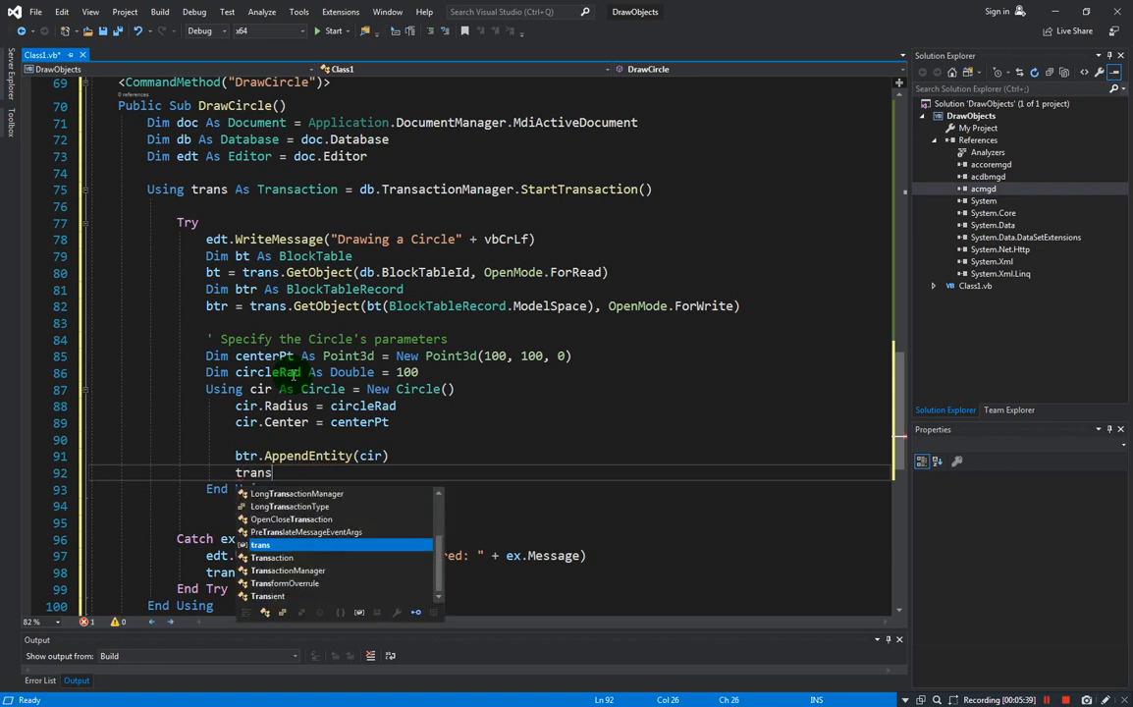
text(.a)
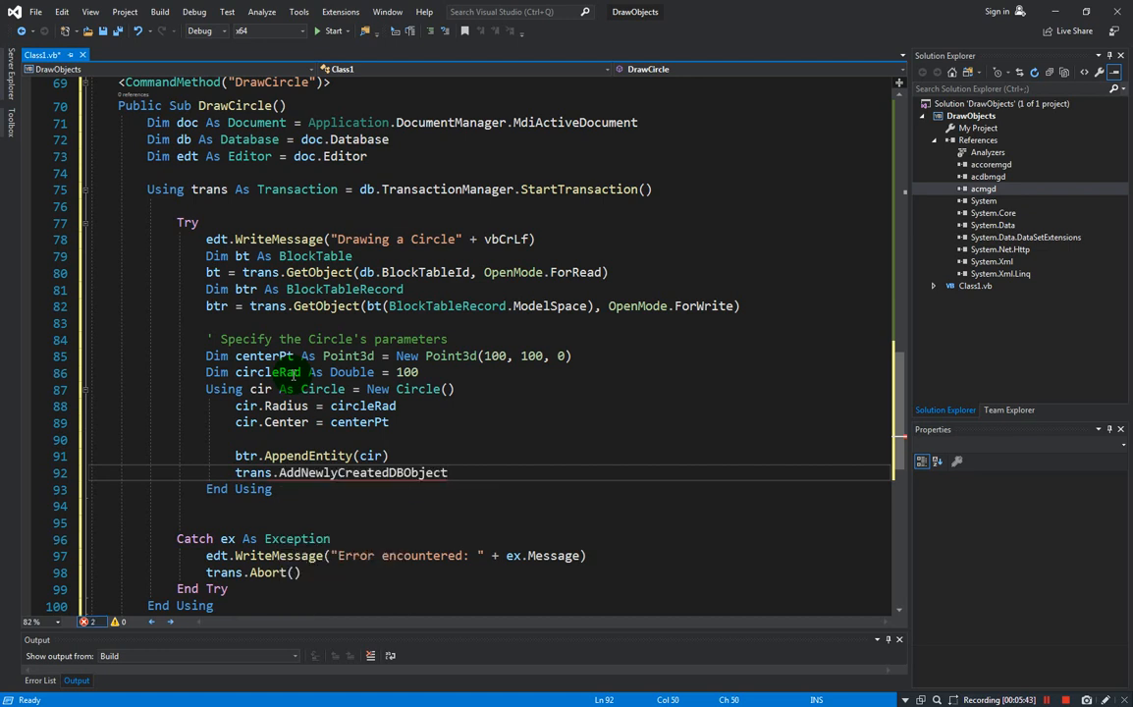
text((cir, tr))
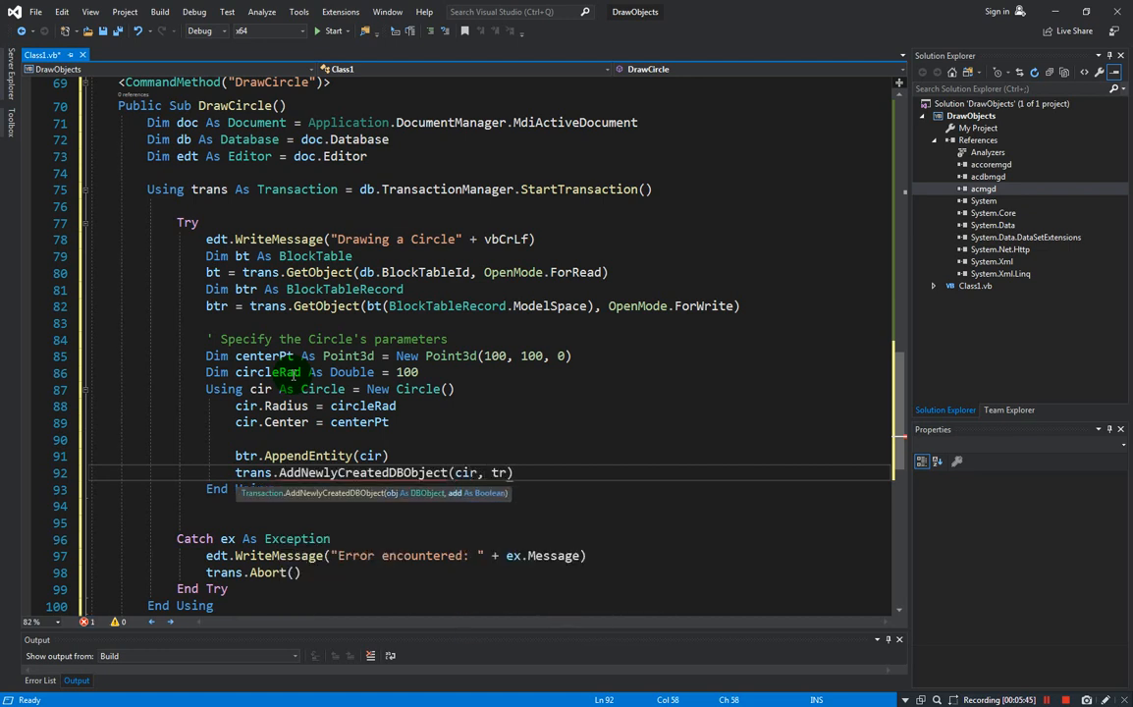
text(True)
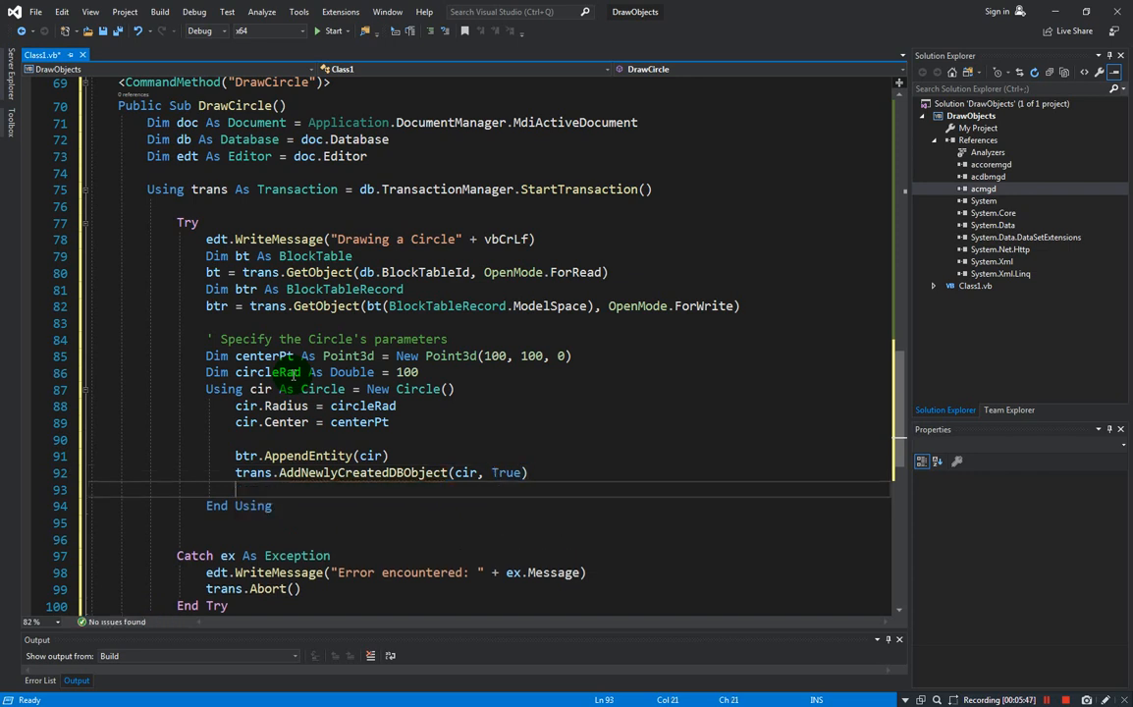
Add trans.Commit() after End Using.
text(t)
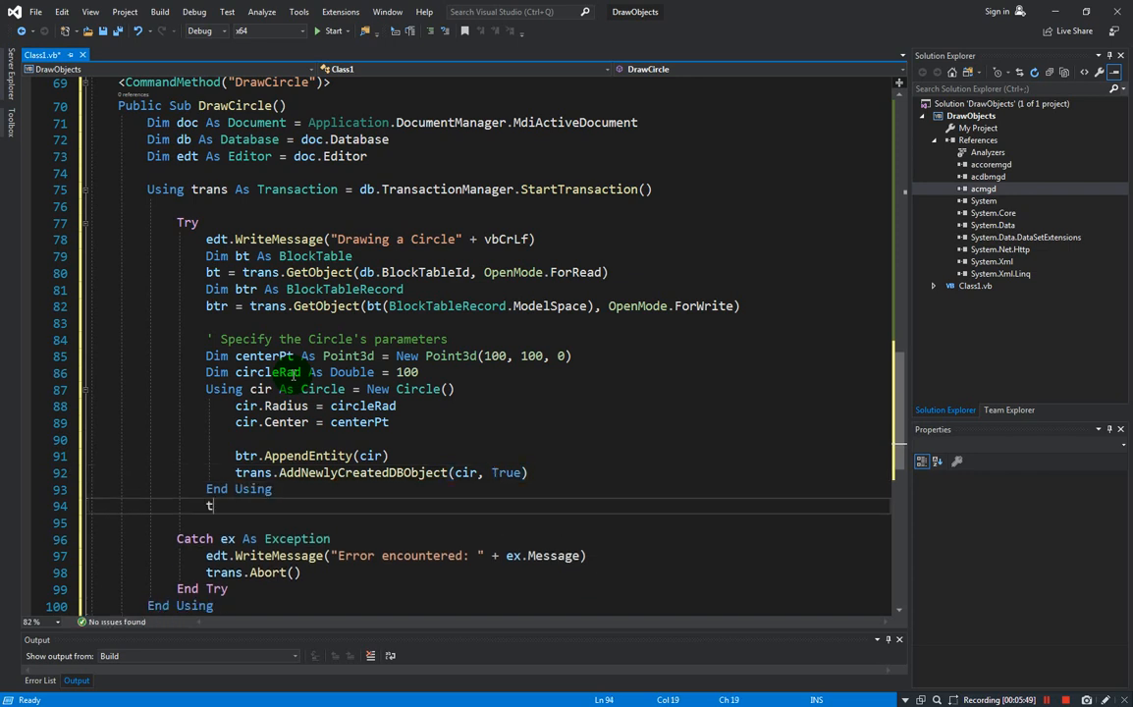
text(rans.co)
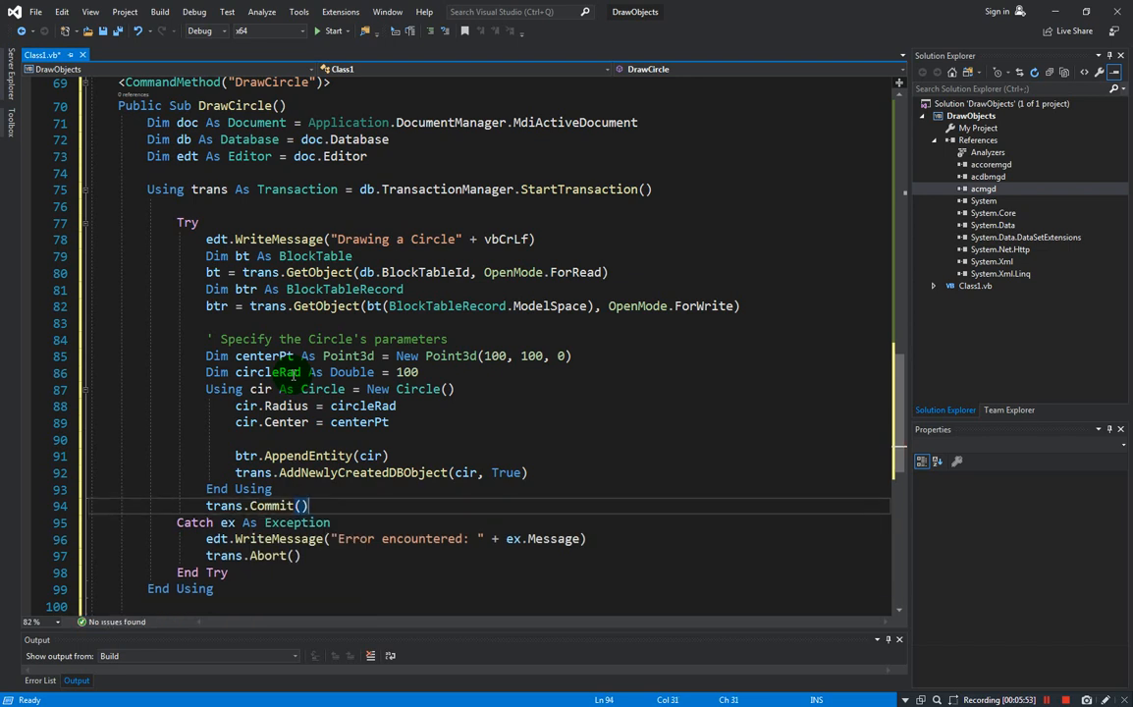
scroll(down, 3)
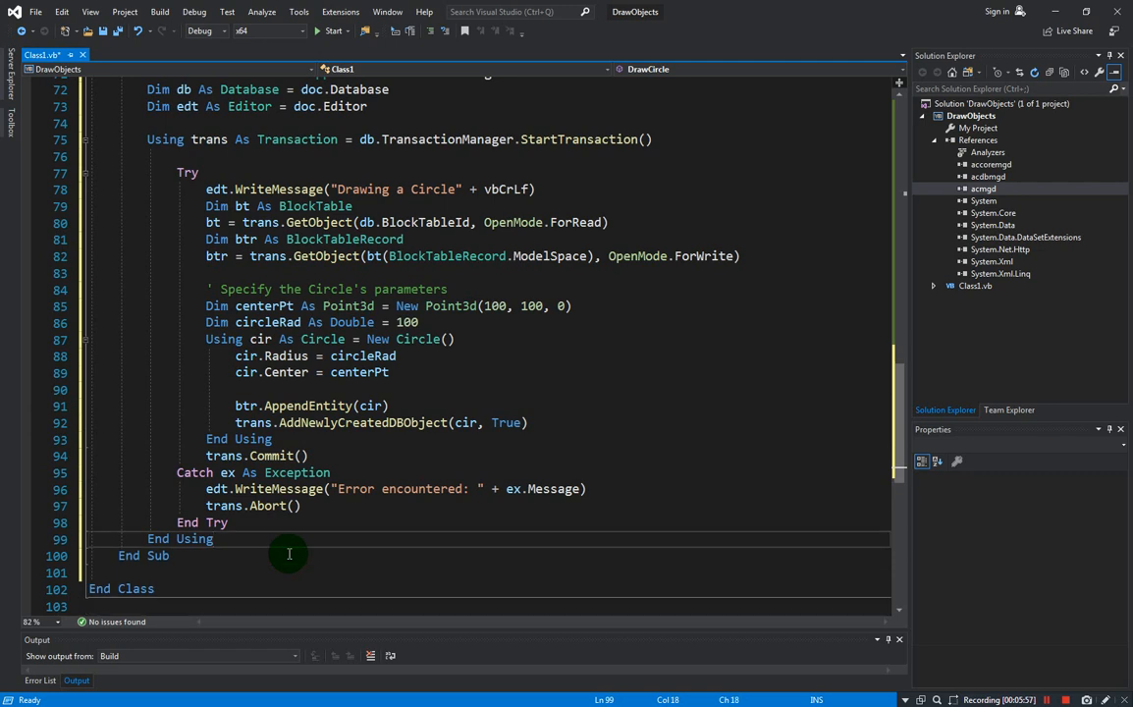
scroll(up, 3)
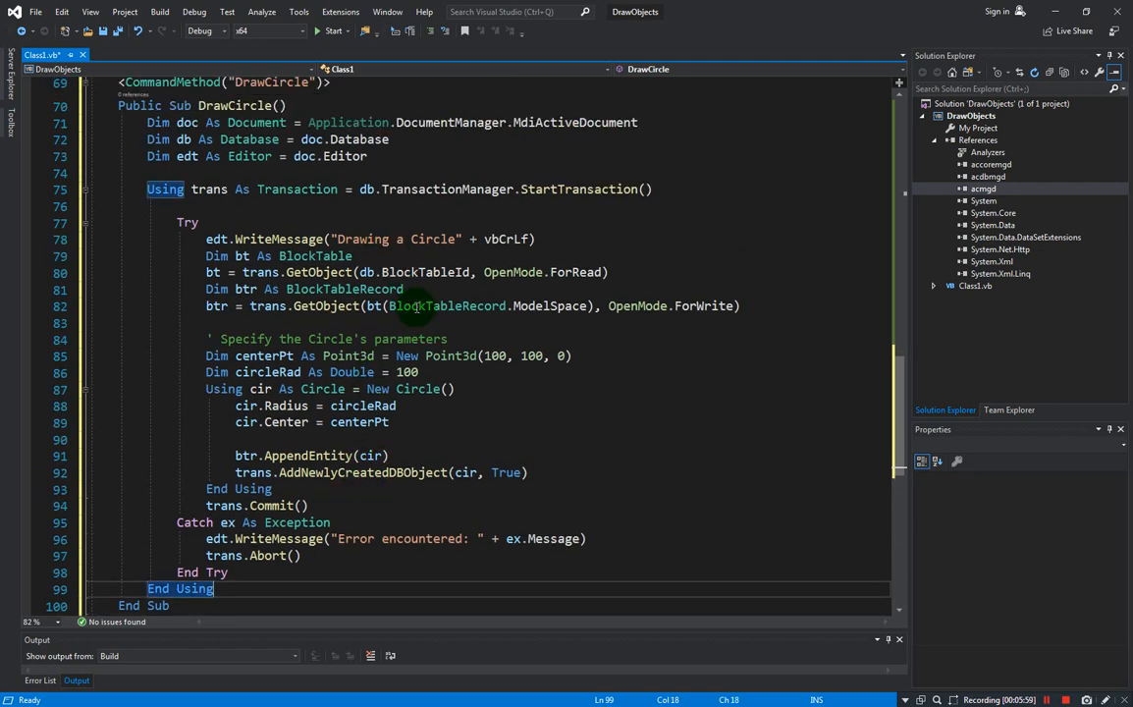
click(392, 206)
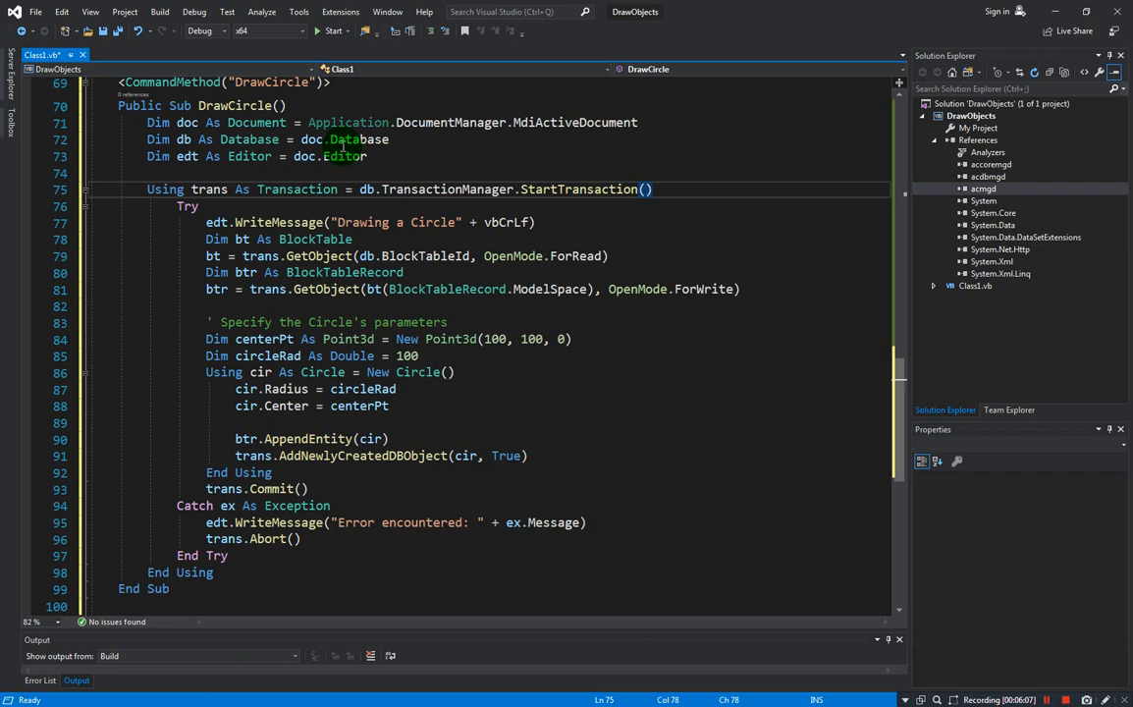
mouse_move(460, 170)
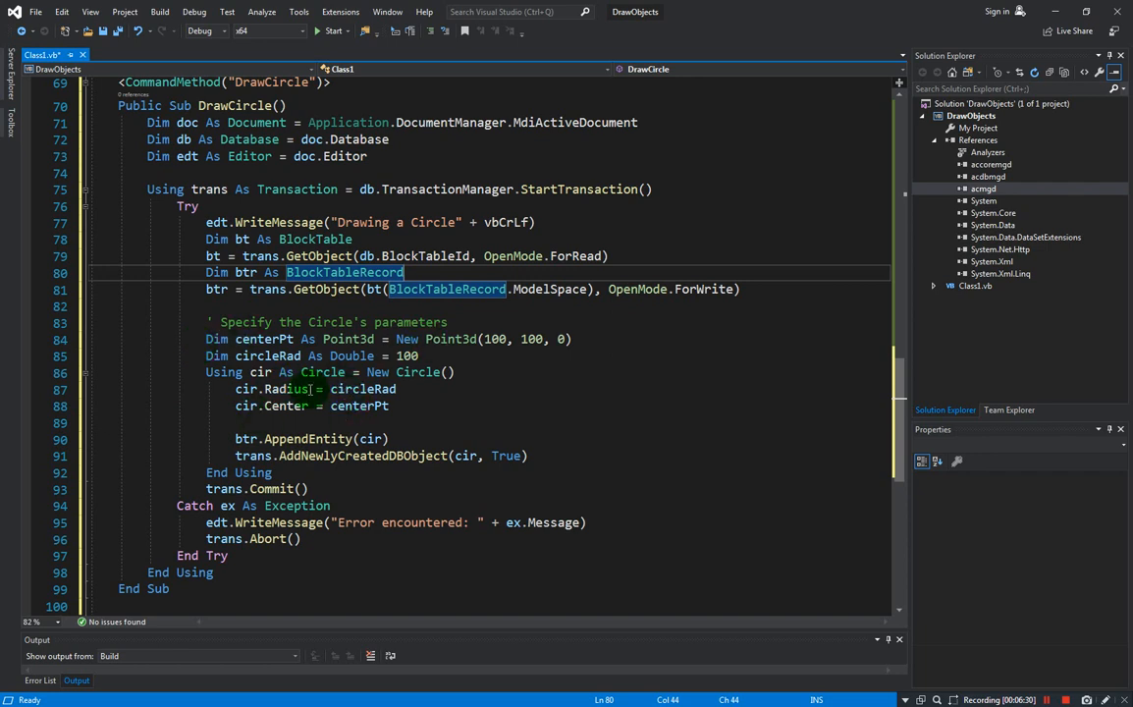
mouse_move(412, 438)
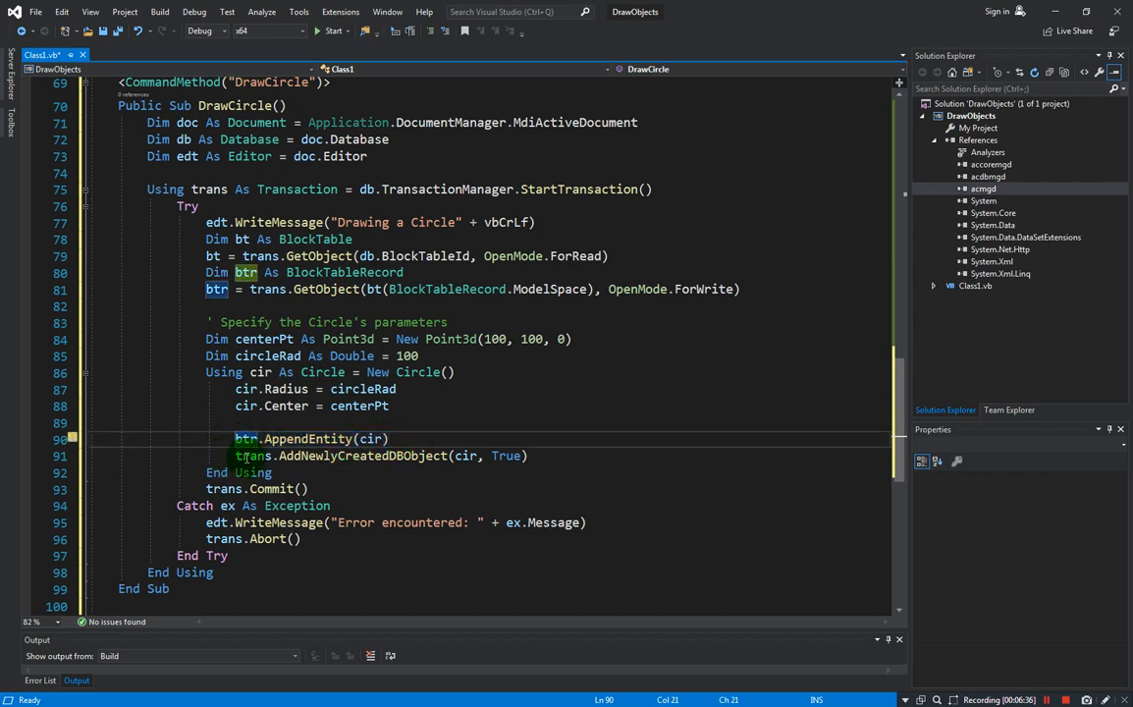
click(425, 422)
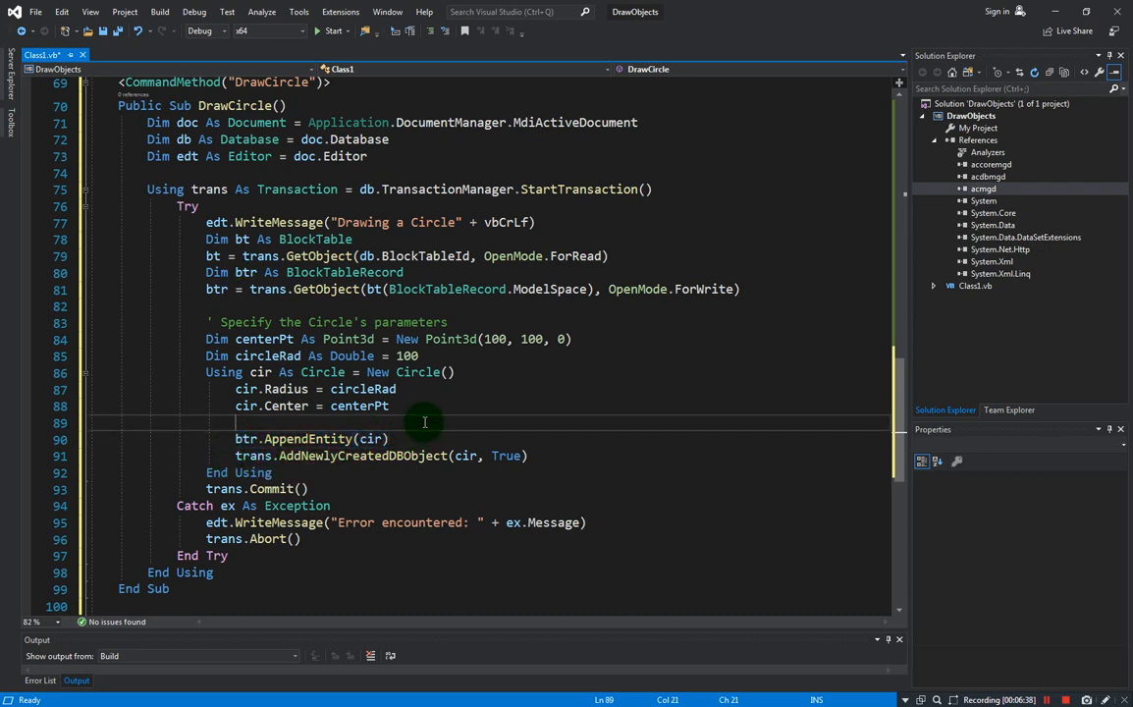
mouse_move(260, 195)
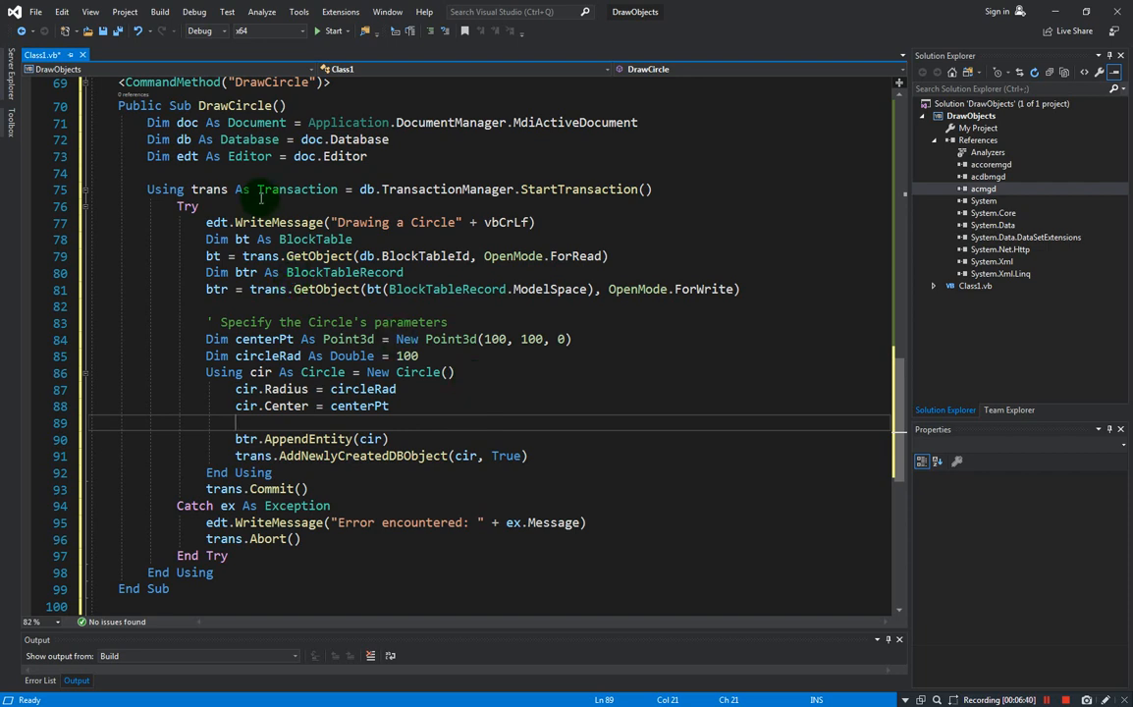
click(105, 31)
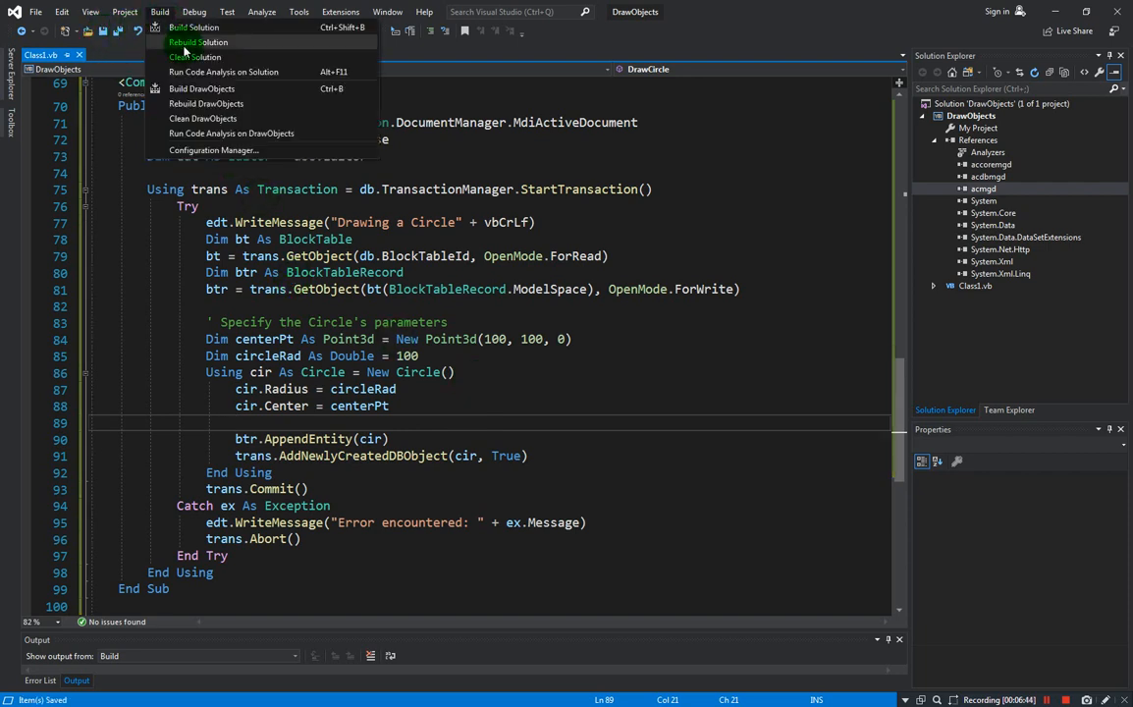
Rebuild the DrawObjects solution, which fails with 2 errors because AutoCAD locks DrawObjects.dll.
click(197, 41)
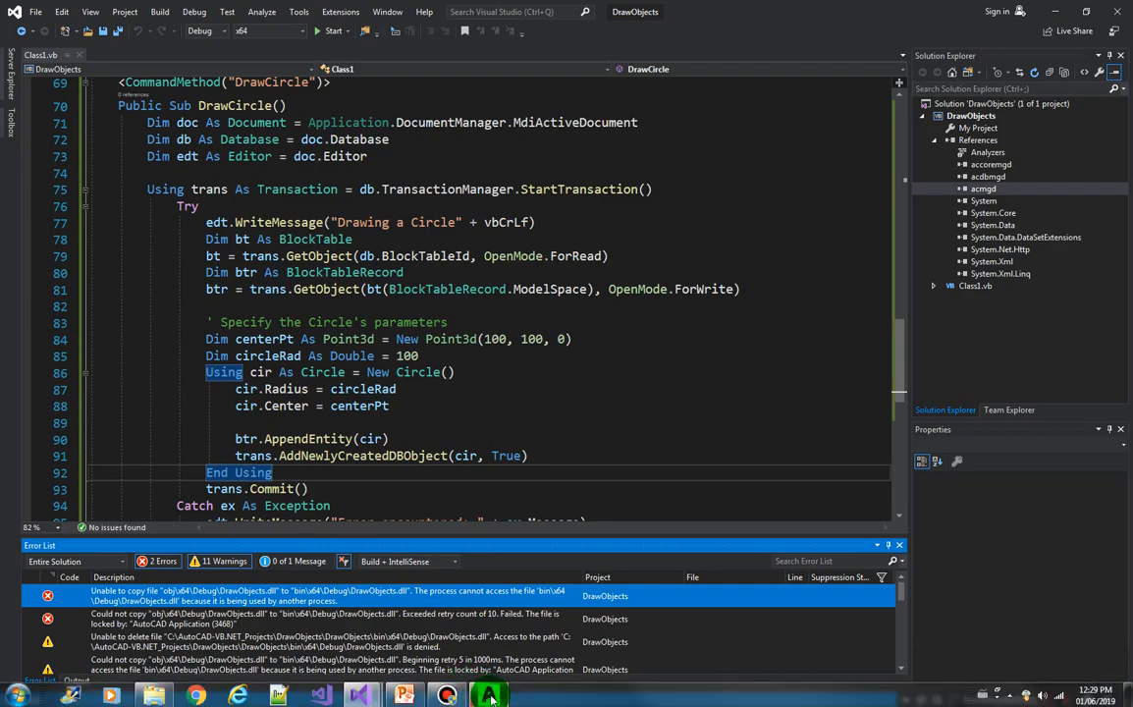
Switch to the running AutoCAD session and close it to release the locked plugin.
click(488, 695)
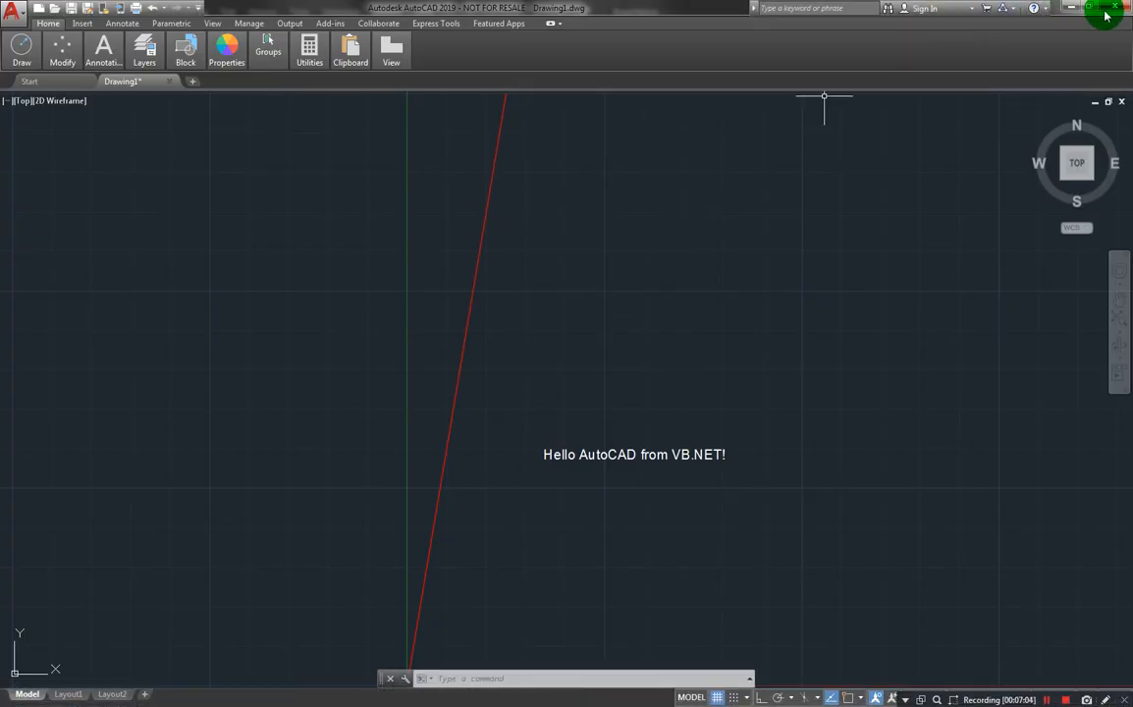
click(1122, 8)
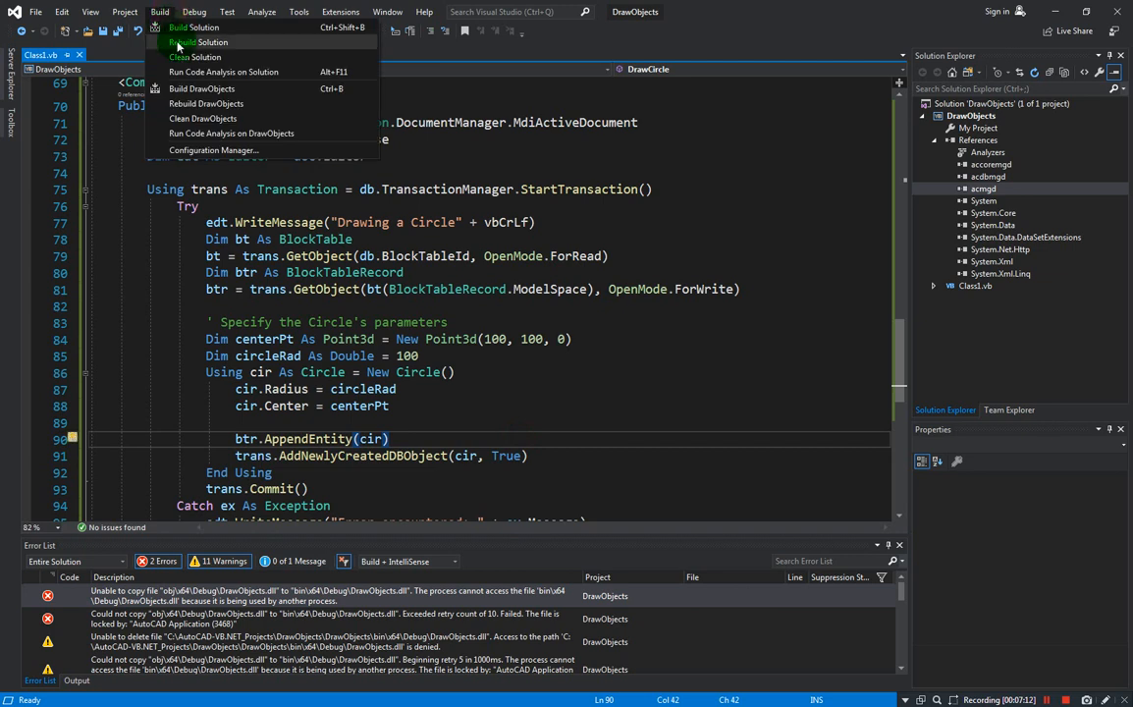
mouse_move(324, 211)
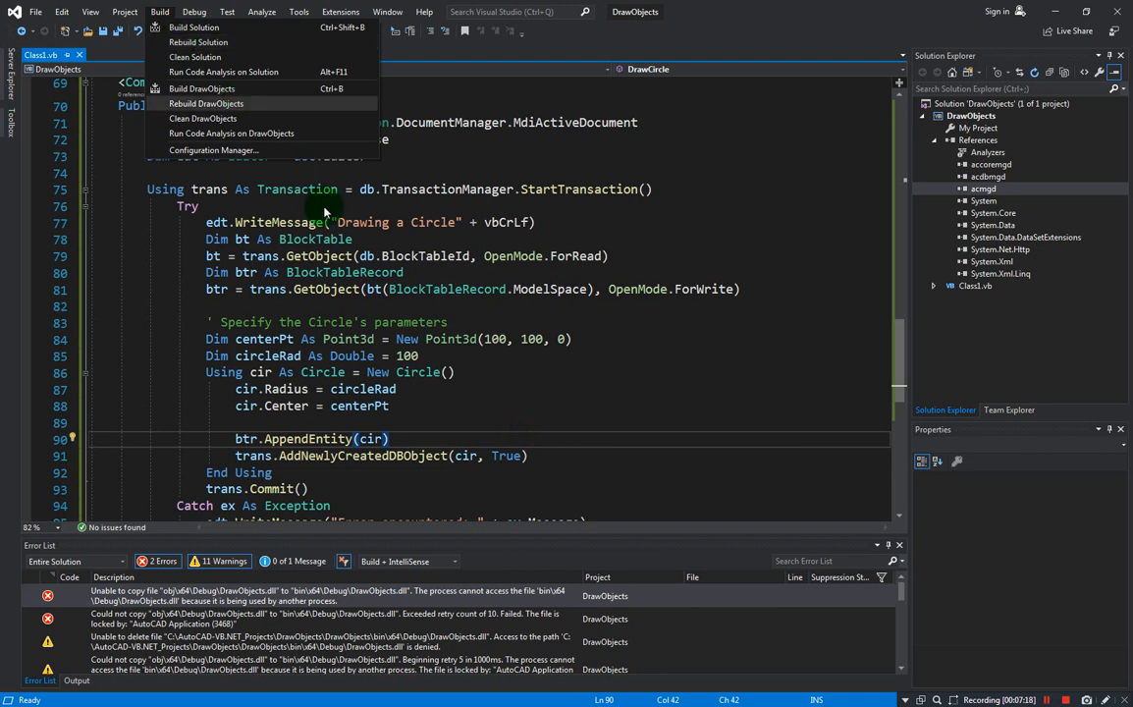
mouse_move(521, 337)
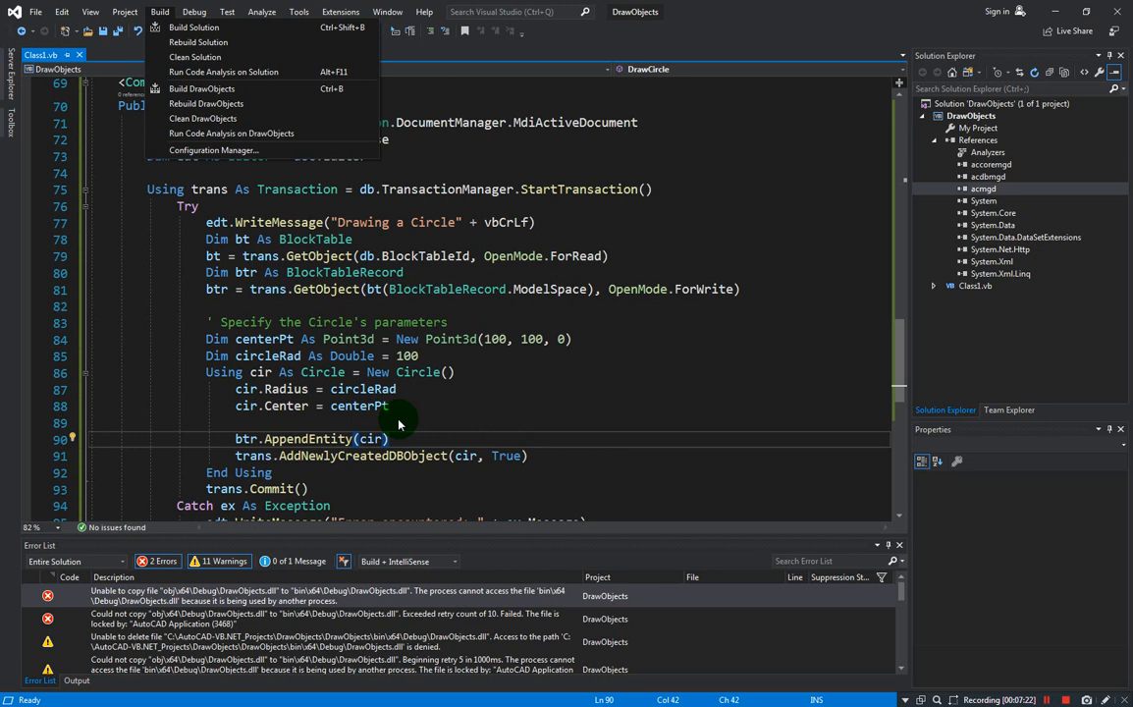
mouse_move(426, 417)
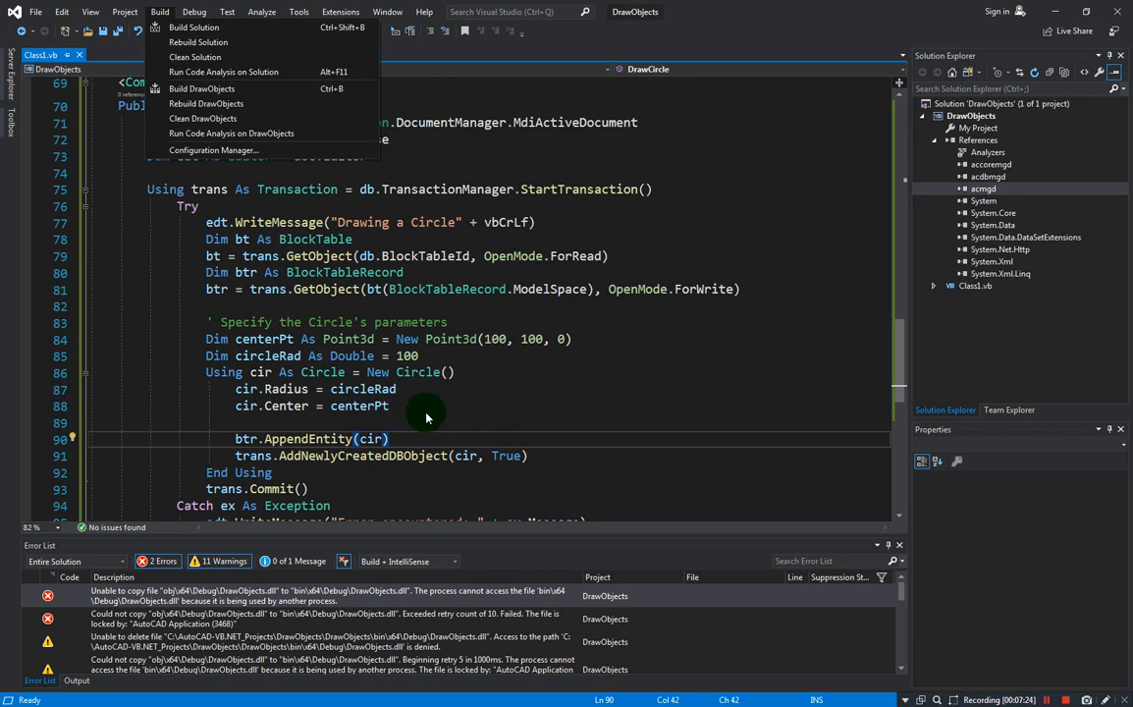
mouse_move(415, 422)
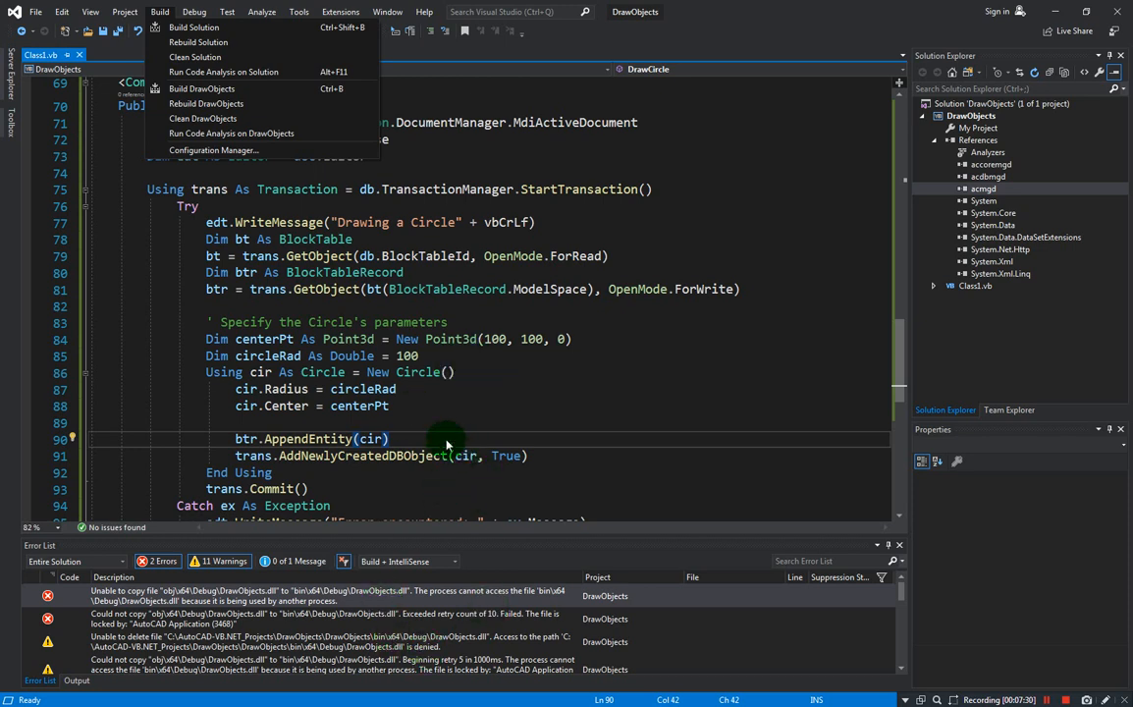
mouse_move(413, 423)
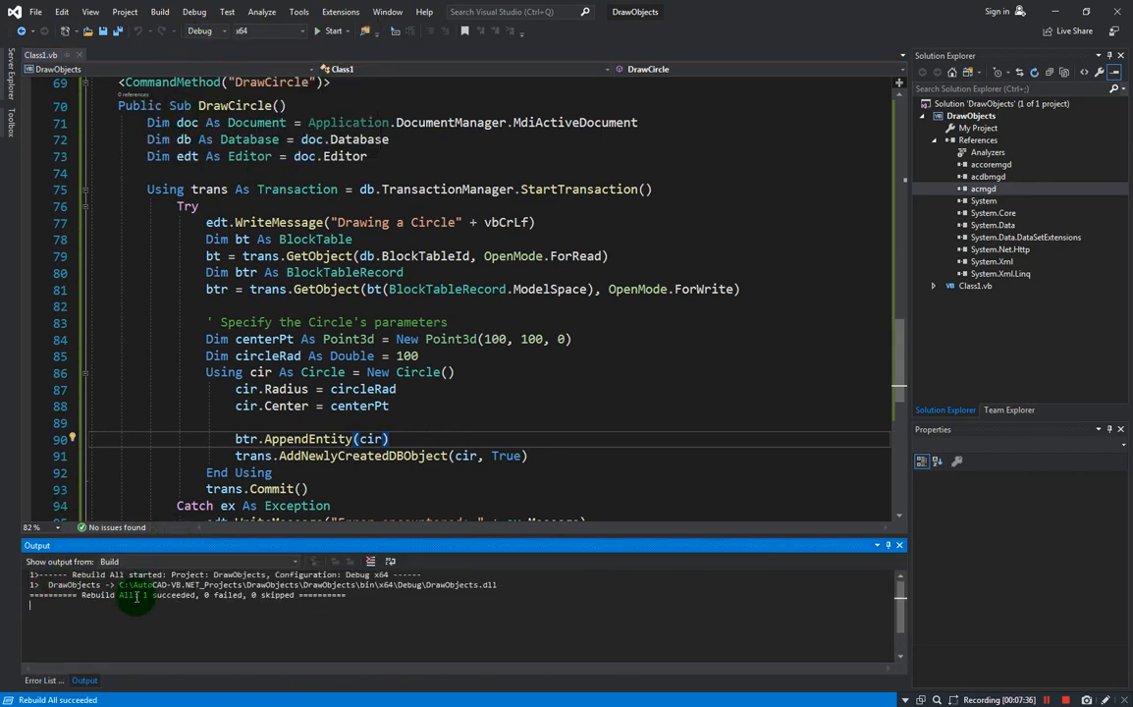
Start AutoCAD again from the taskbar once DrawObjects rebuilds with 0 failures.
click(16, 696)
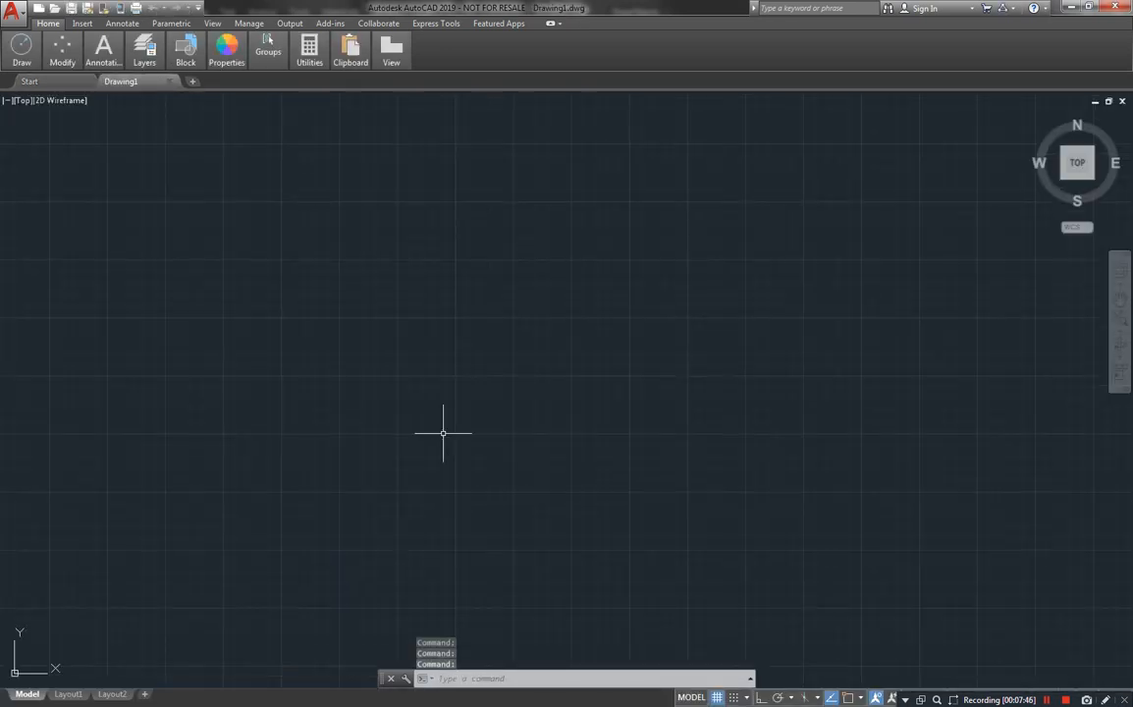
mouse_move(469, 380)
text(NETLOAD)
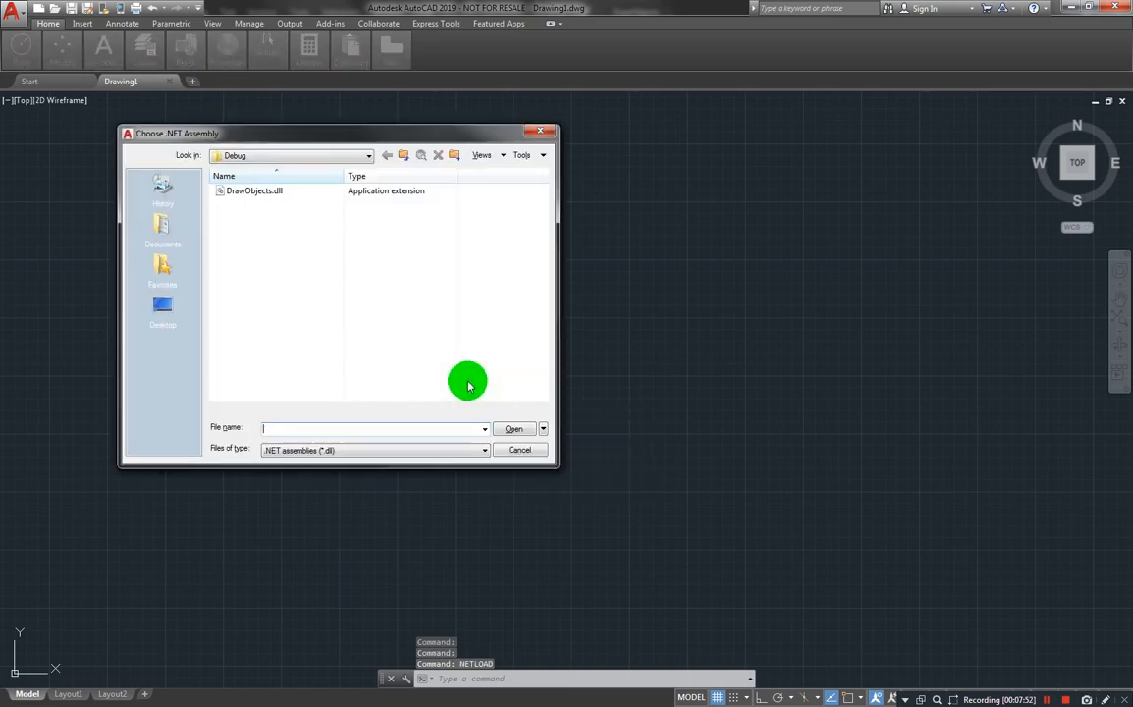
NETLOAD DrawObjects.dll from the Debug folder and choose Always Load at the security prompt.
click(255, 191)
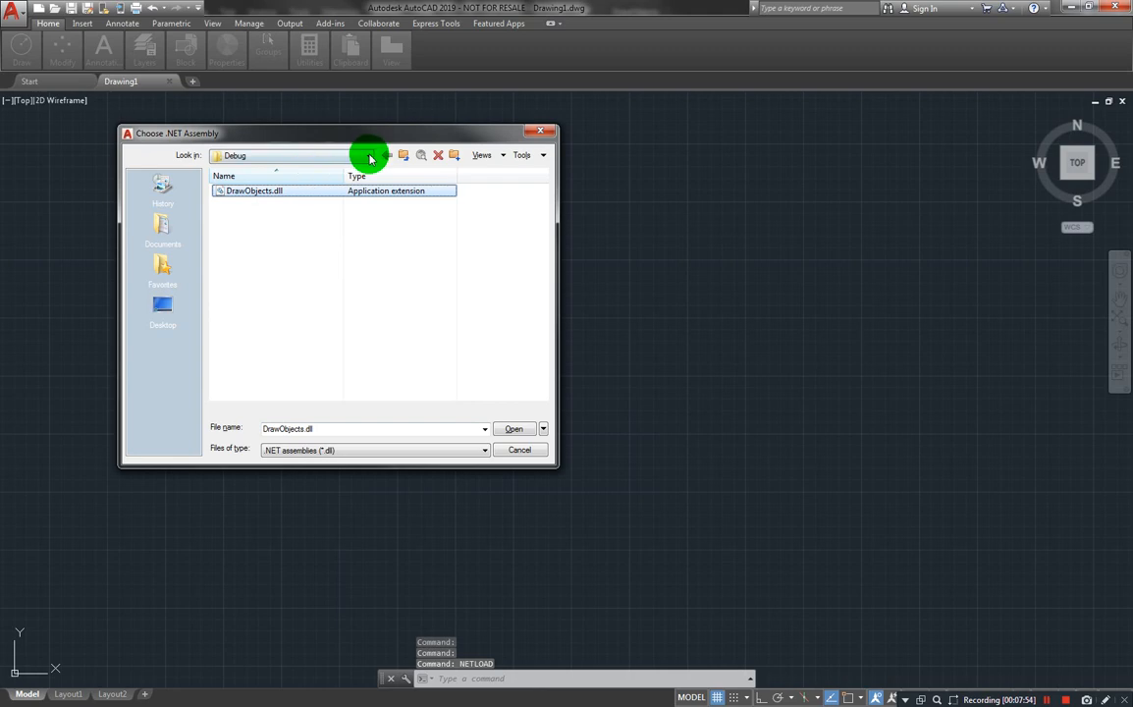
click(371, 155)
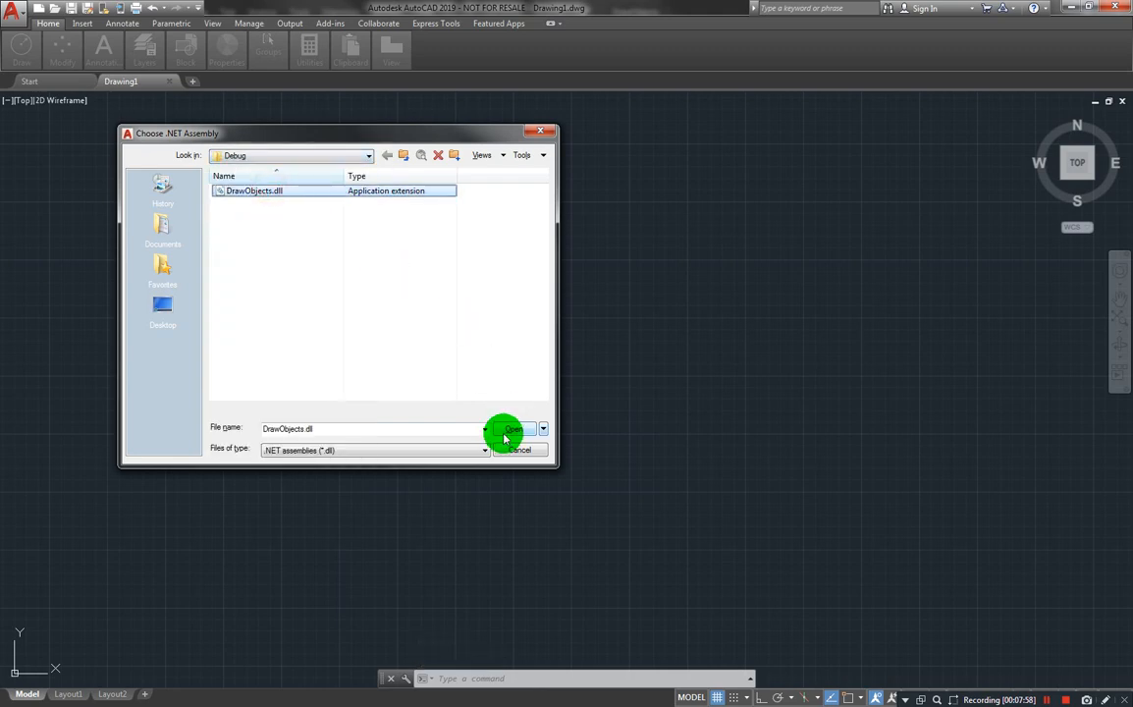
click(508, 432)
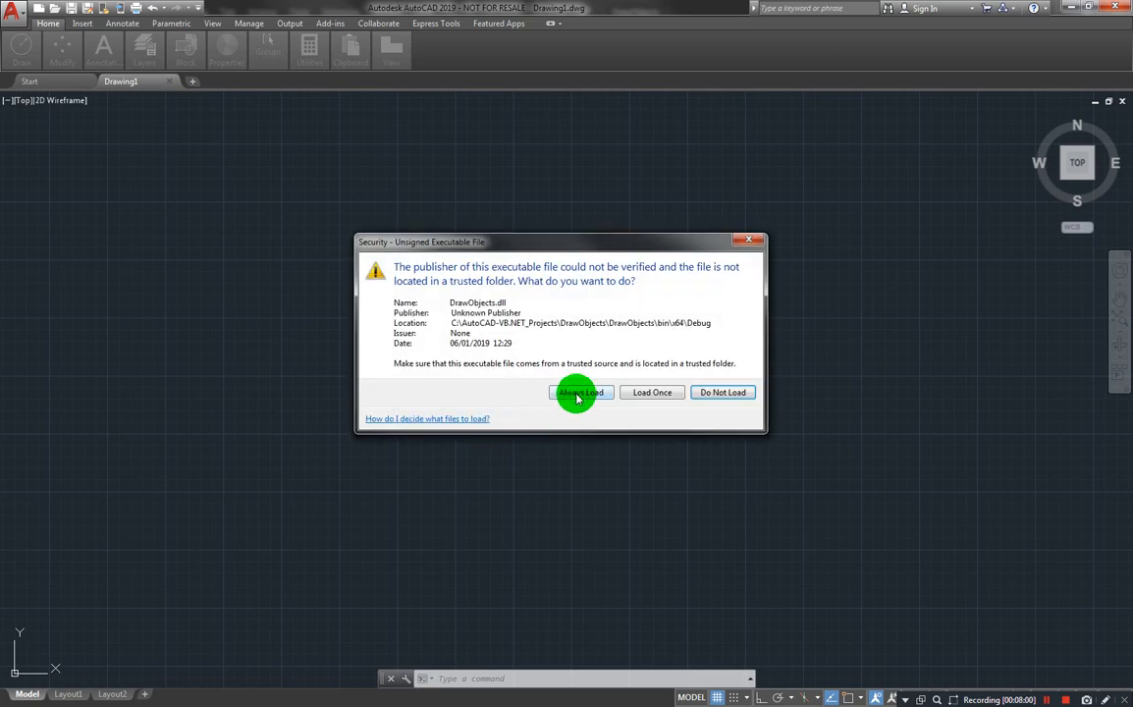
click(579, 392)
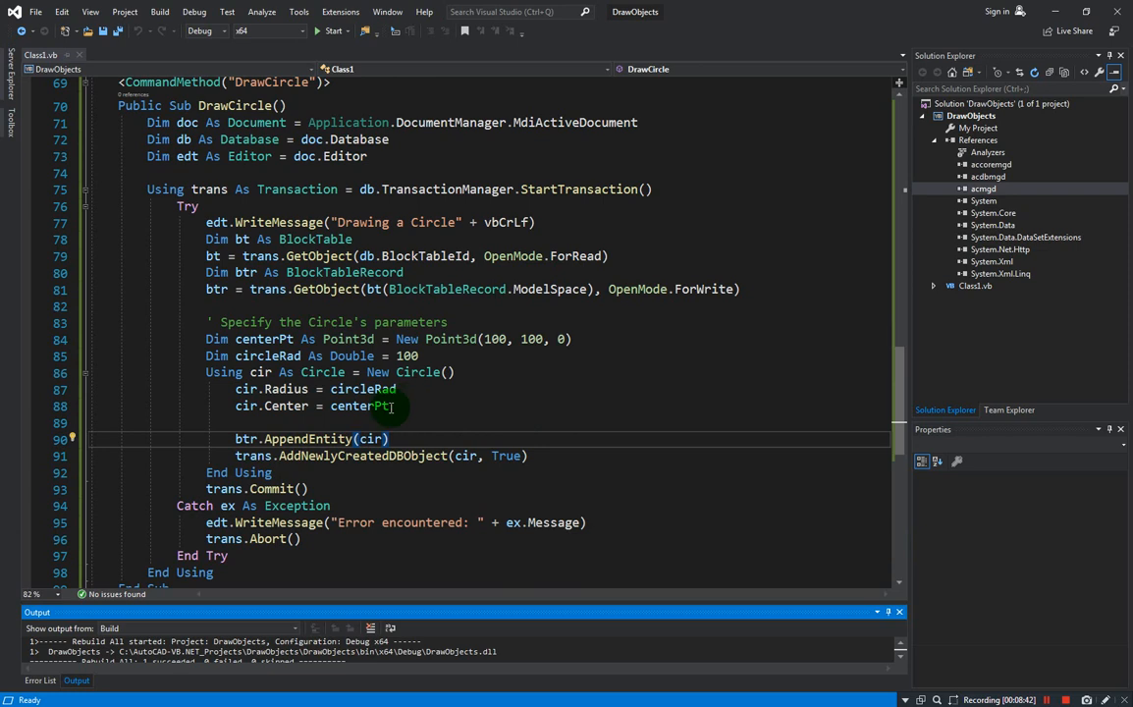
mouse_move(393, 406)
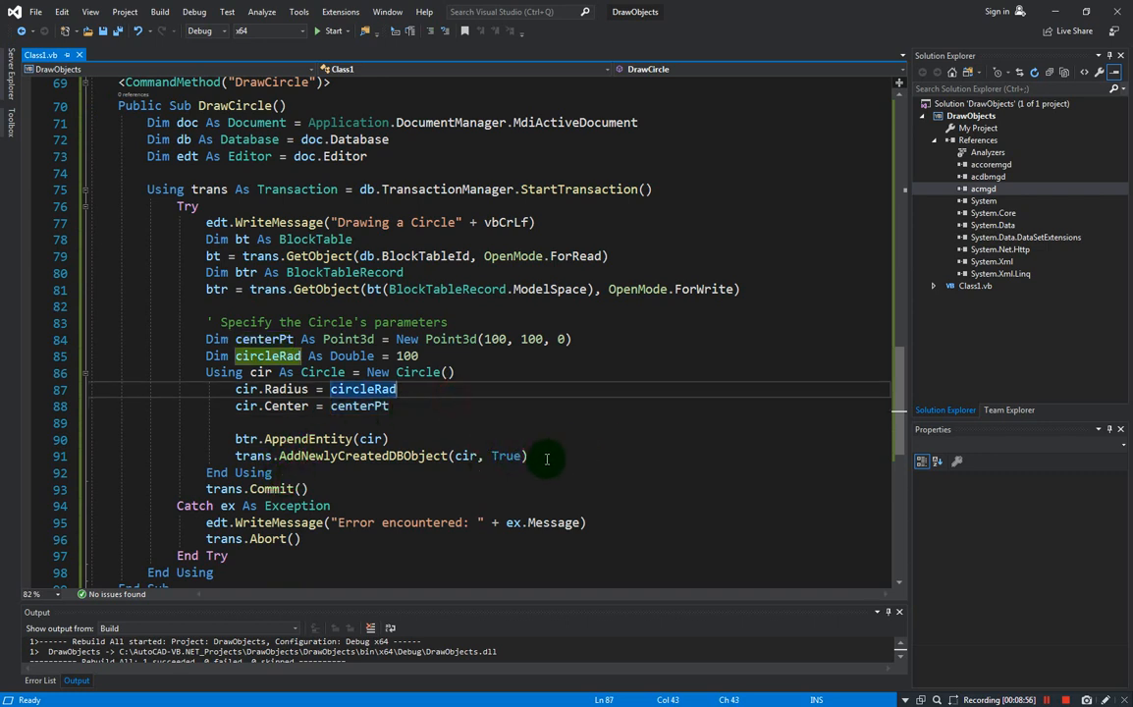
drag(547, 458, 113, 386)
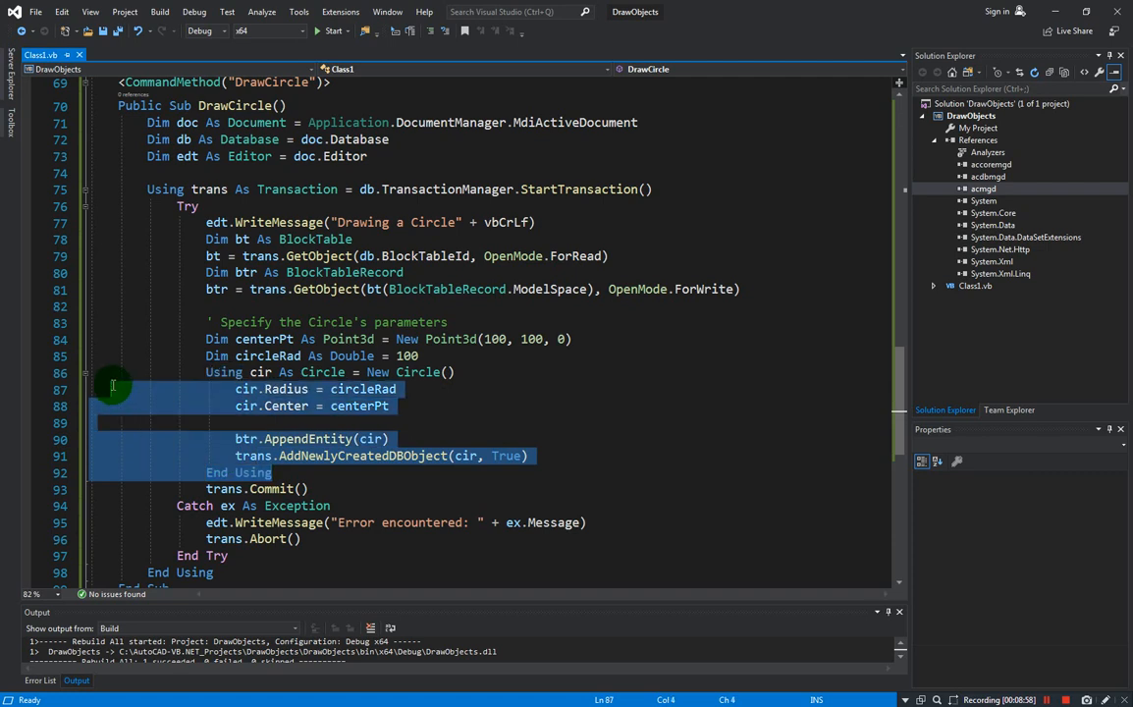
click(501, 371)
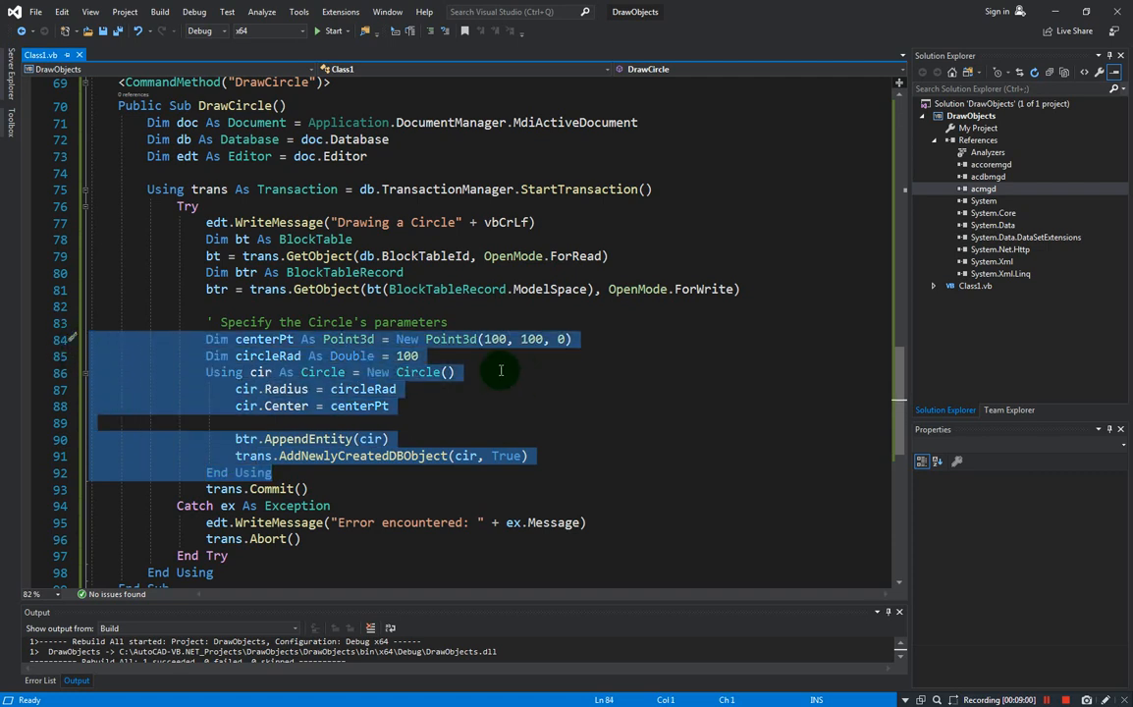
mouse_move(294, 363)
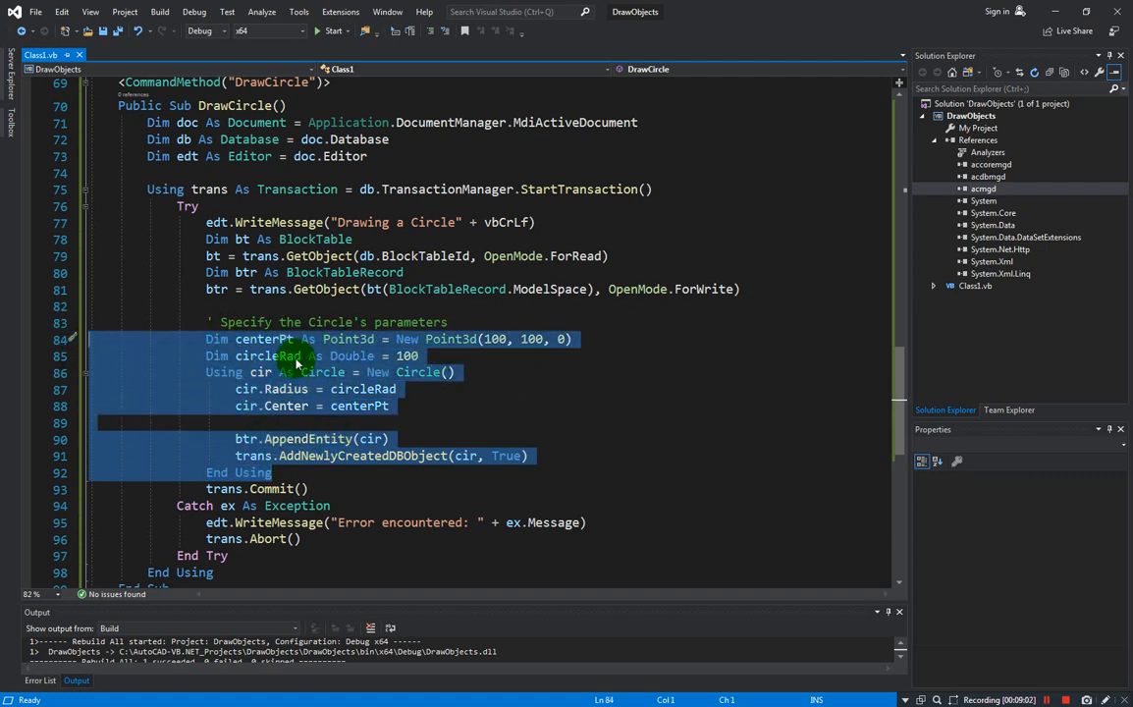
mouse_move(454, 384)
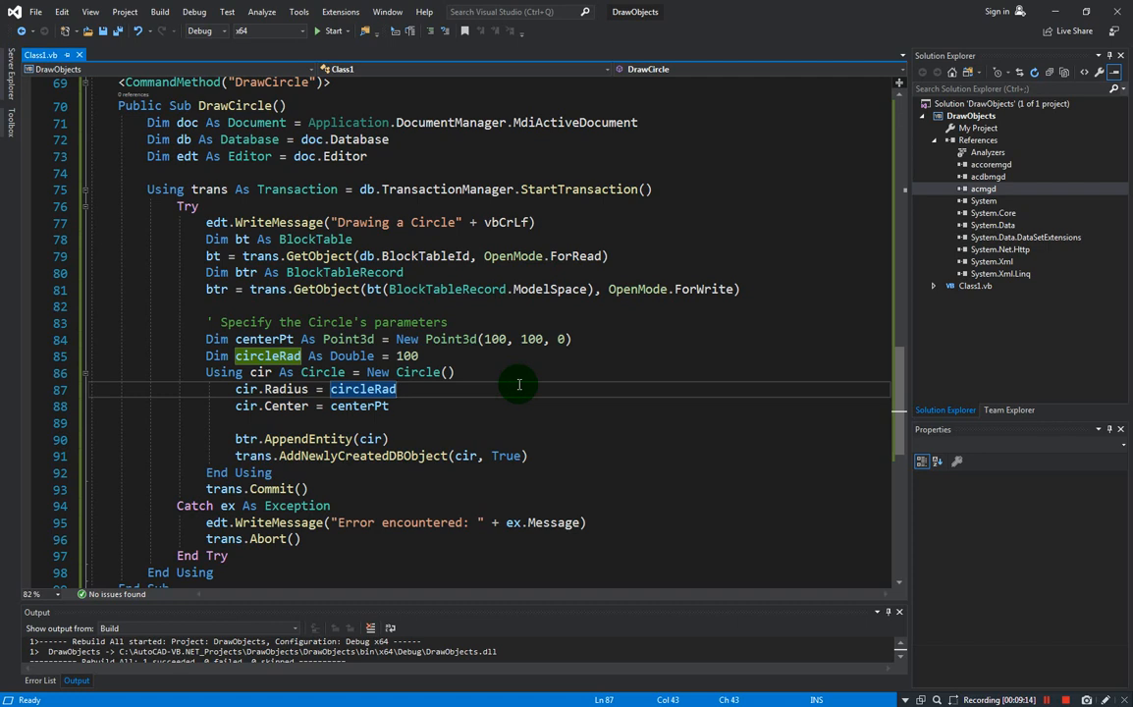
mouse_move(518, 384)
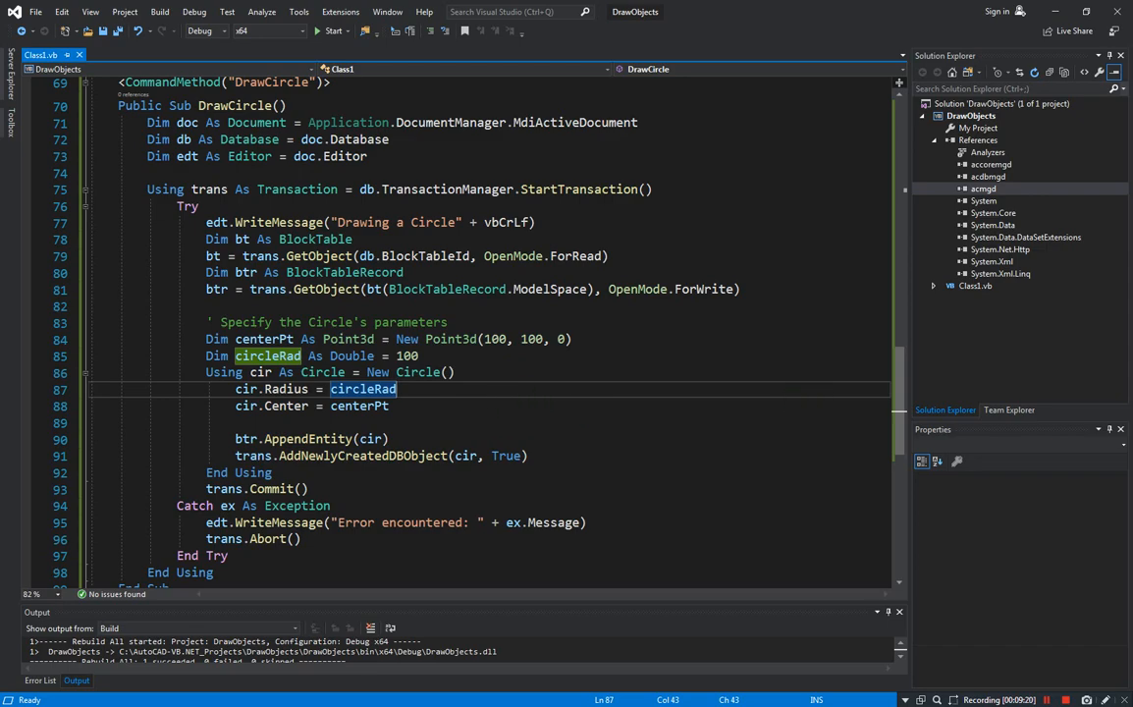